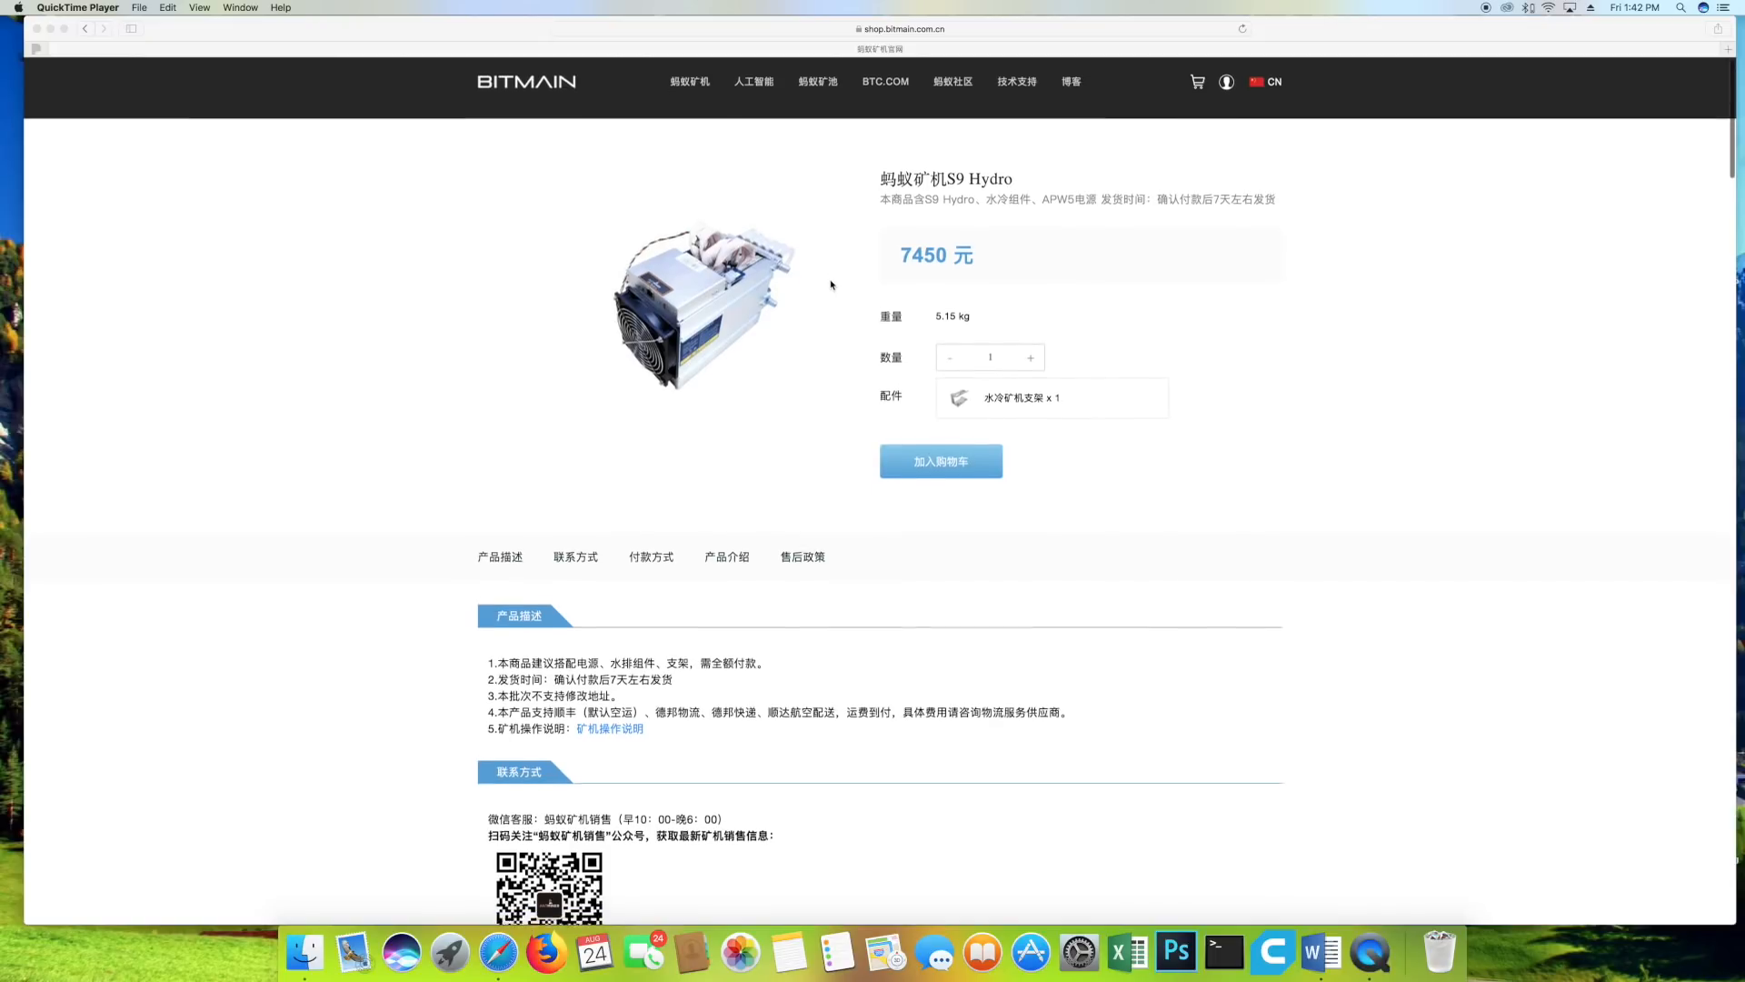
{"action": "scroll", "scroll_direction": "down", "scroll_amount": 3}
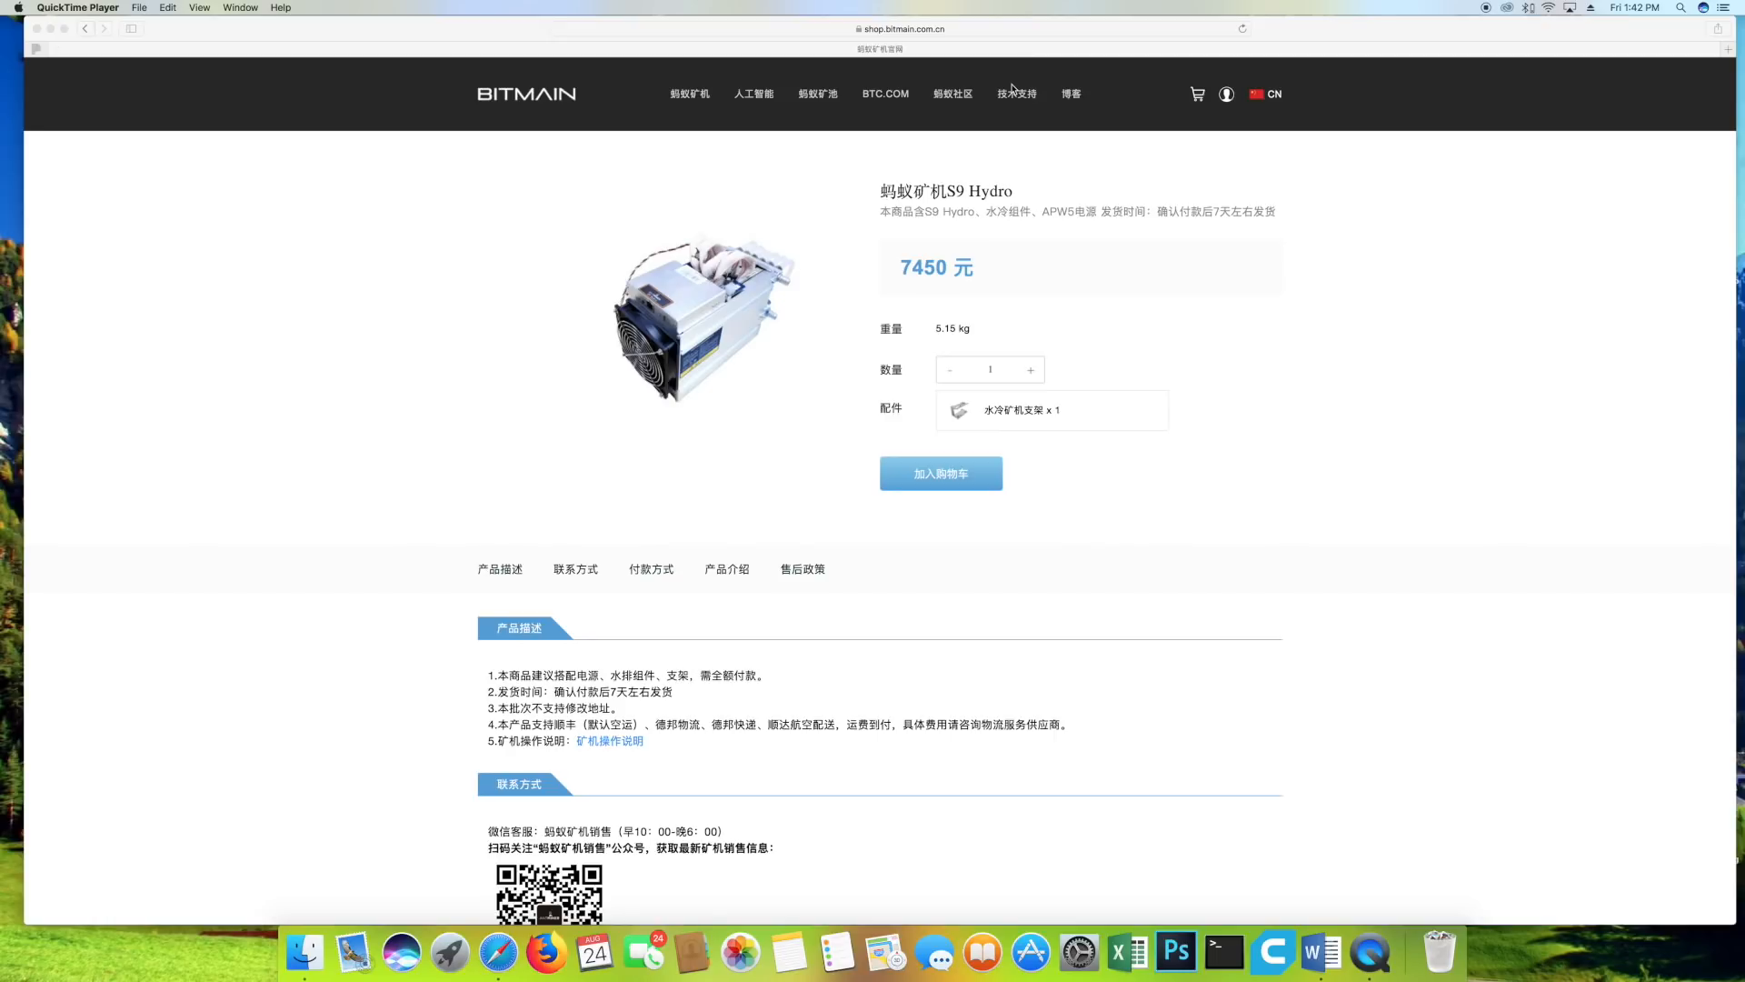
{"action": "mouse_move", "coordinate": [1272, 99]}
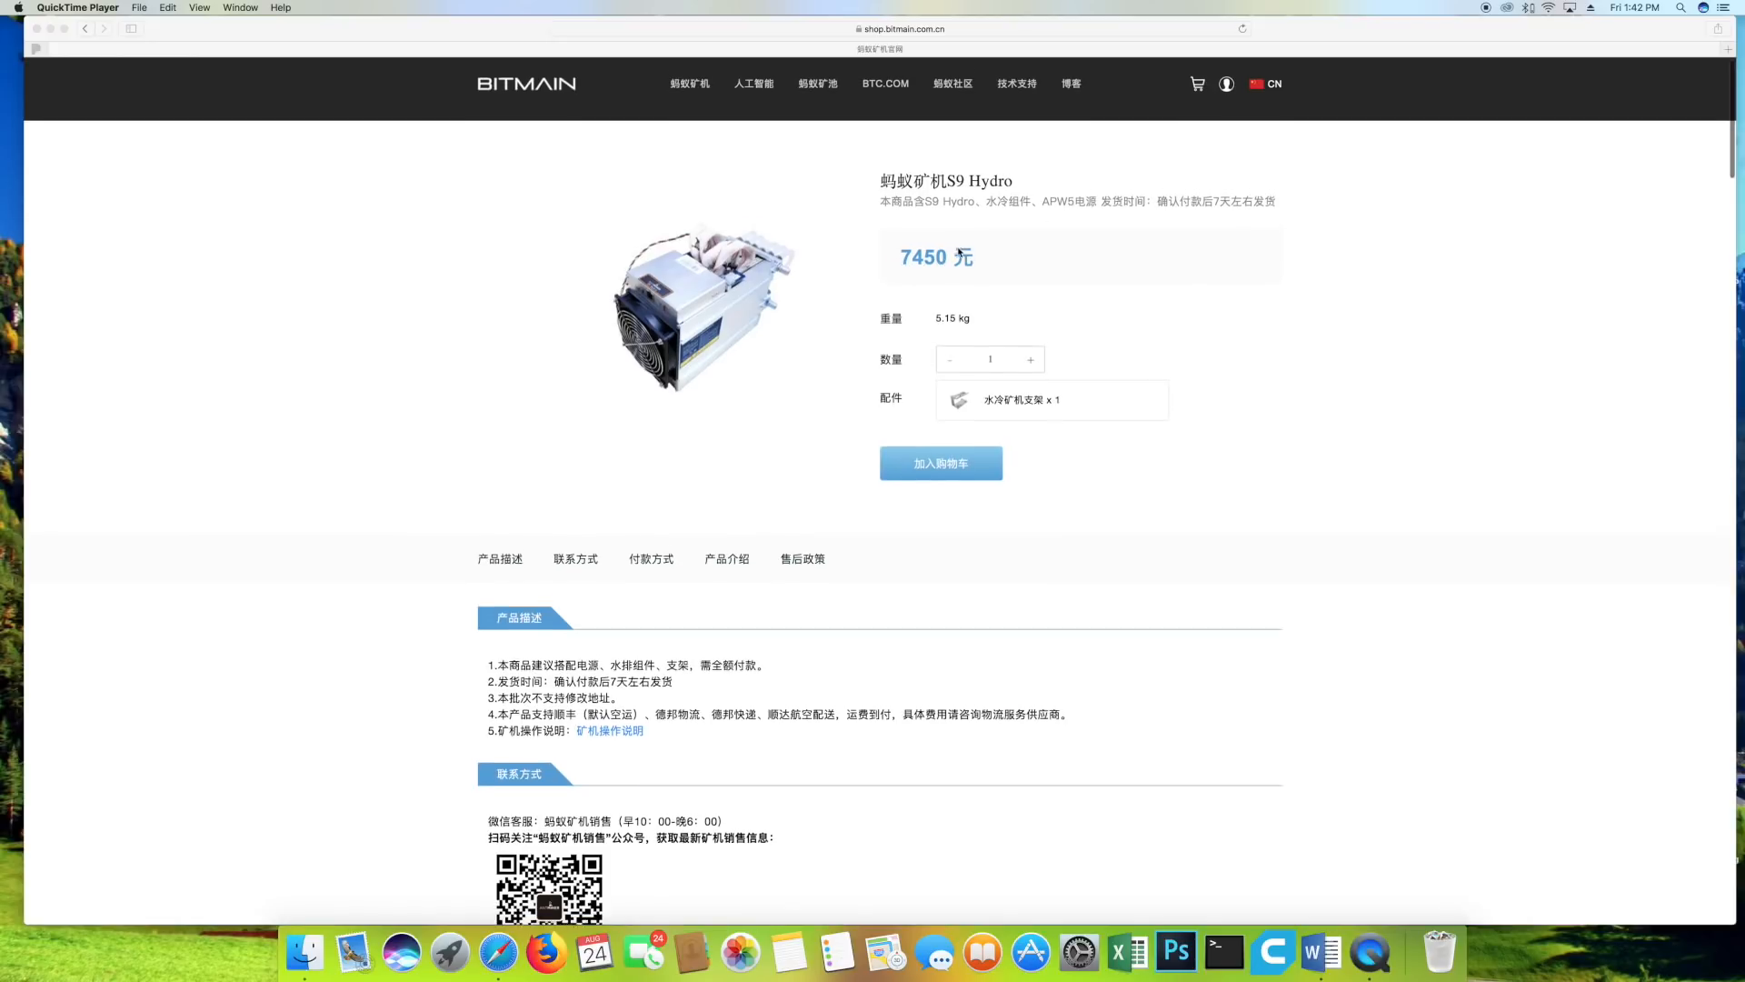
{"action": "scroll", "scroll_direction": "down", "scroll_amount": 3}
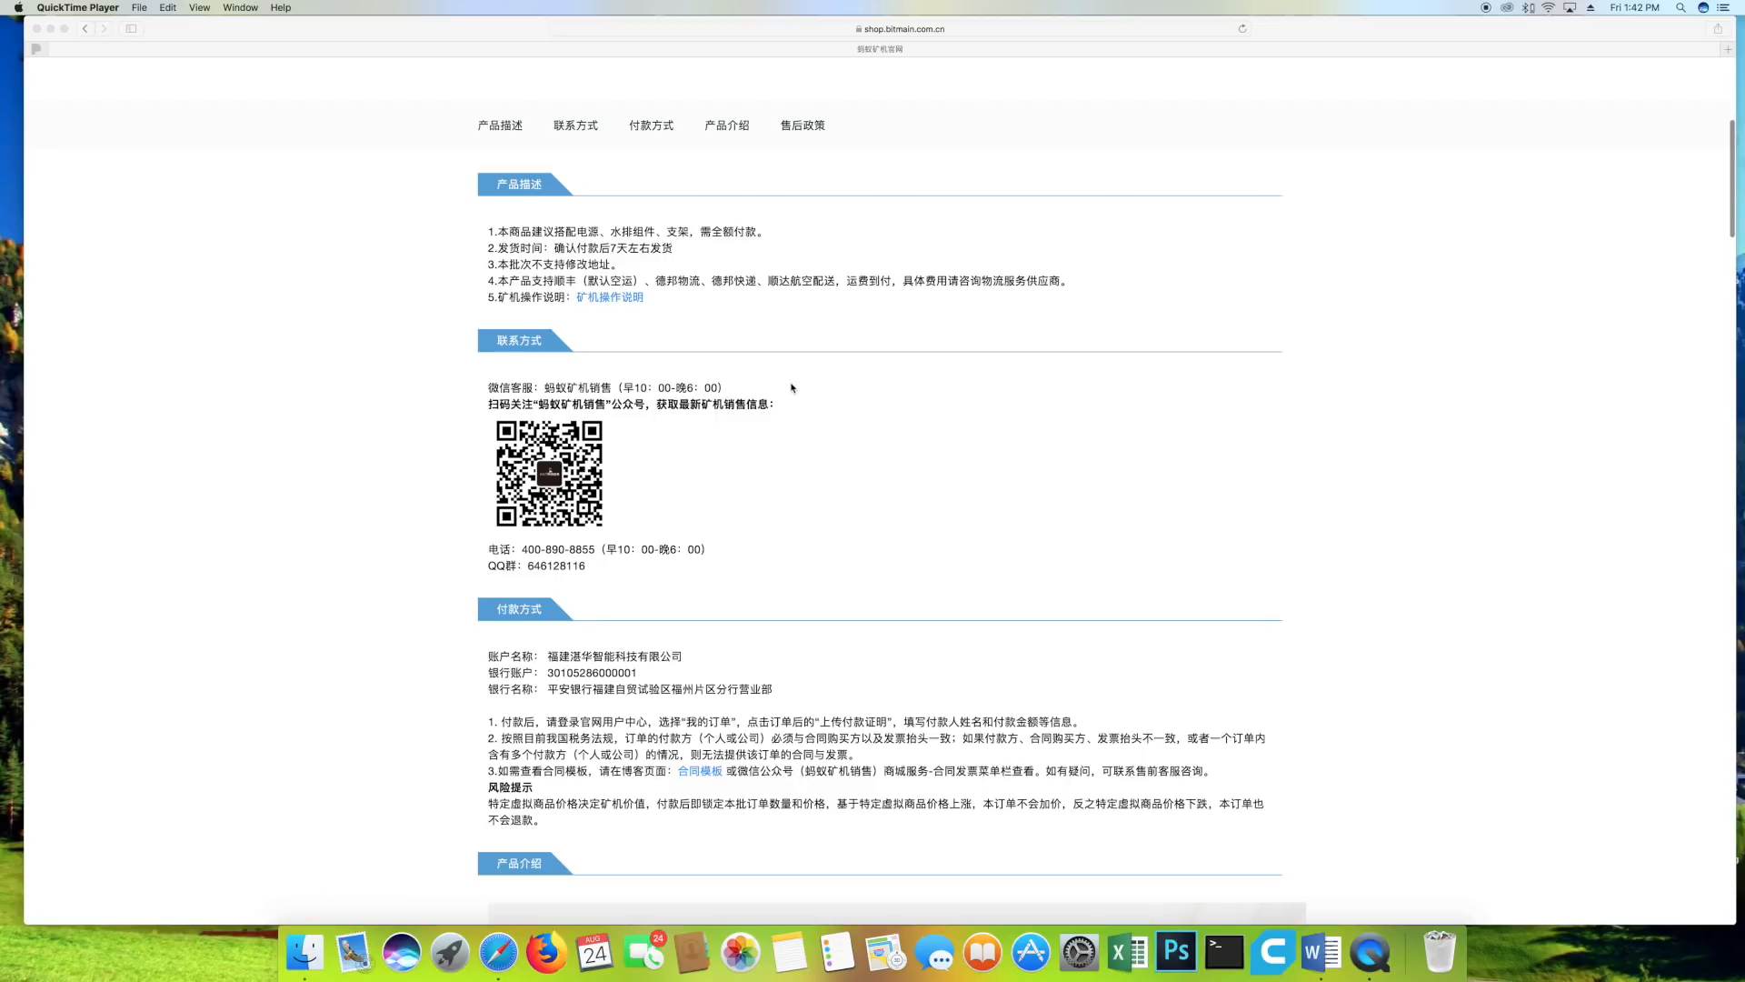
{"action": "scroll", "scroll_direction": "down", "scroll_amount": 3}
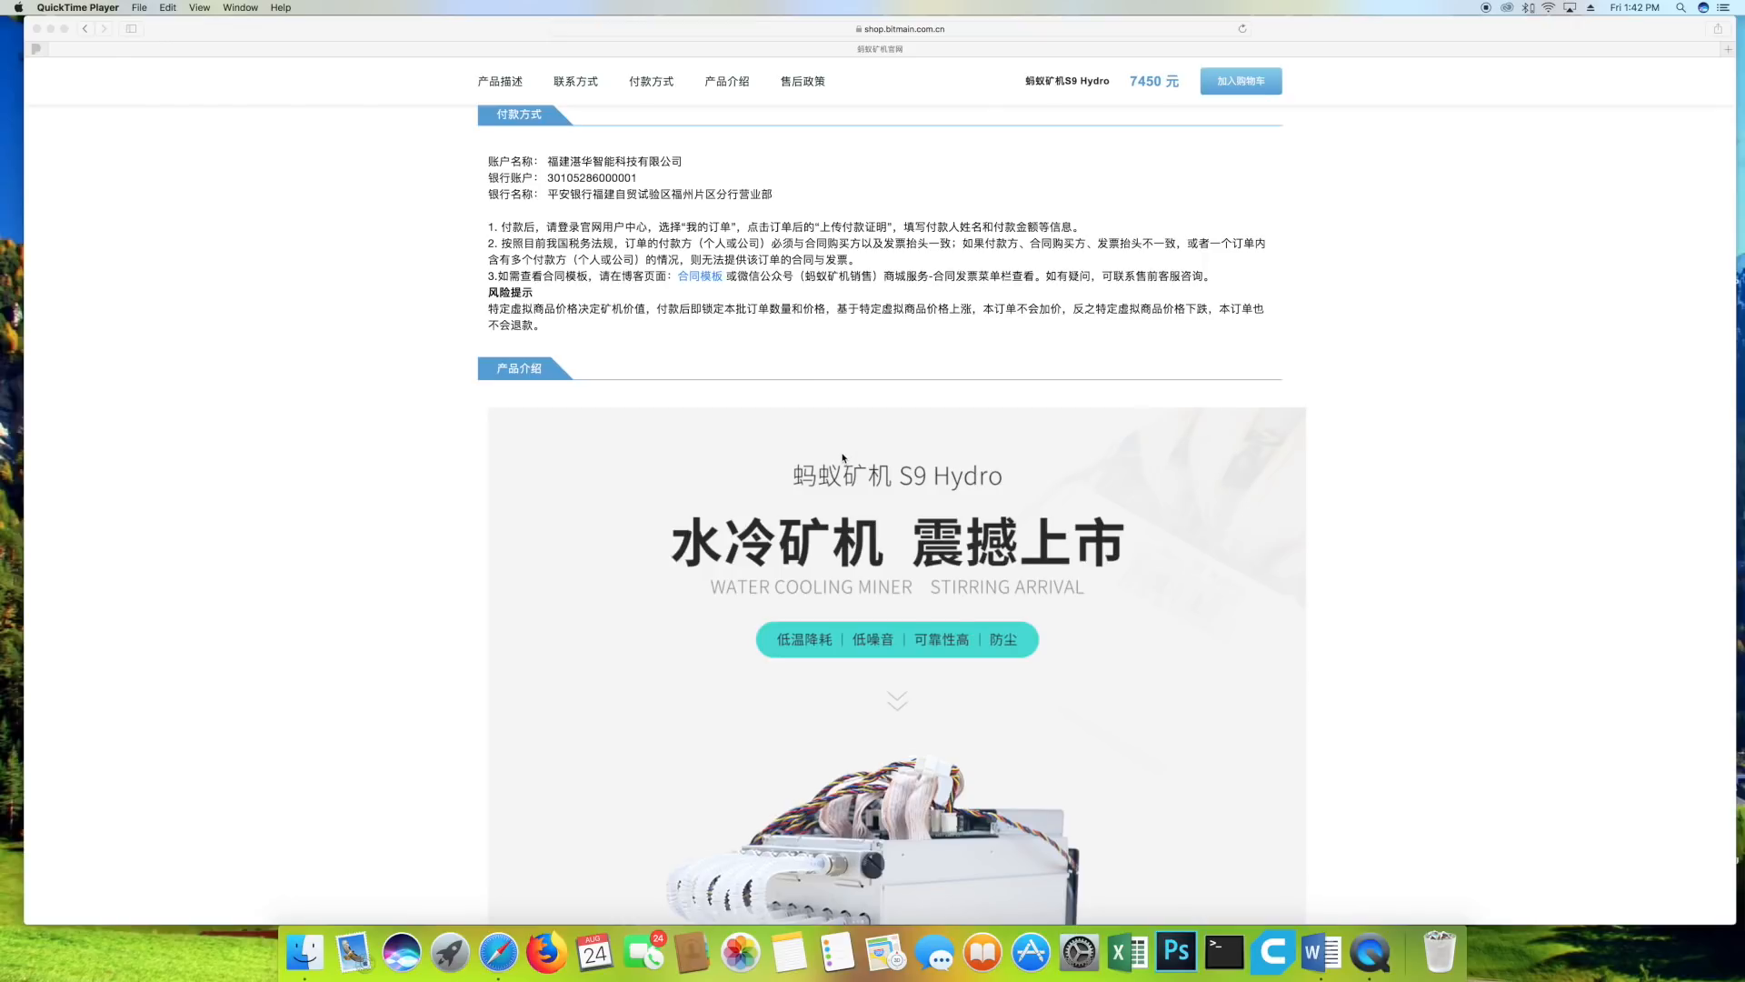
{"action": "mouse_move", "coordinate": [857, 453]}
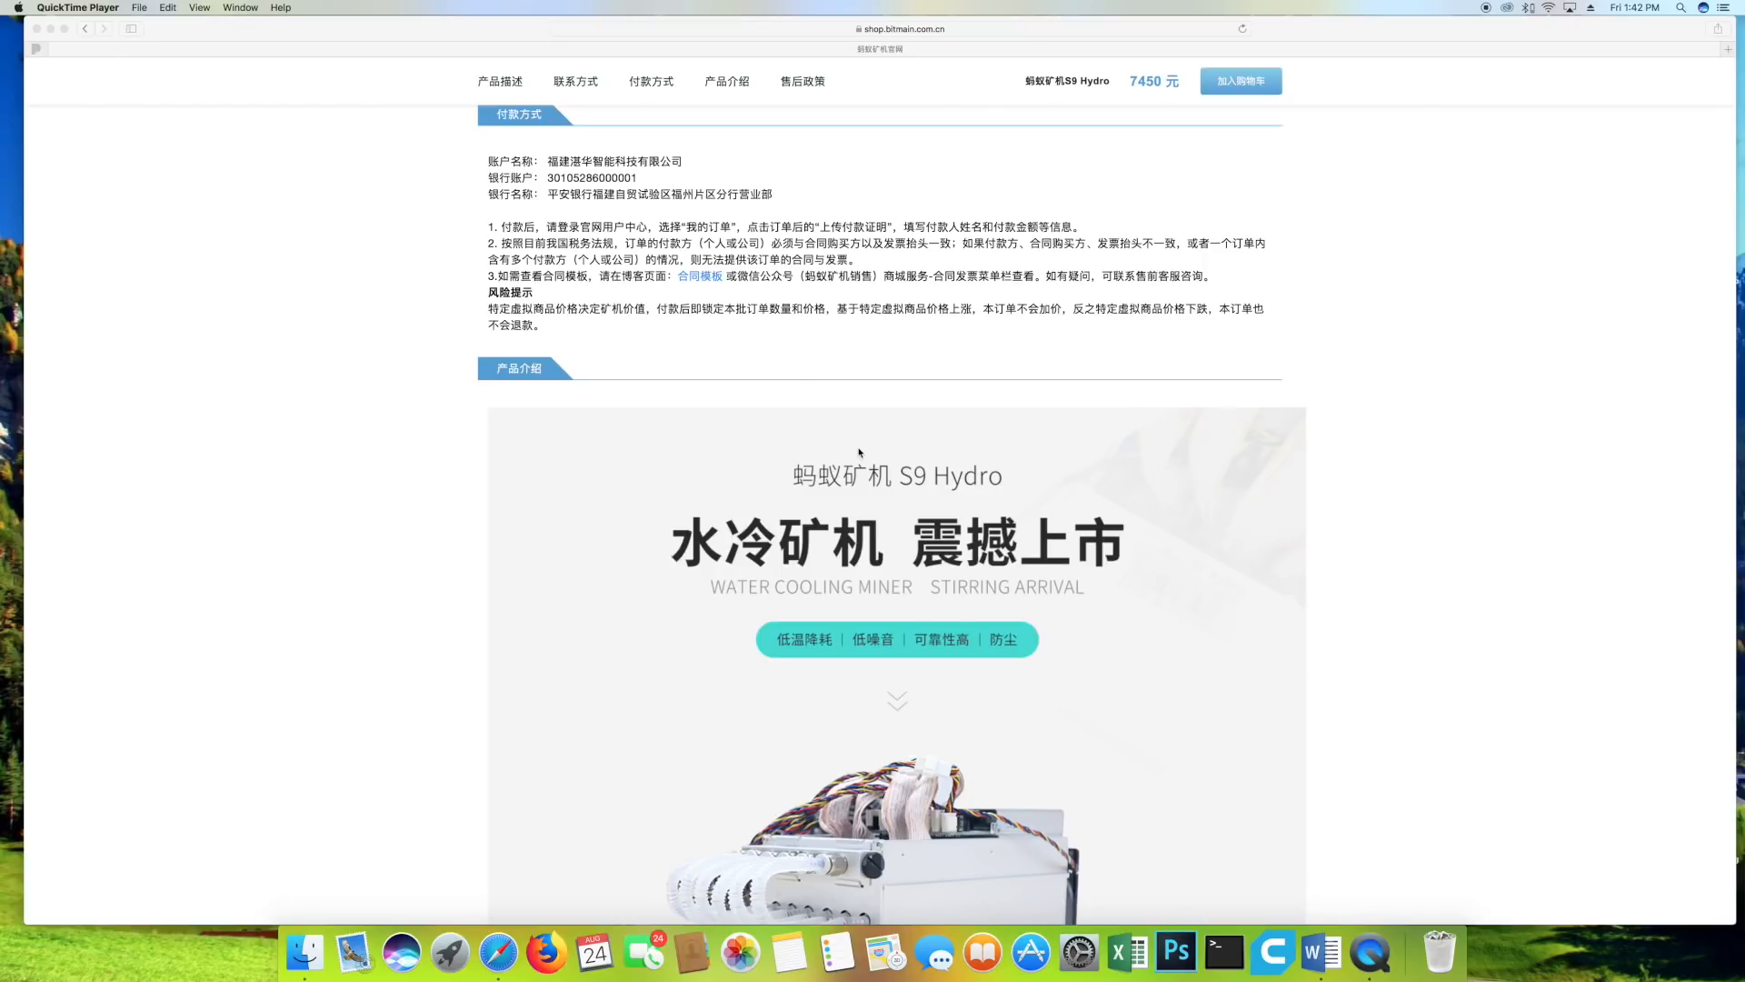
{"action": "scroll", "scroll_direction": "down", "scroll_amount": 3}
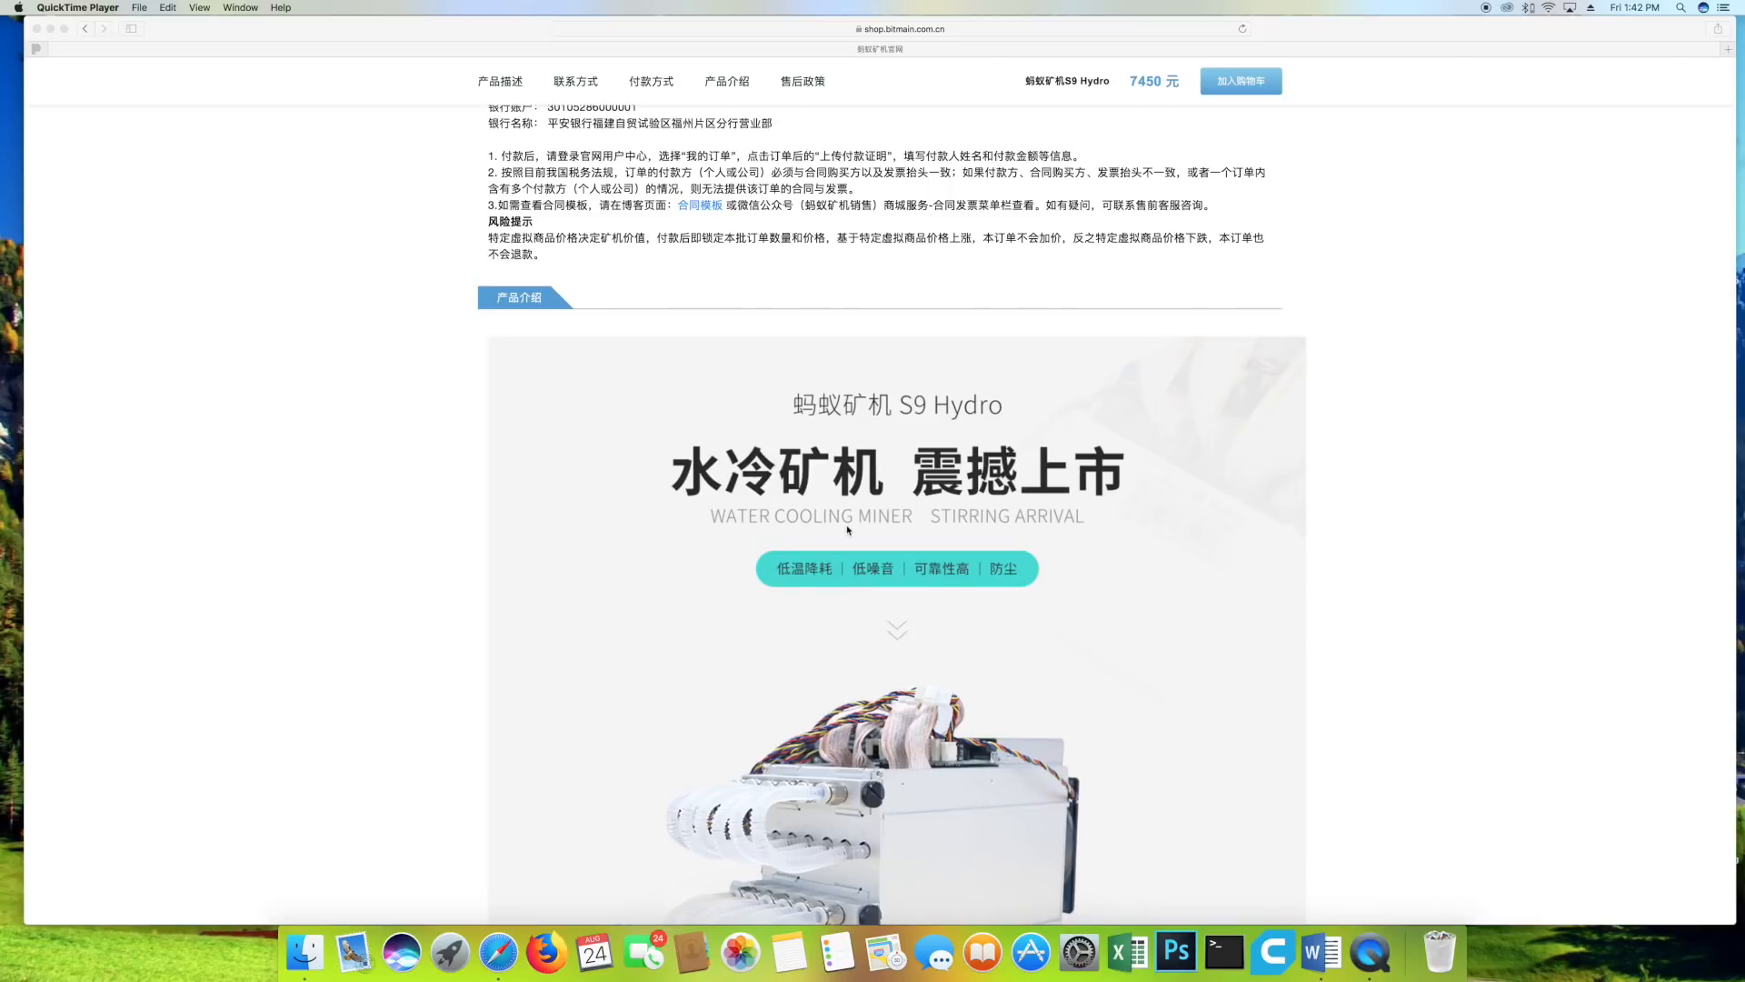
{"action": "scroll", "scroll_direction": "down", "scroll_amount": 3}
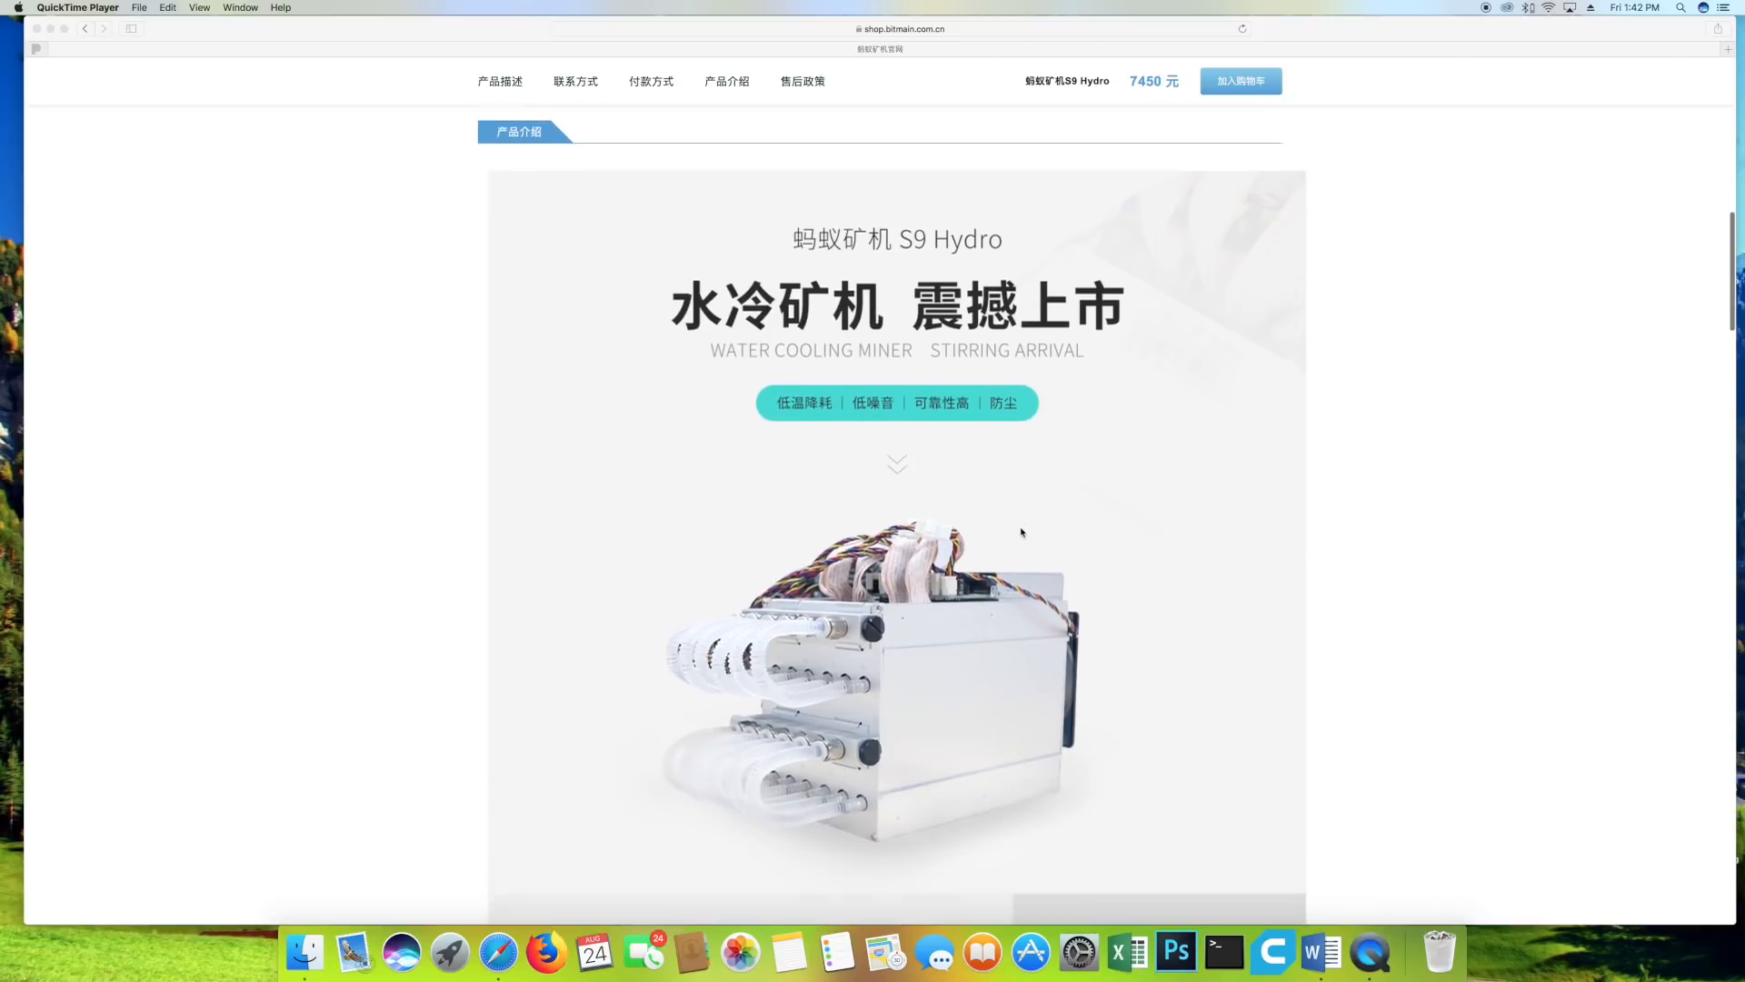
{"action": "scroll", "scroll_direction": "down", "scroll_amount": 3}
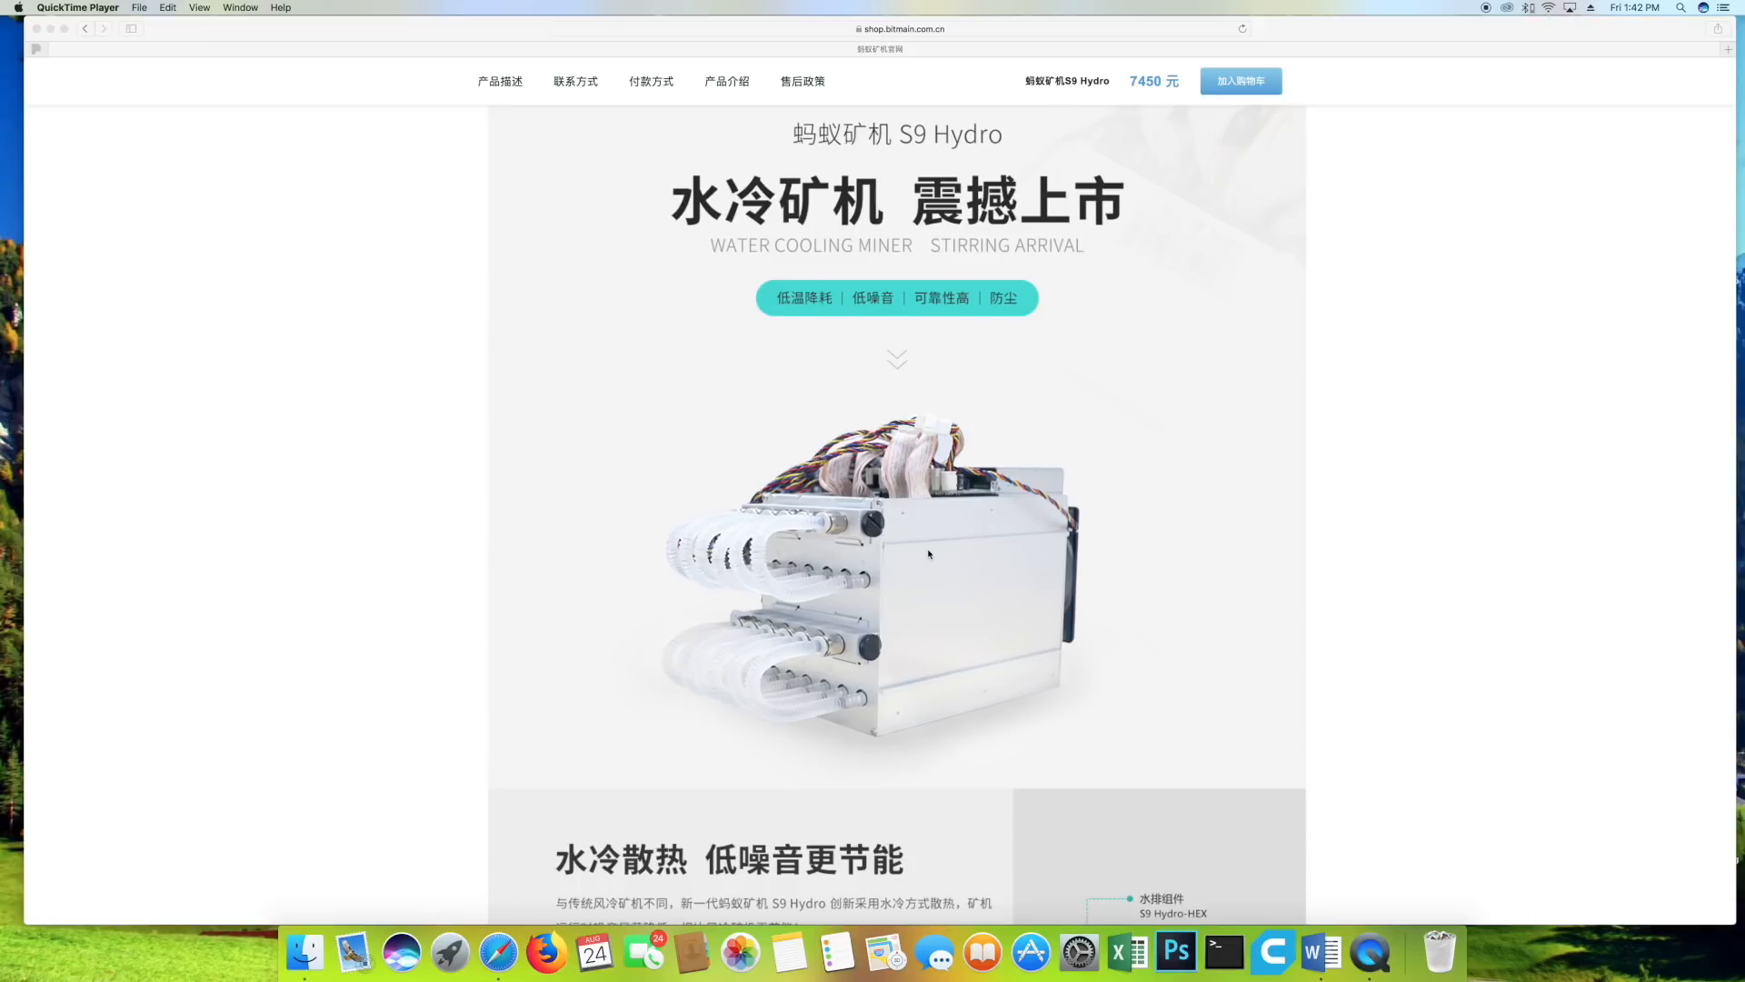
{"action": "scroll", "scroll_direction": "down", "scroll_amount": 3}
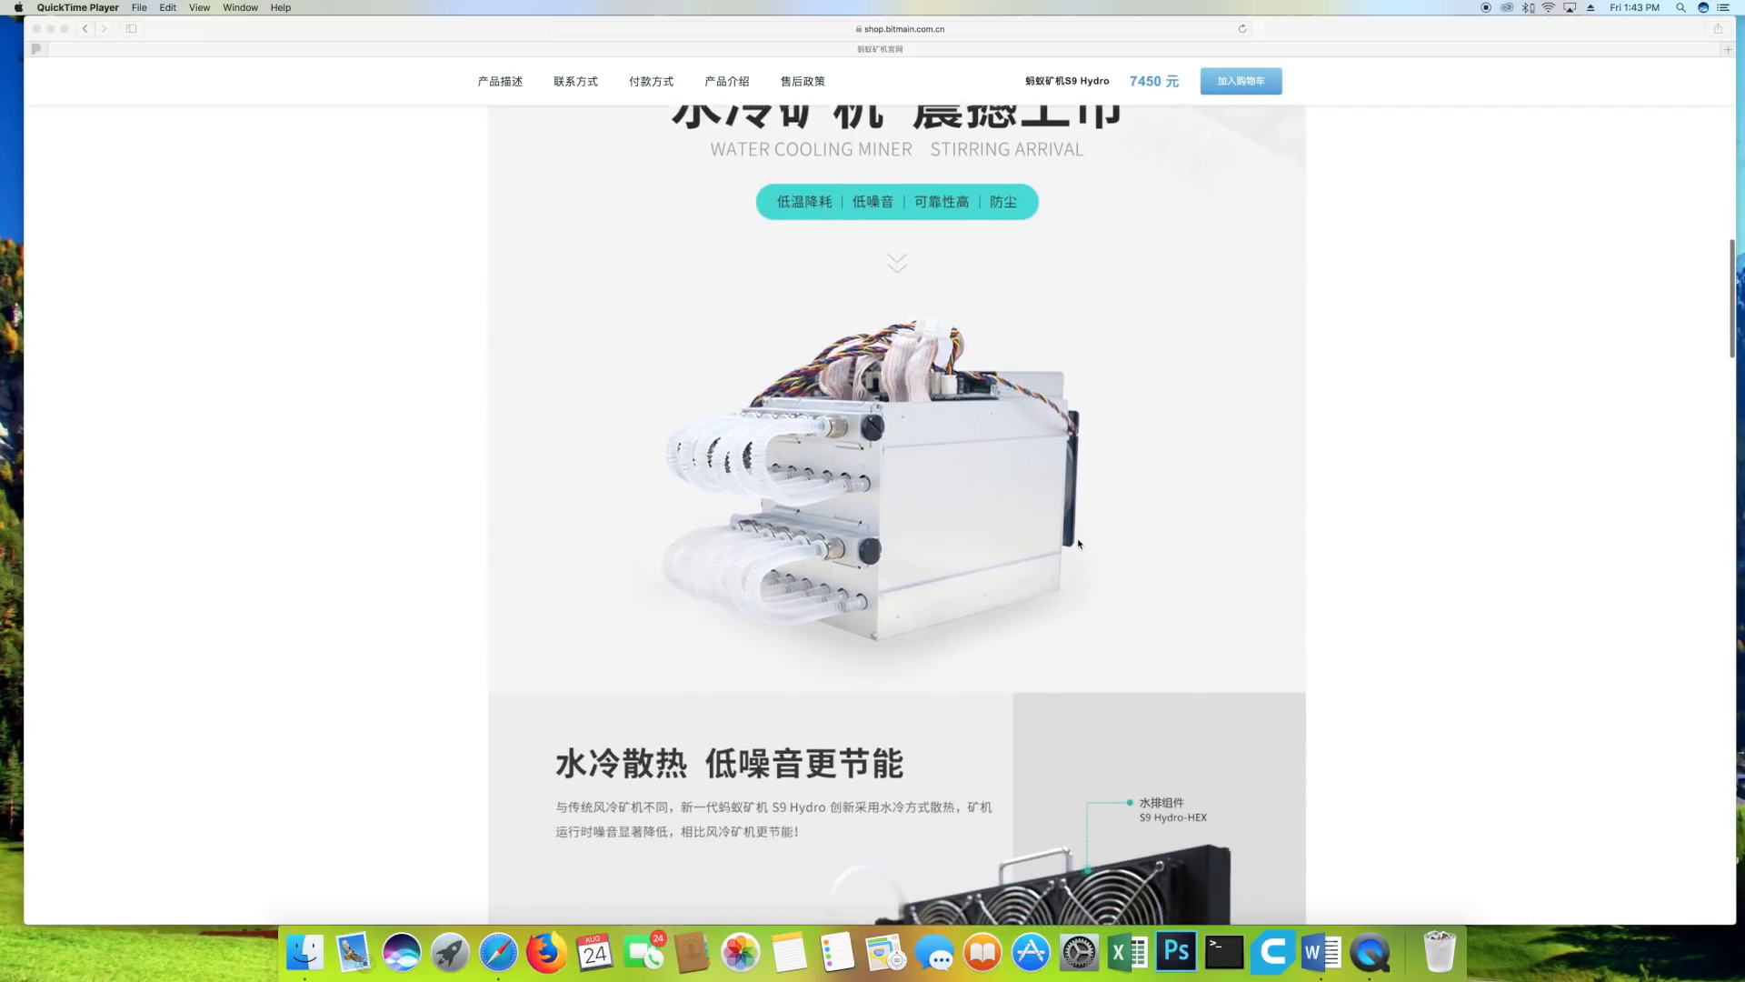
{"action": "scroll", "scroll_direction": "down", "scroll_amount": 3}
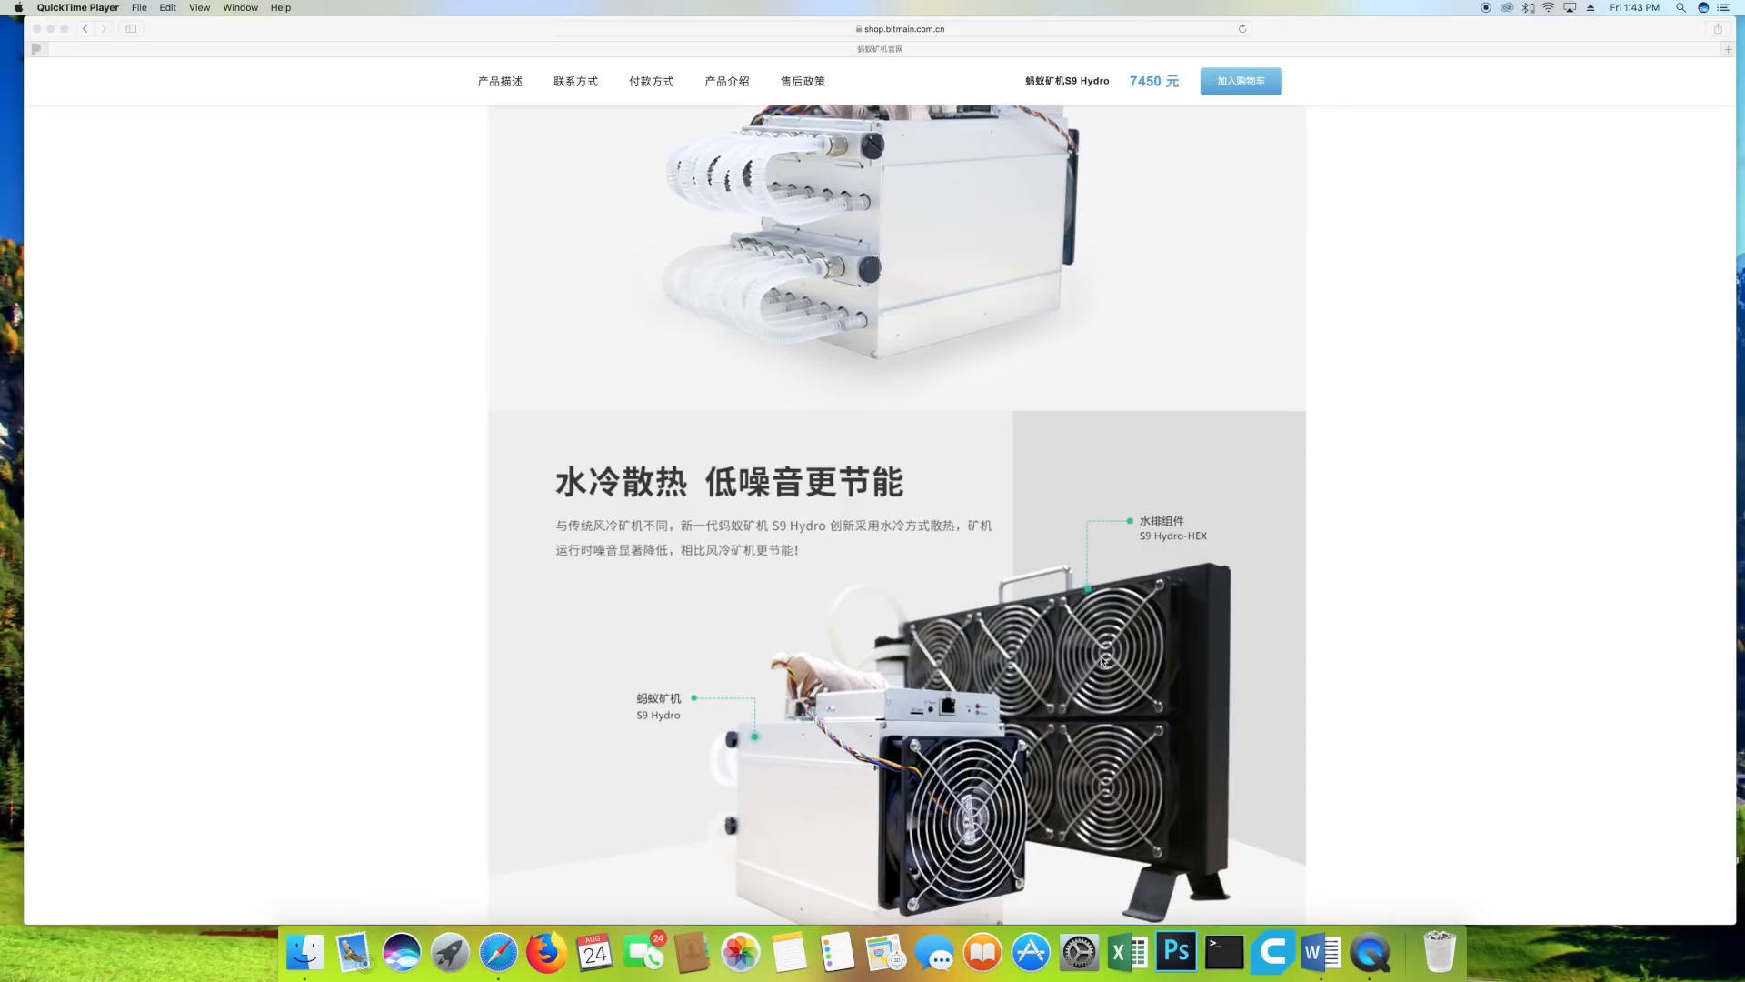
{"action": "scroll", "scroll_direction": "down", "scroll_amount": 3}
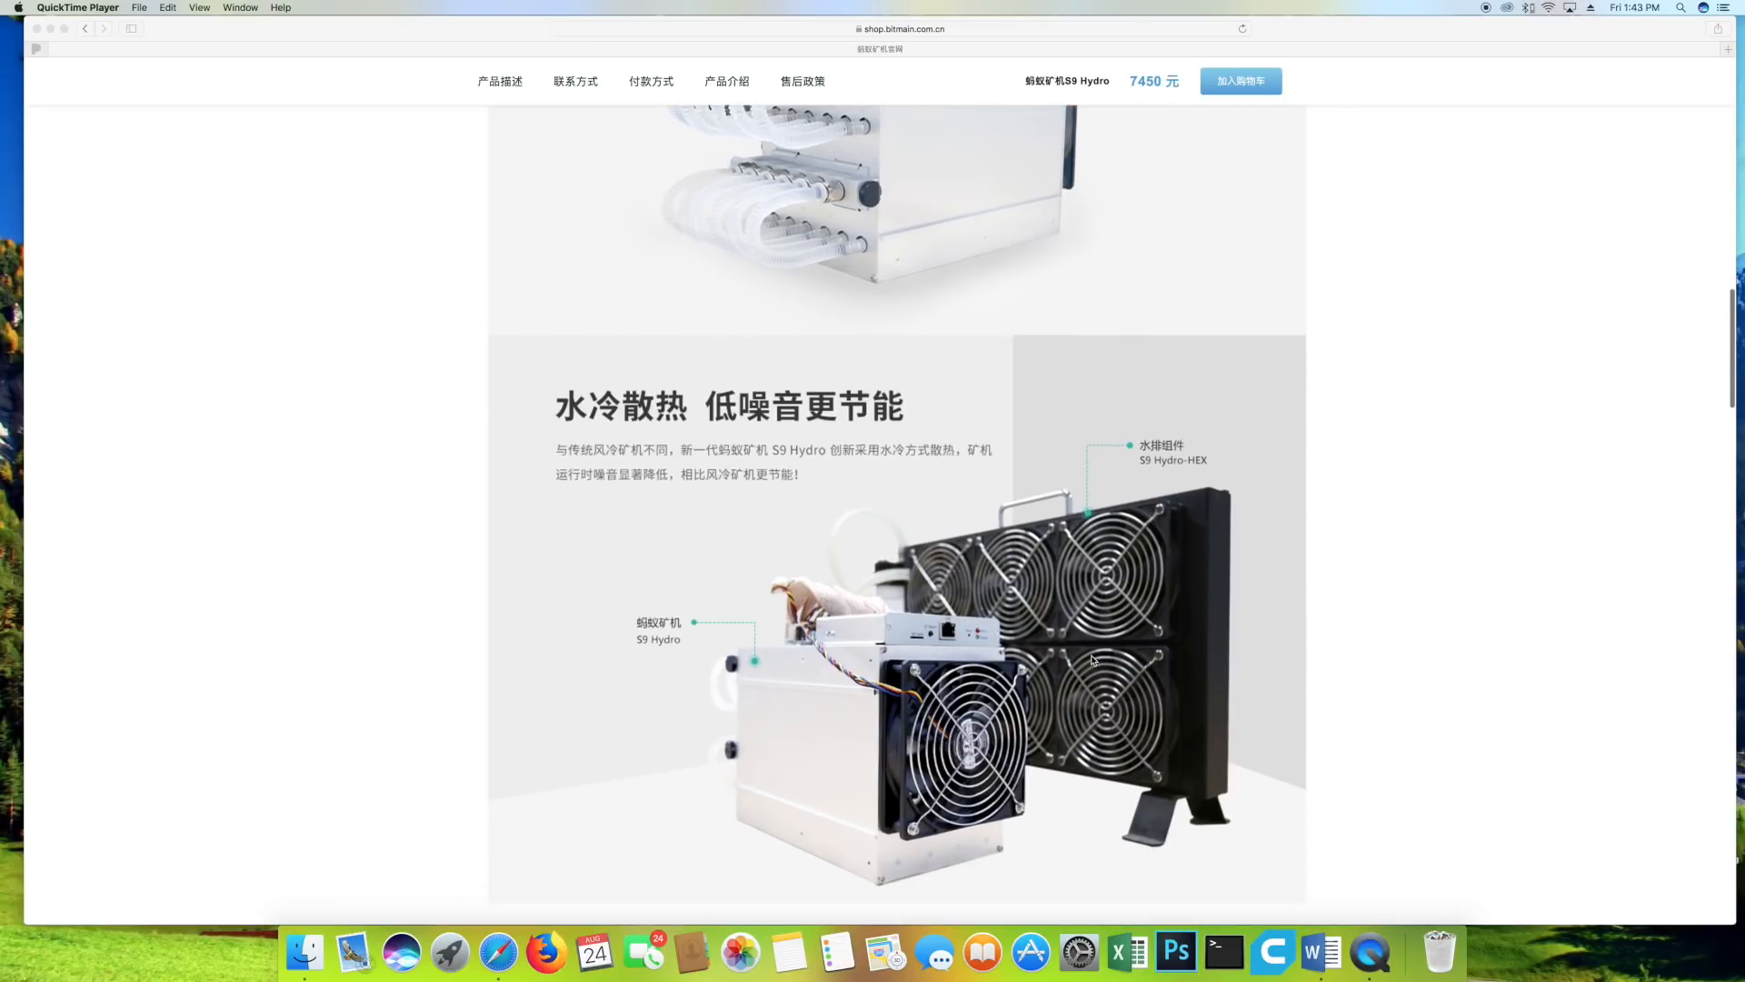
{"action": "mouse_move", "coordinate": [973, 646]}
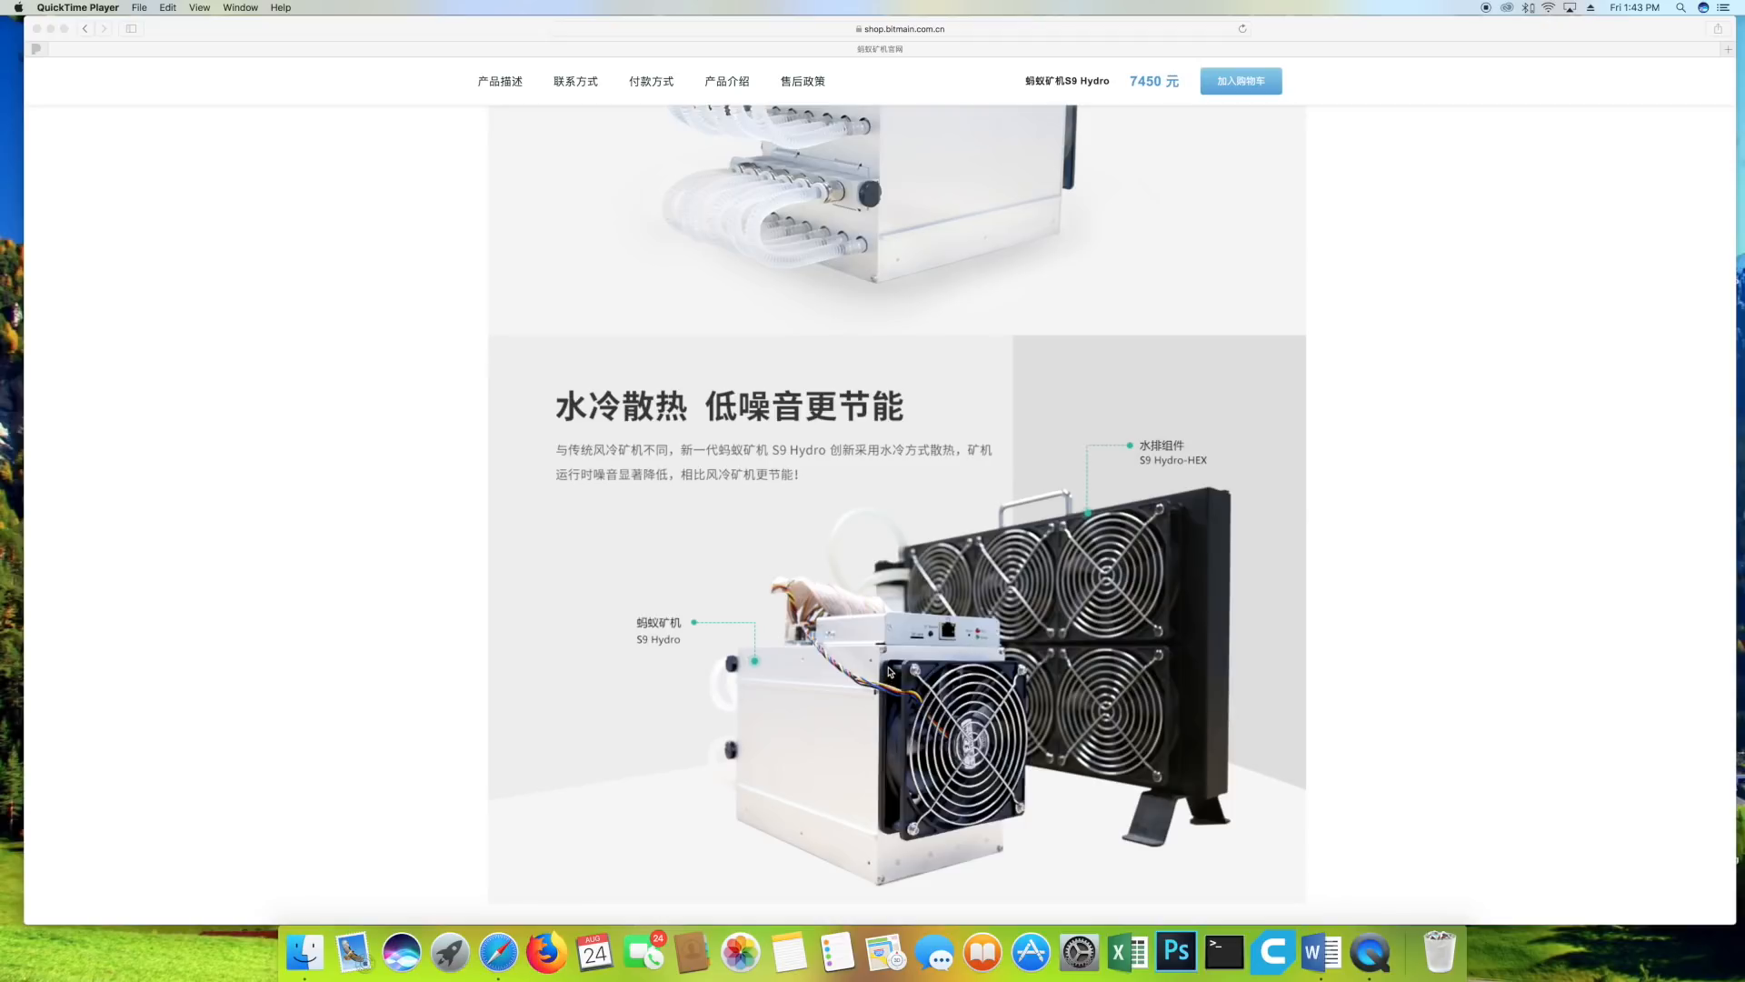
{"action": "scroll", "scroll_direction": "down", "scroll_amount": 3}
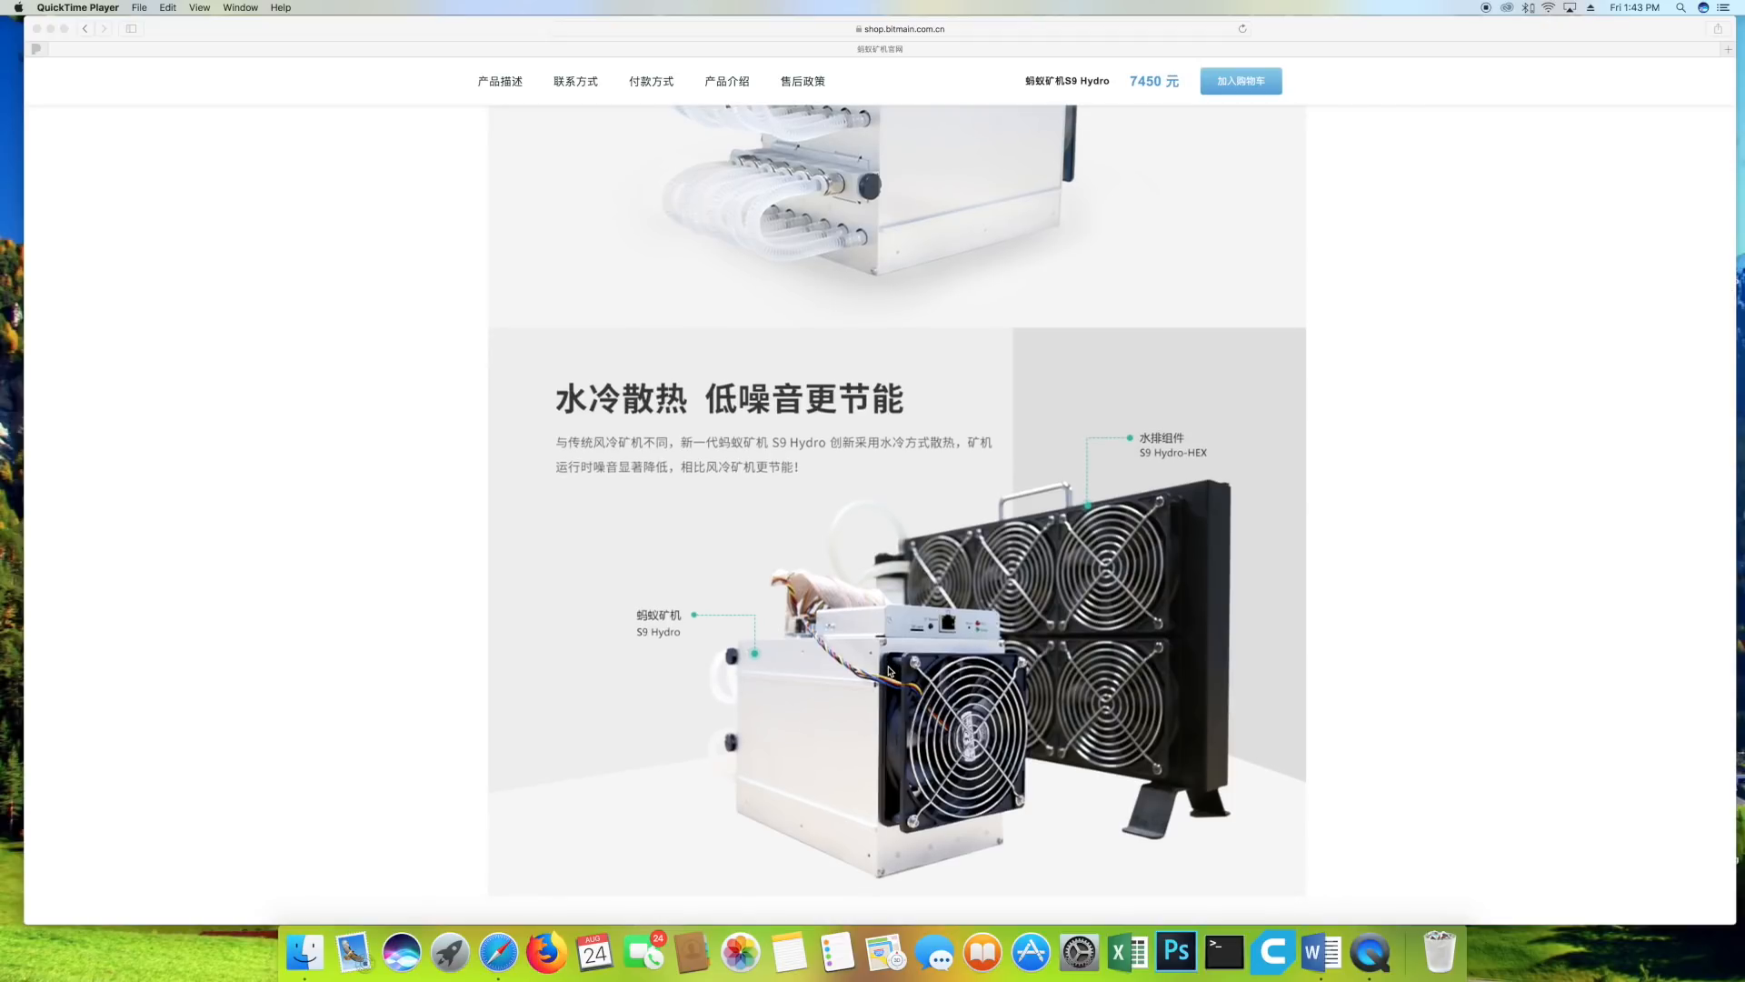
{"action": "scroll", "scroll_direction": "down", "scroll_amount": 3}
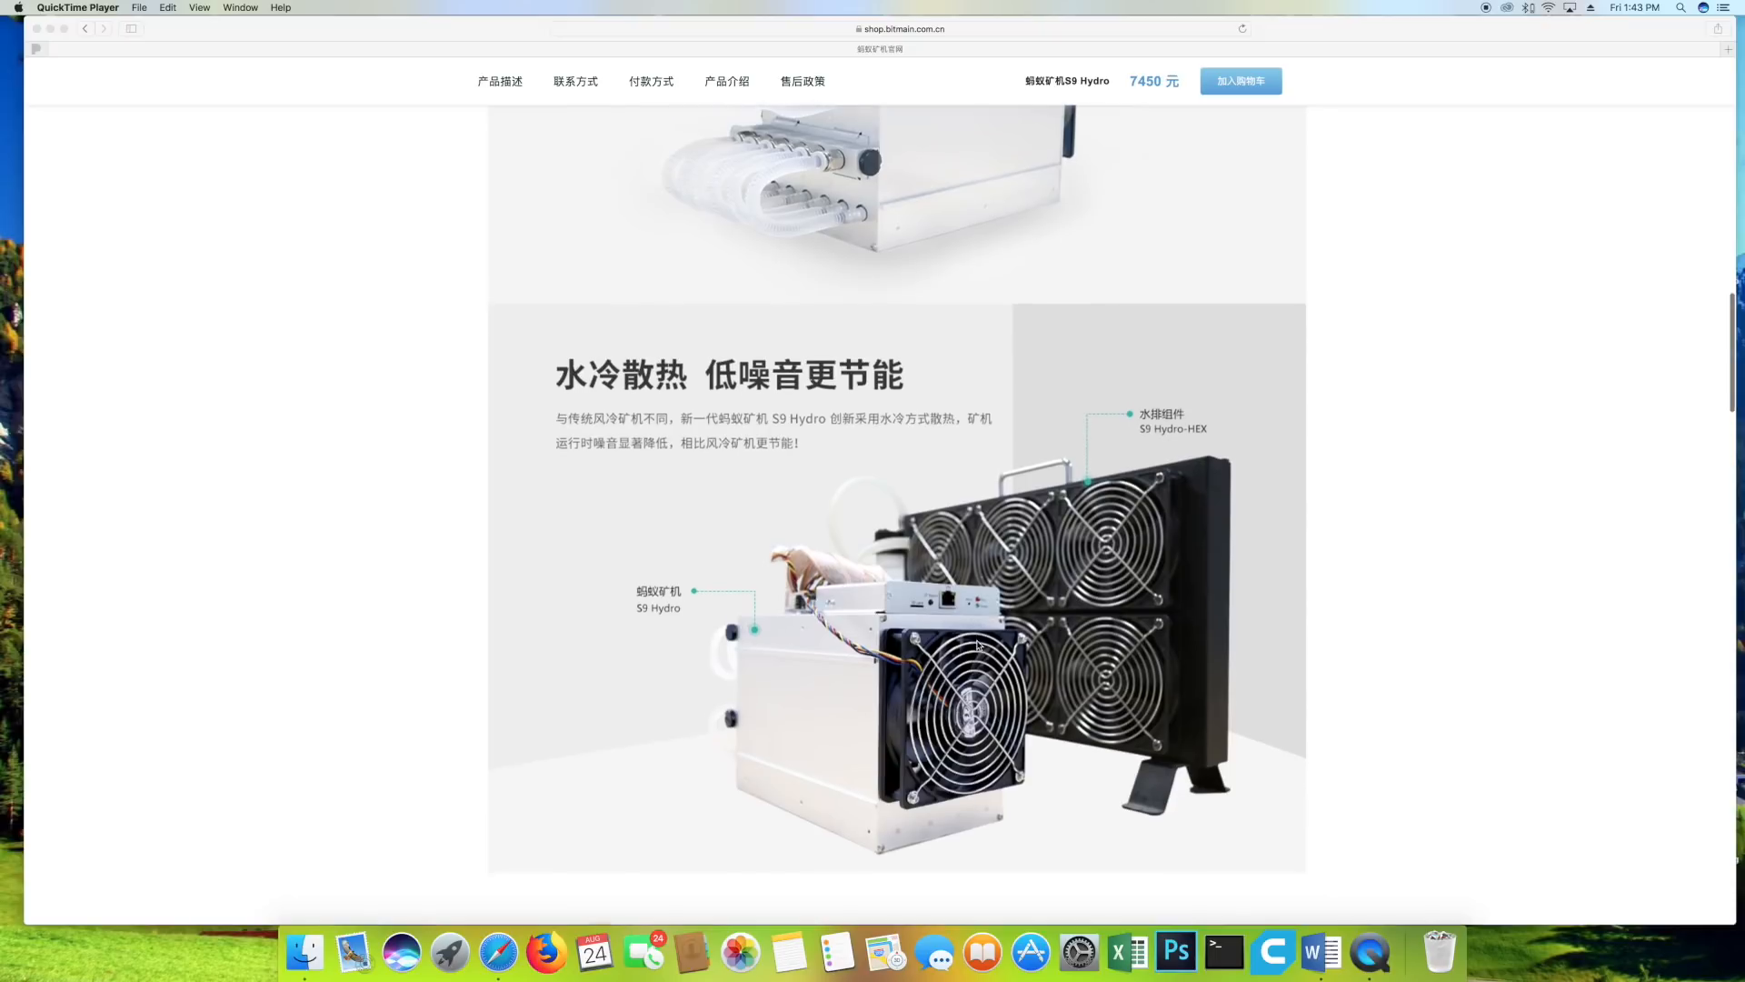
{"action": "scroll", "scroll_direction": "down", "scroll_amount": 3}
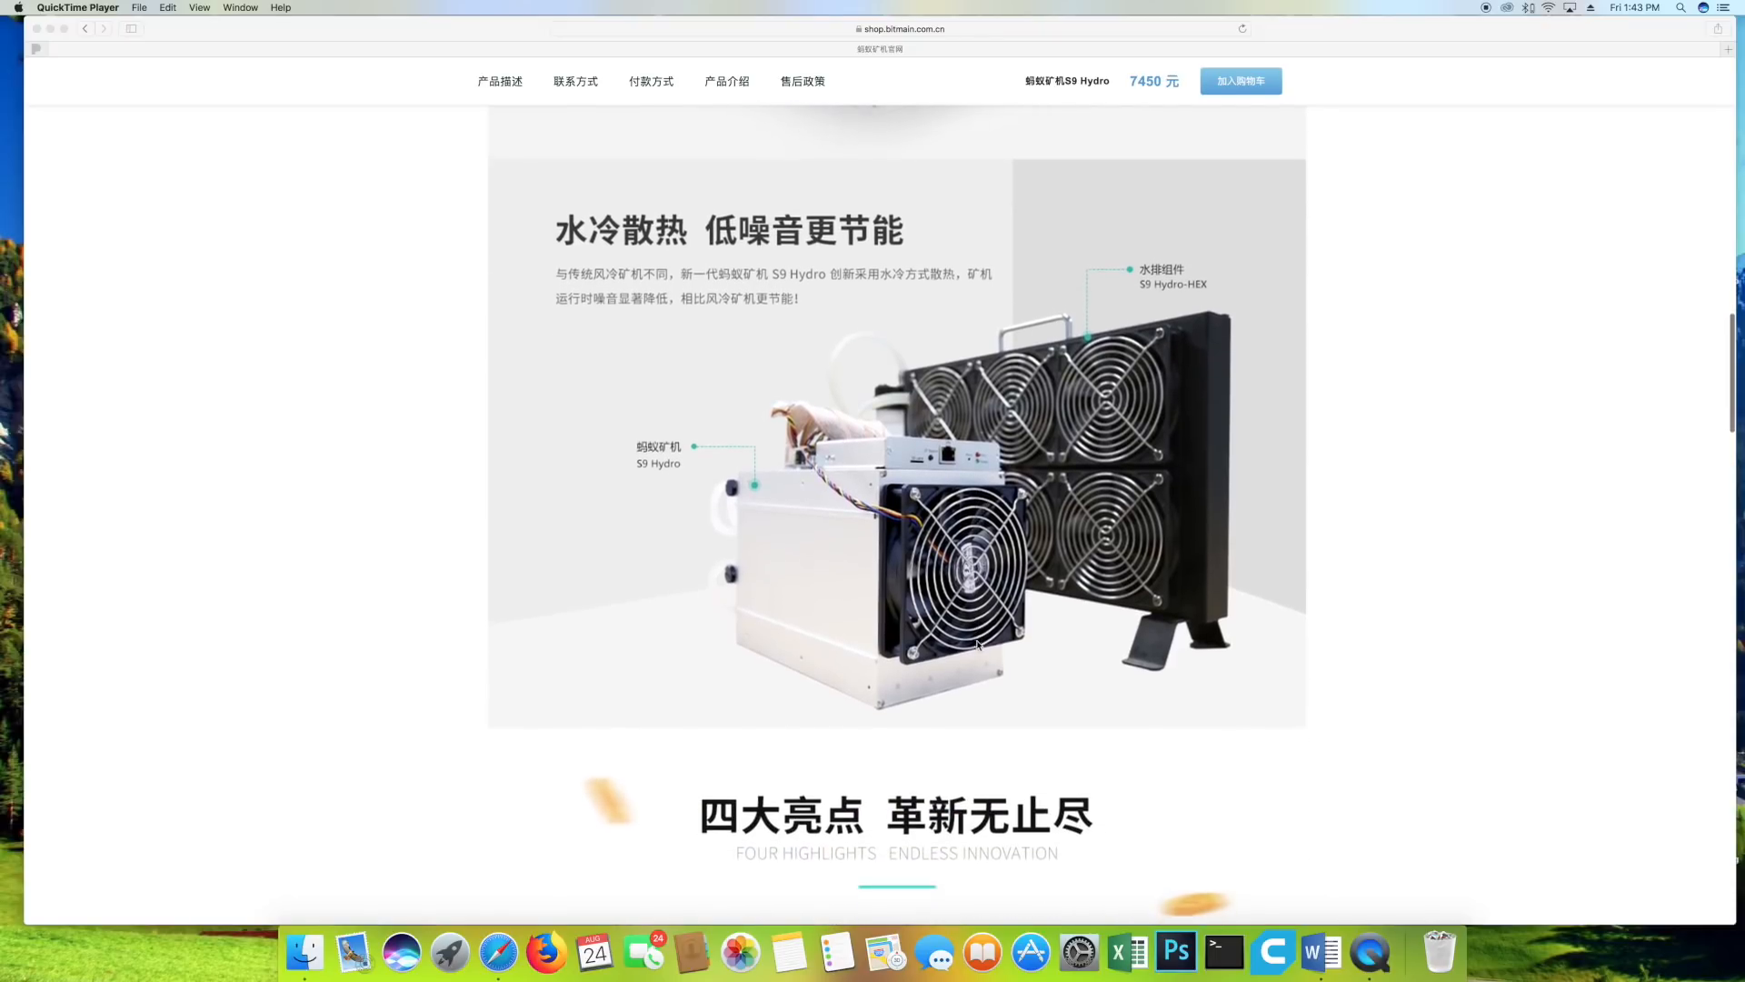
{"action": "scroll", "scroll_direction": "down", "scroll_amount": 3}
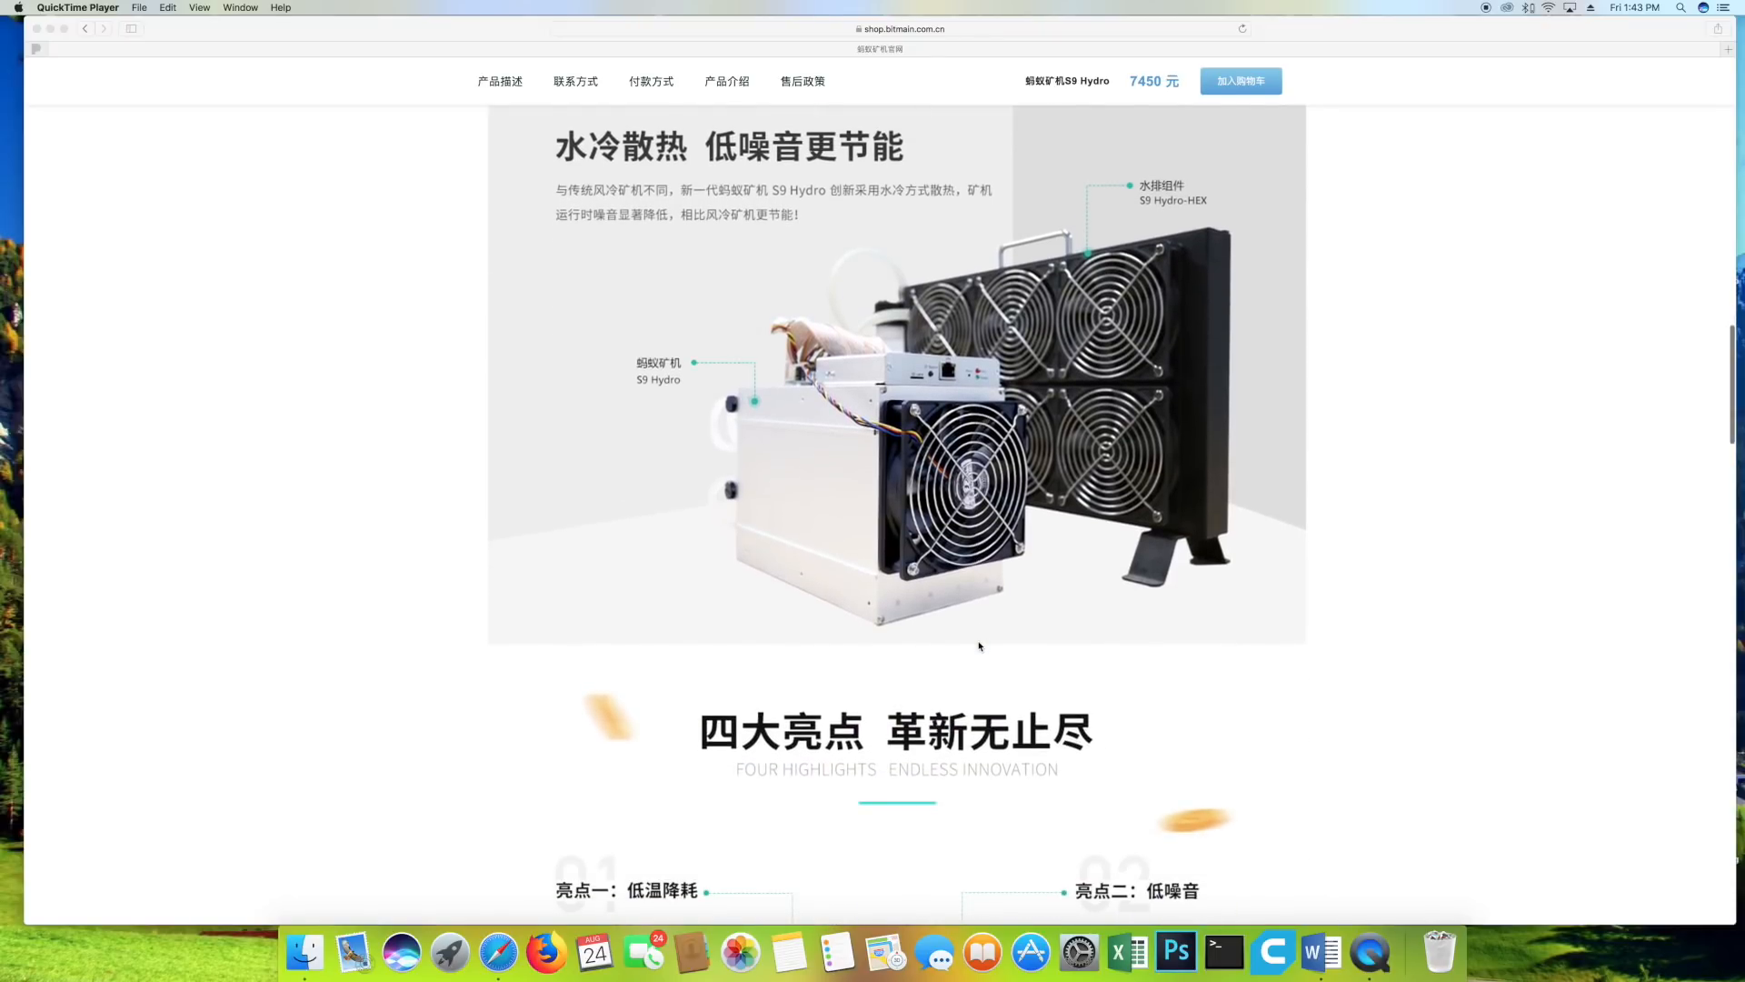
{"action": "scroll", "scroll_direction": "down", "scroll_amount": 3}
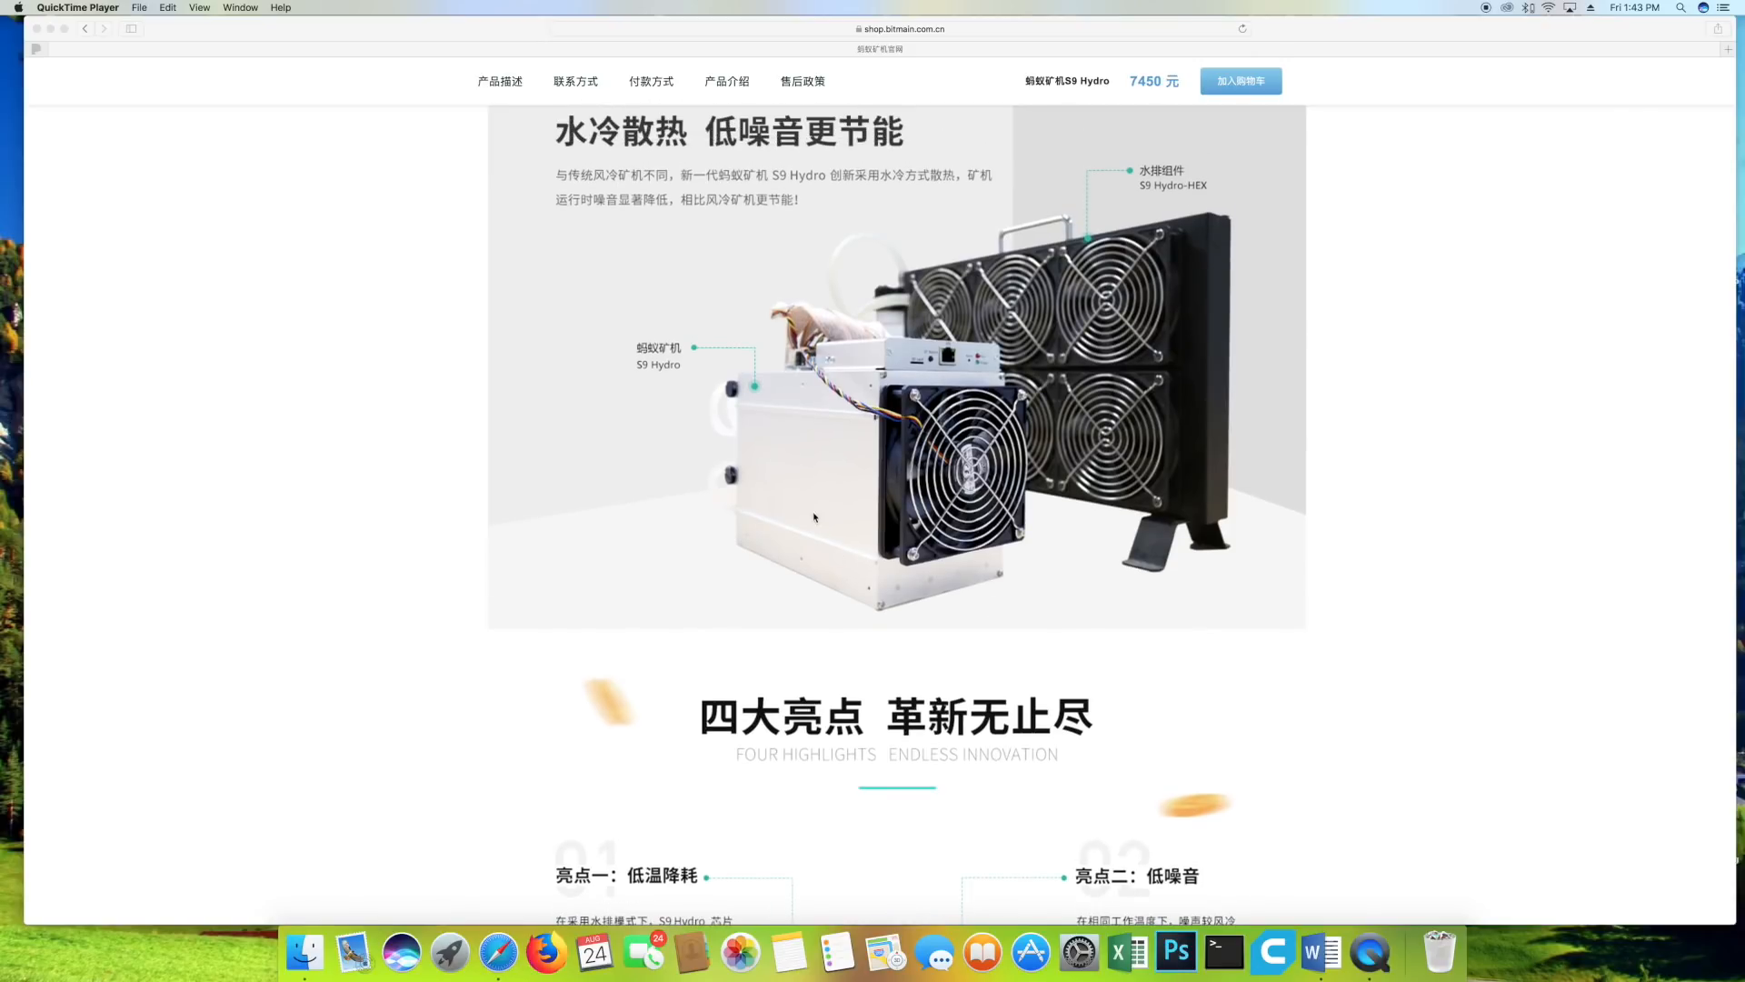
{"action": "scroll", "scroll_direction": "down", "scroll_amount": 3}
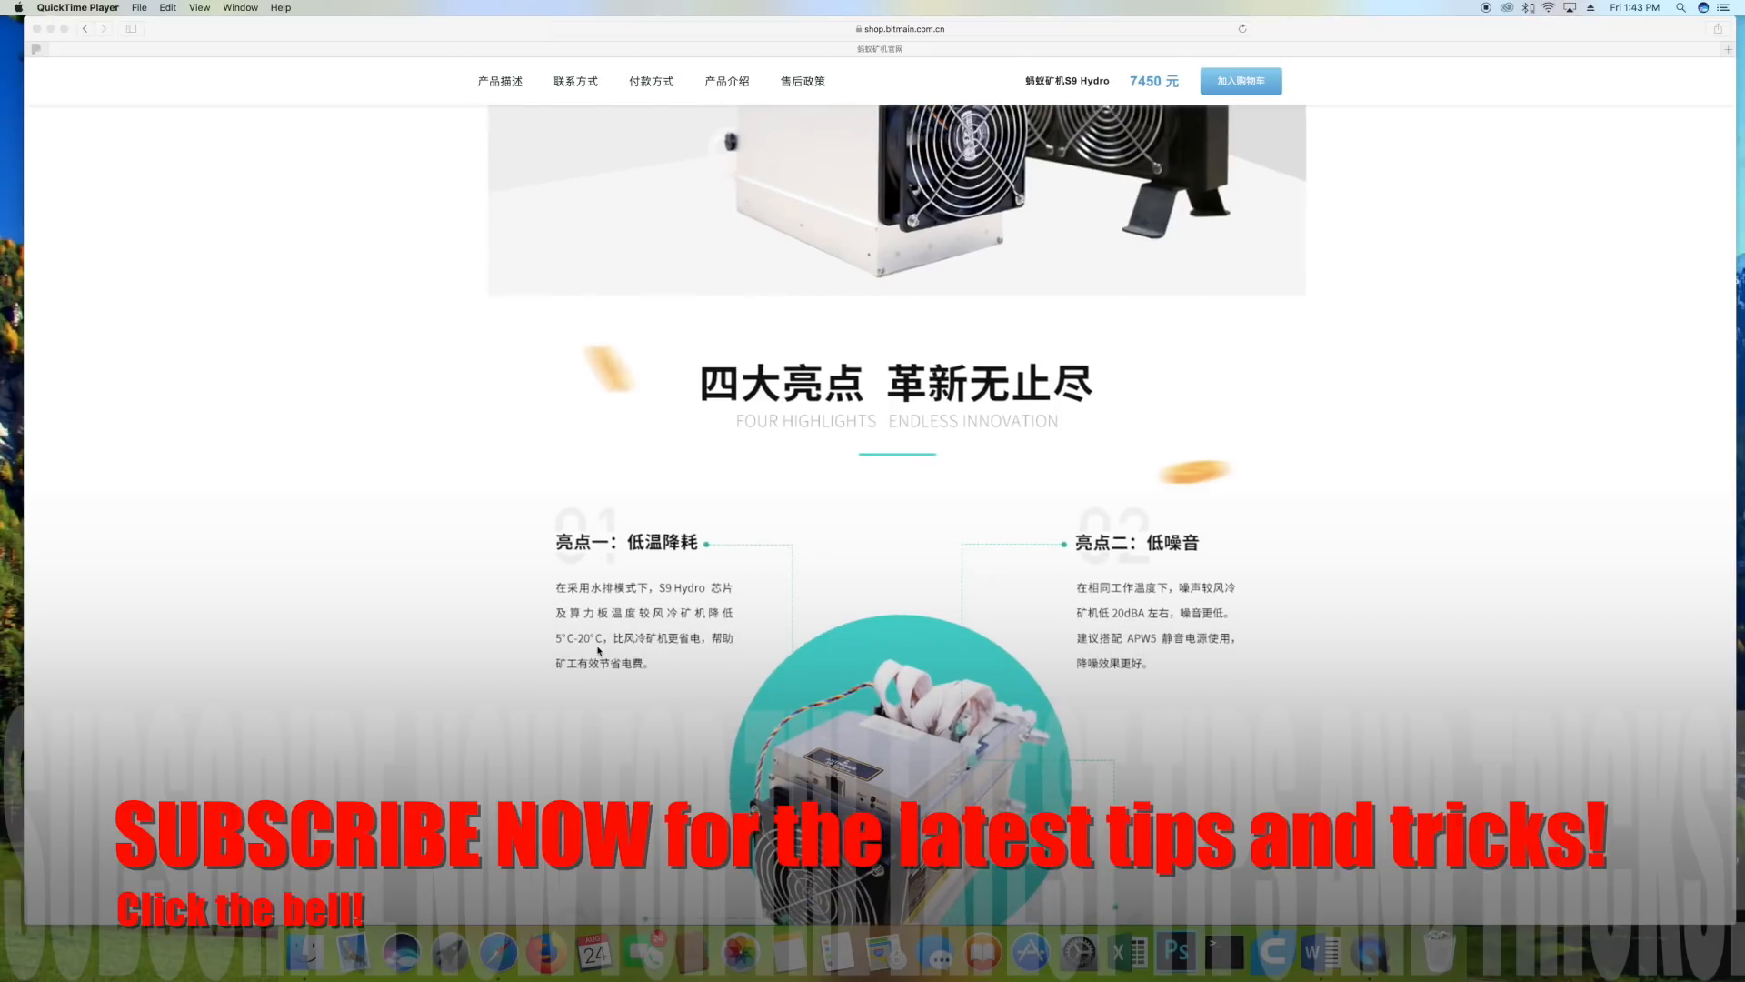
{"action": "scroll", "scroll_direction": "down", "scroll_amount": 3}
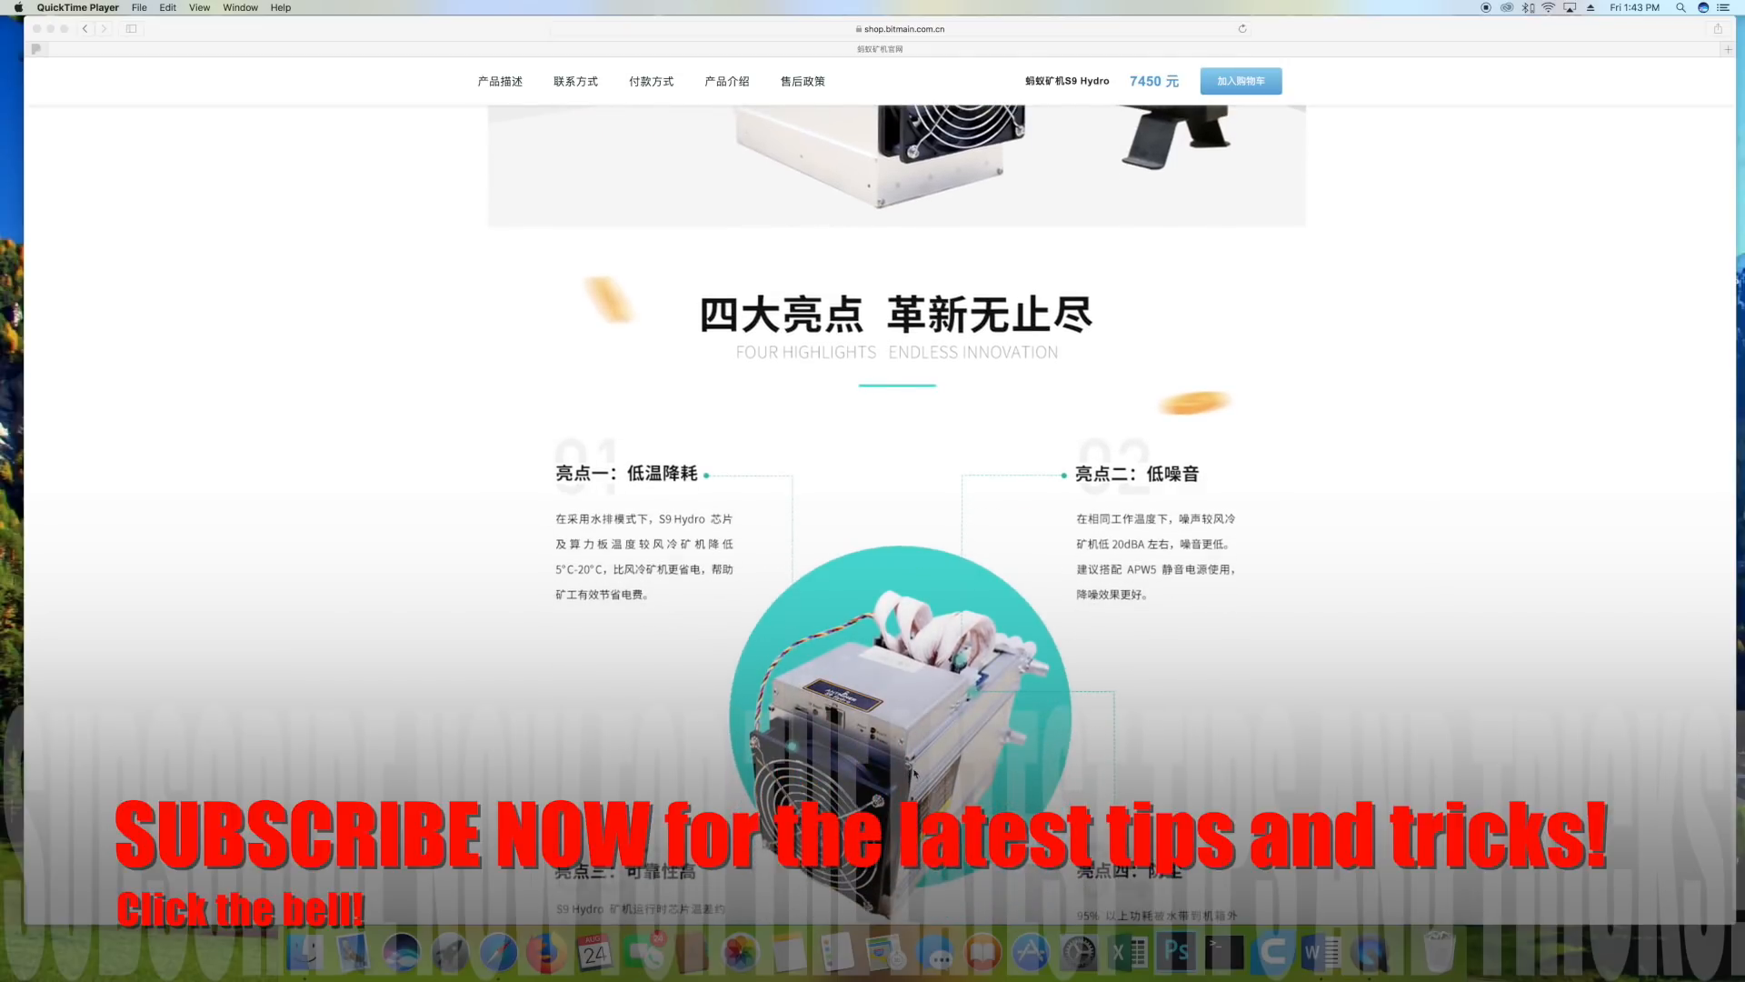
{"action": "scroll", "scroll_direction": "down", "scroll_amount": 3}
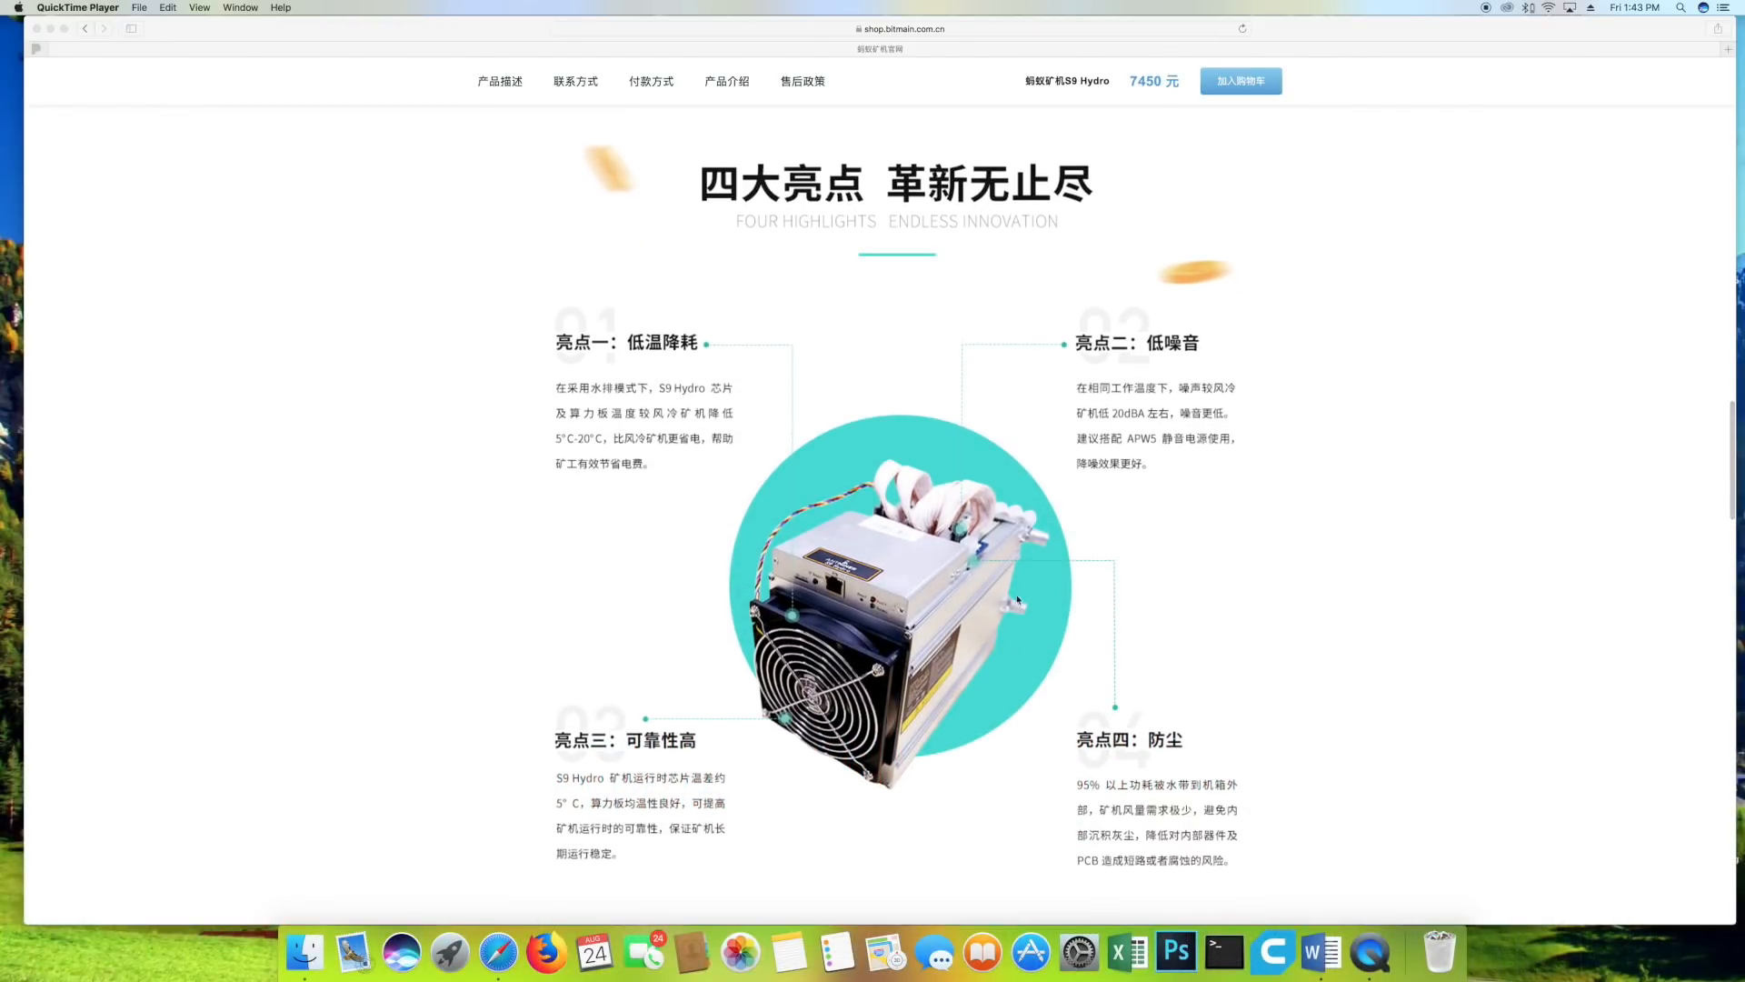
{"action": "scroll", "scroll_direction": "down", "scroll_amount": 3}
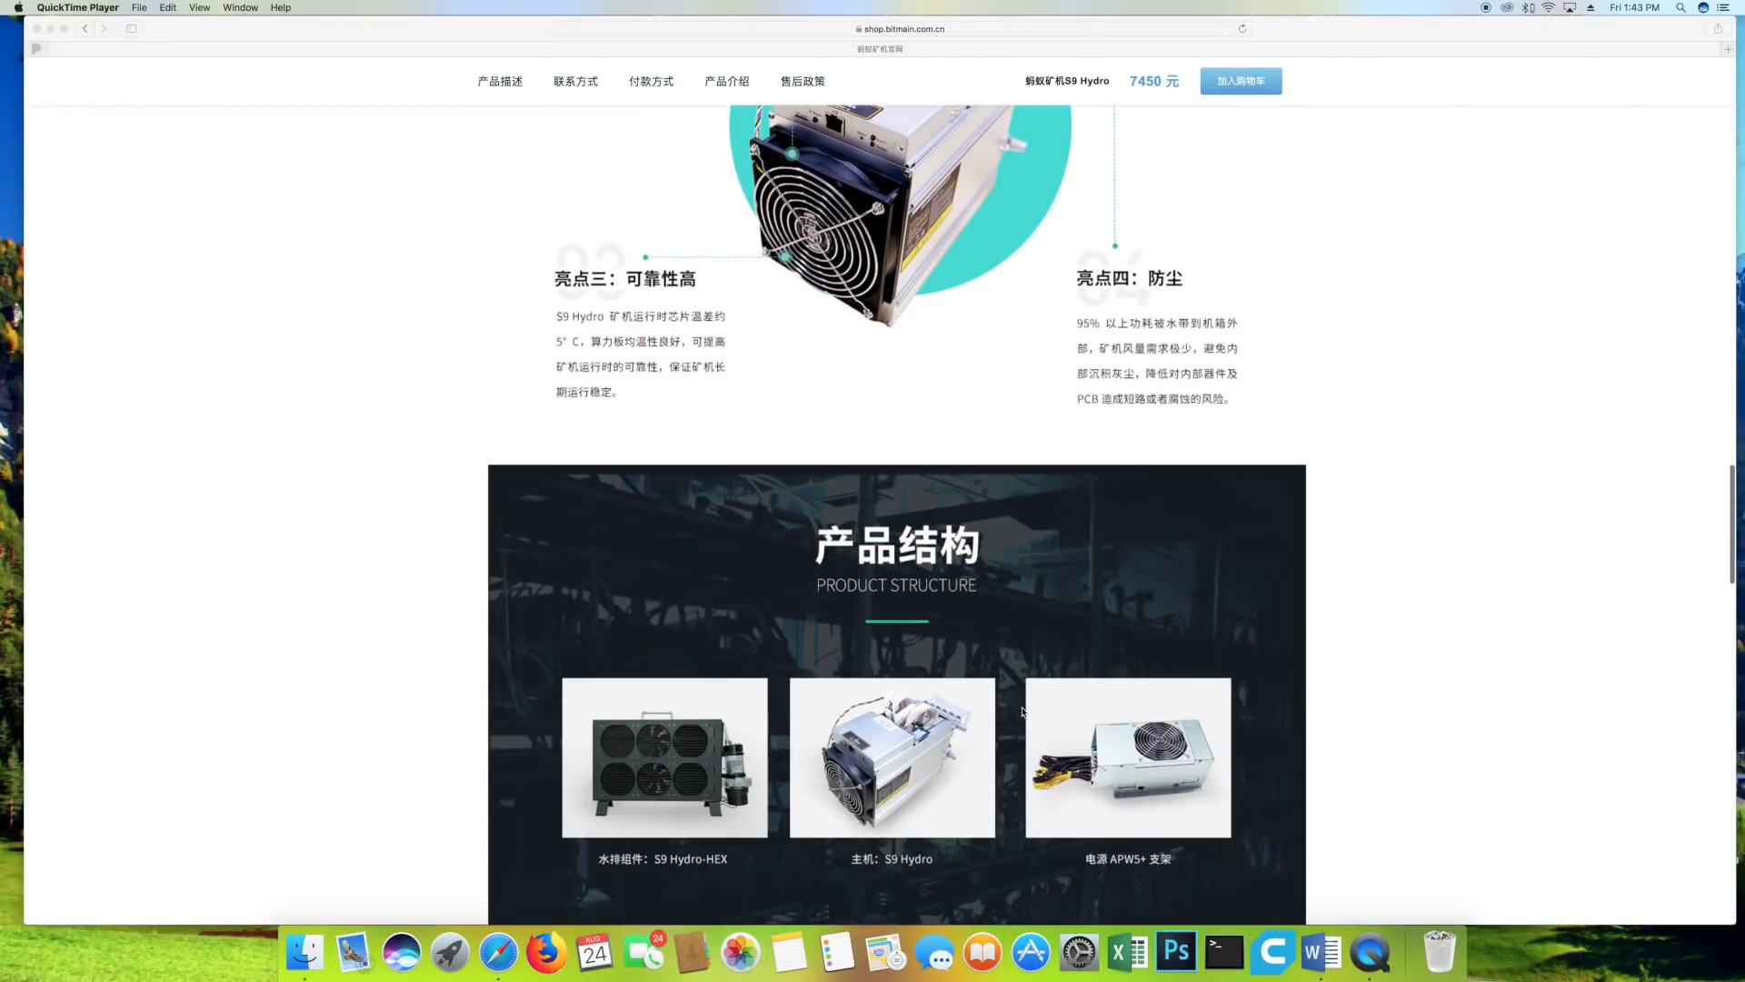
{"action": "scroll", "scroll_direction": "down", "scroll_amount": 3}
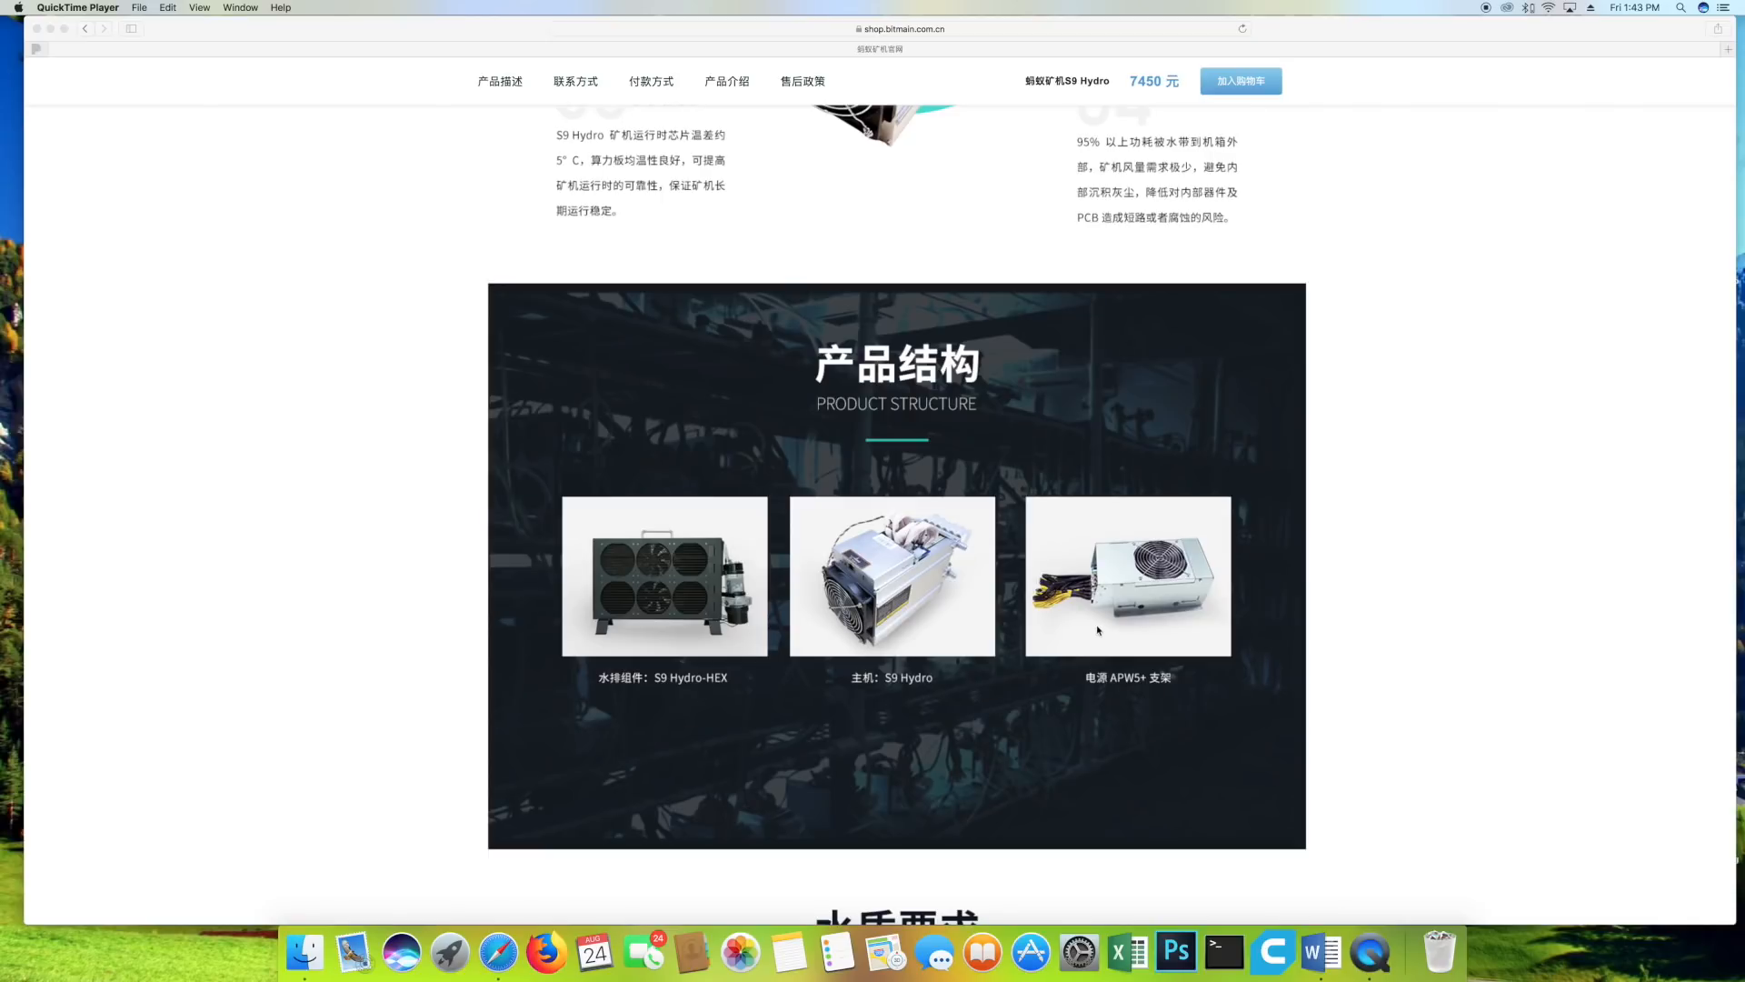
{"action": "mouse_move", "coordinate": [1125, 690]}
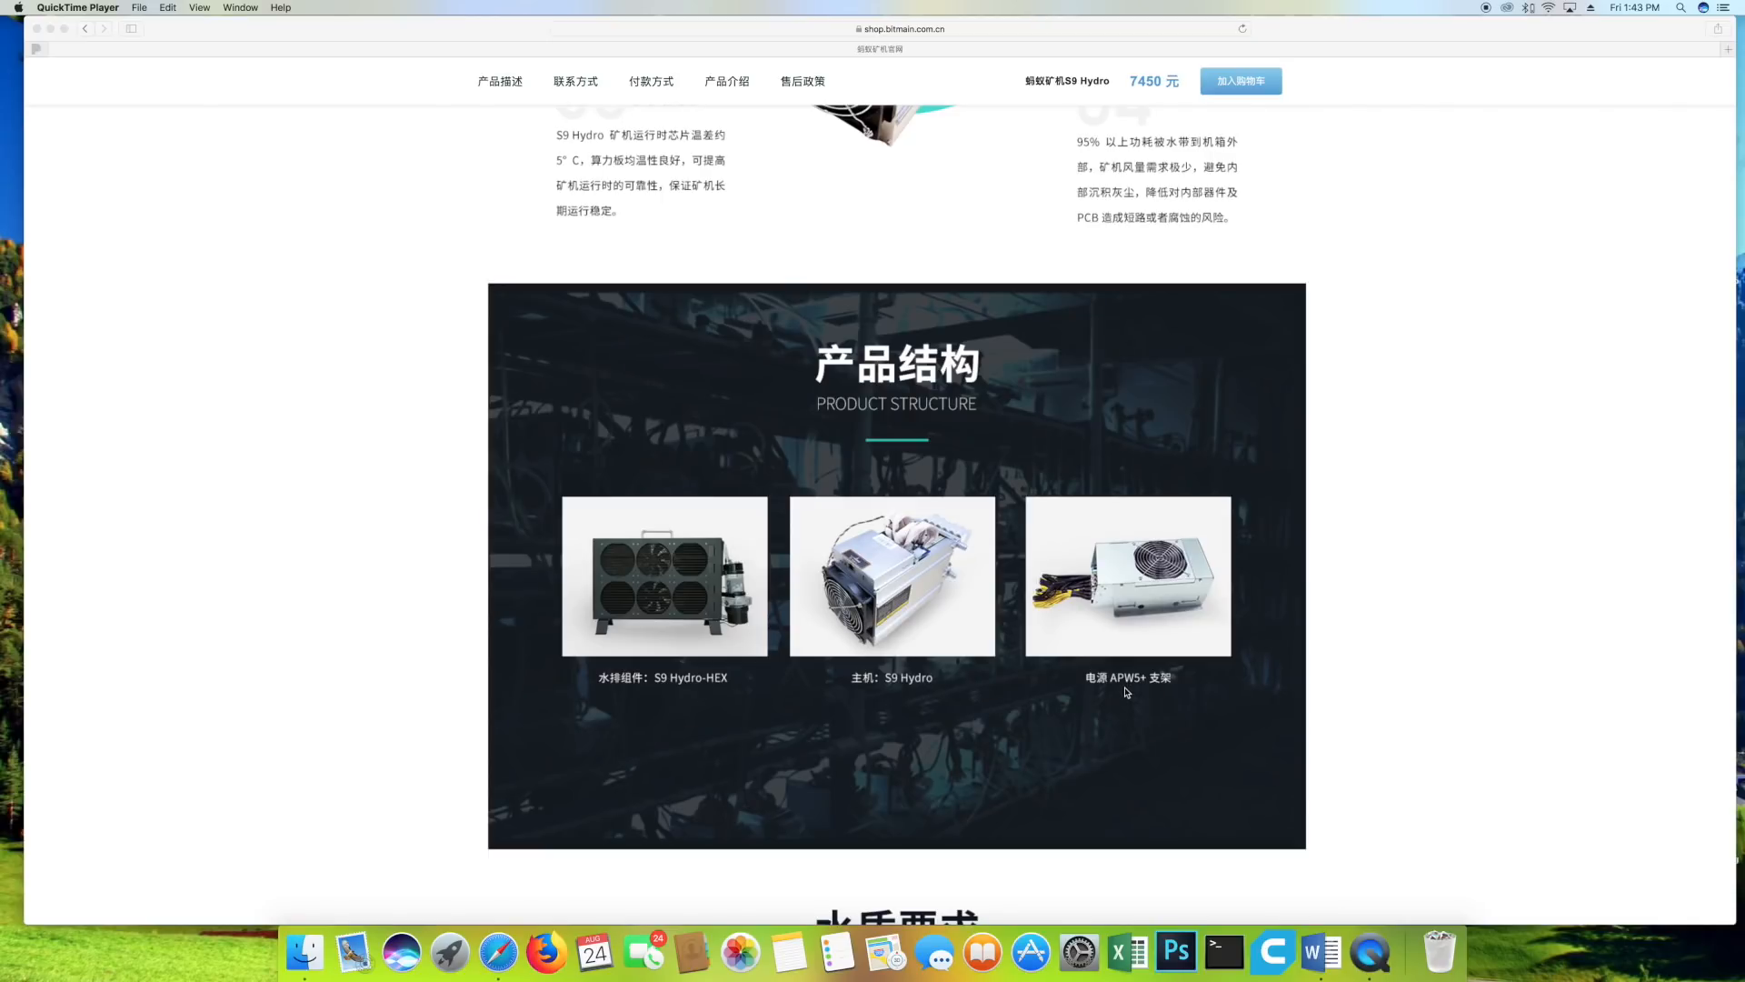
{"action": "mouse_move", "coordinate": [1136, 691]}
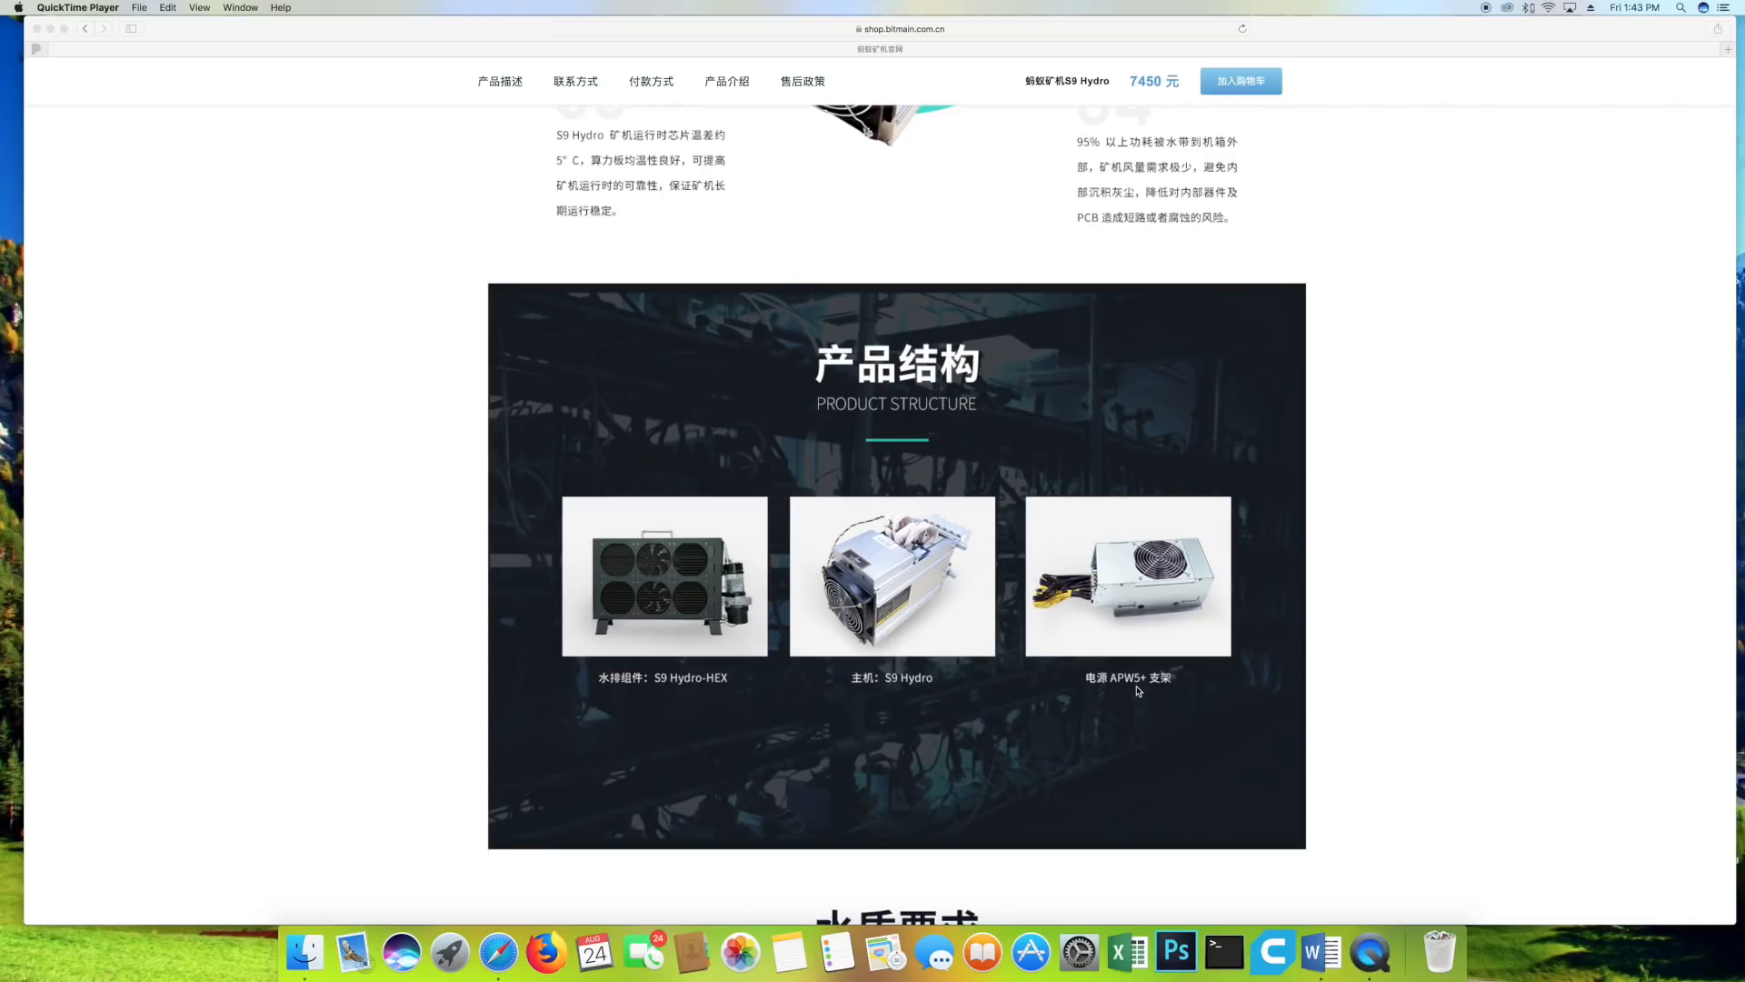
{"action": "mouse_move", "coordinate": [936, 571]}
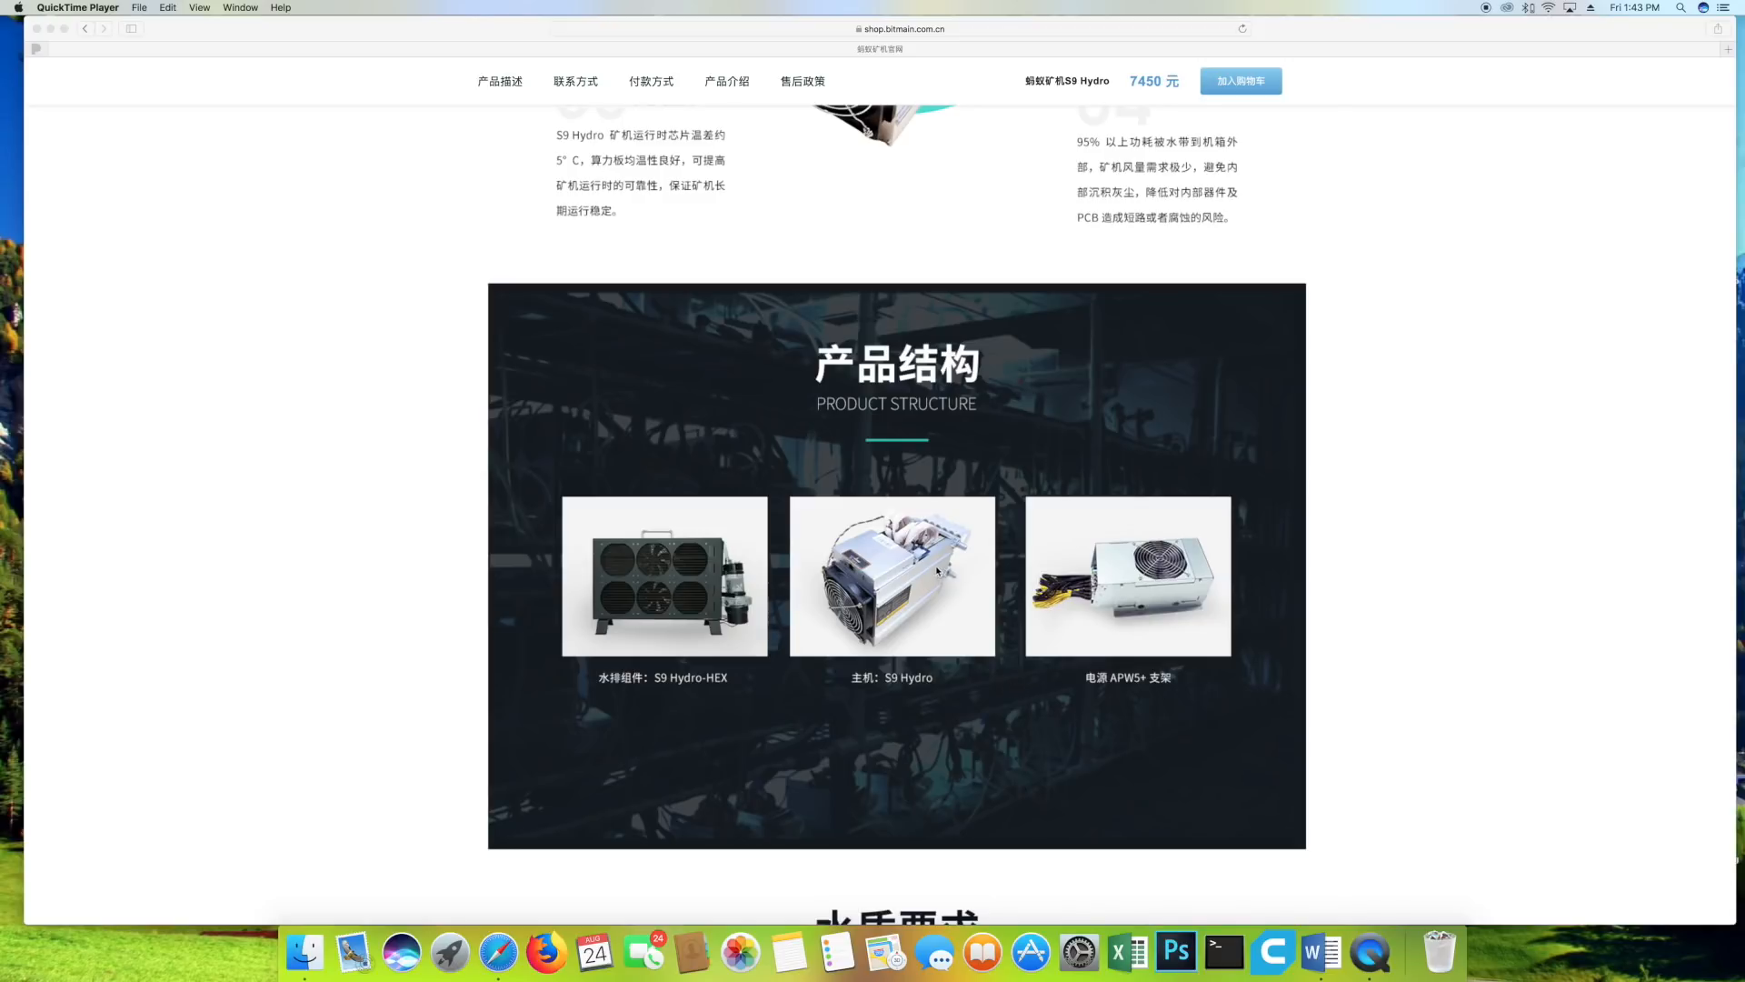
{"action": "mouse_move", "coordinate": [695, 697]}
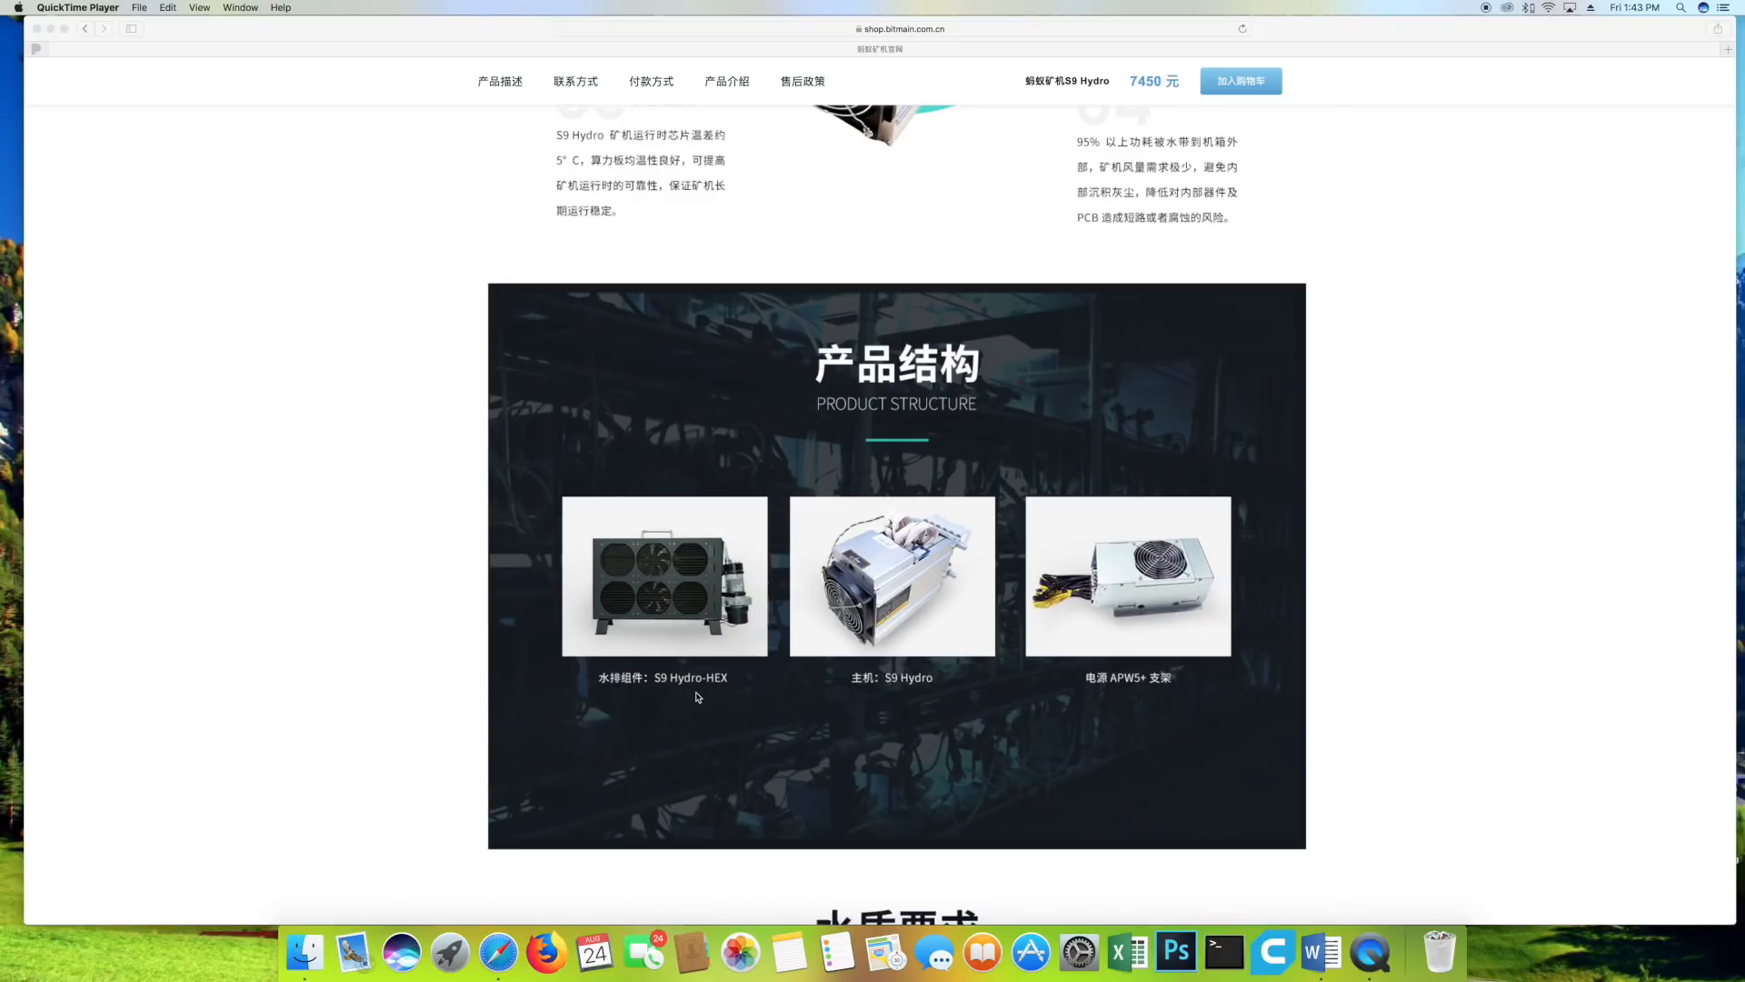
{"action": "mouse_move", "coordinate": [703, 689]}
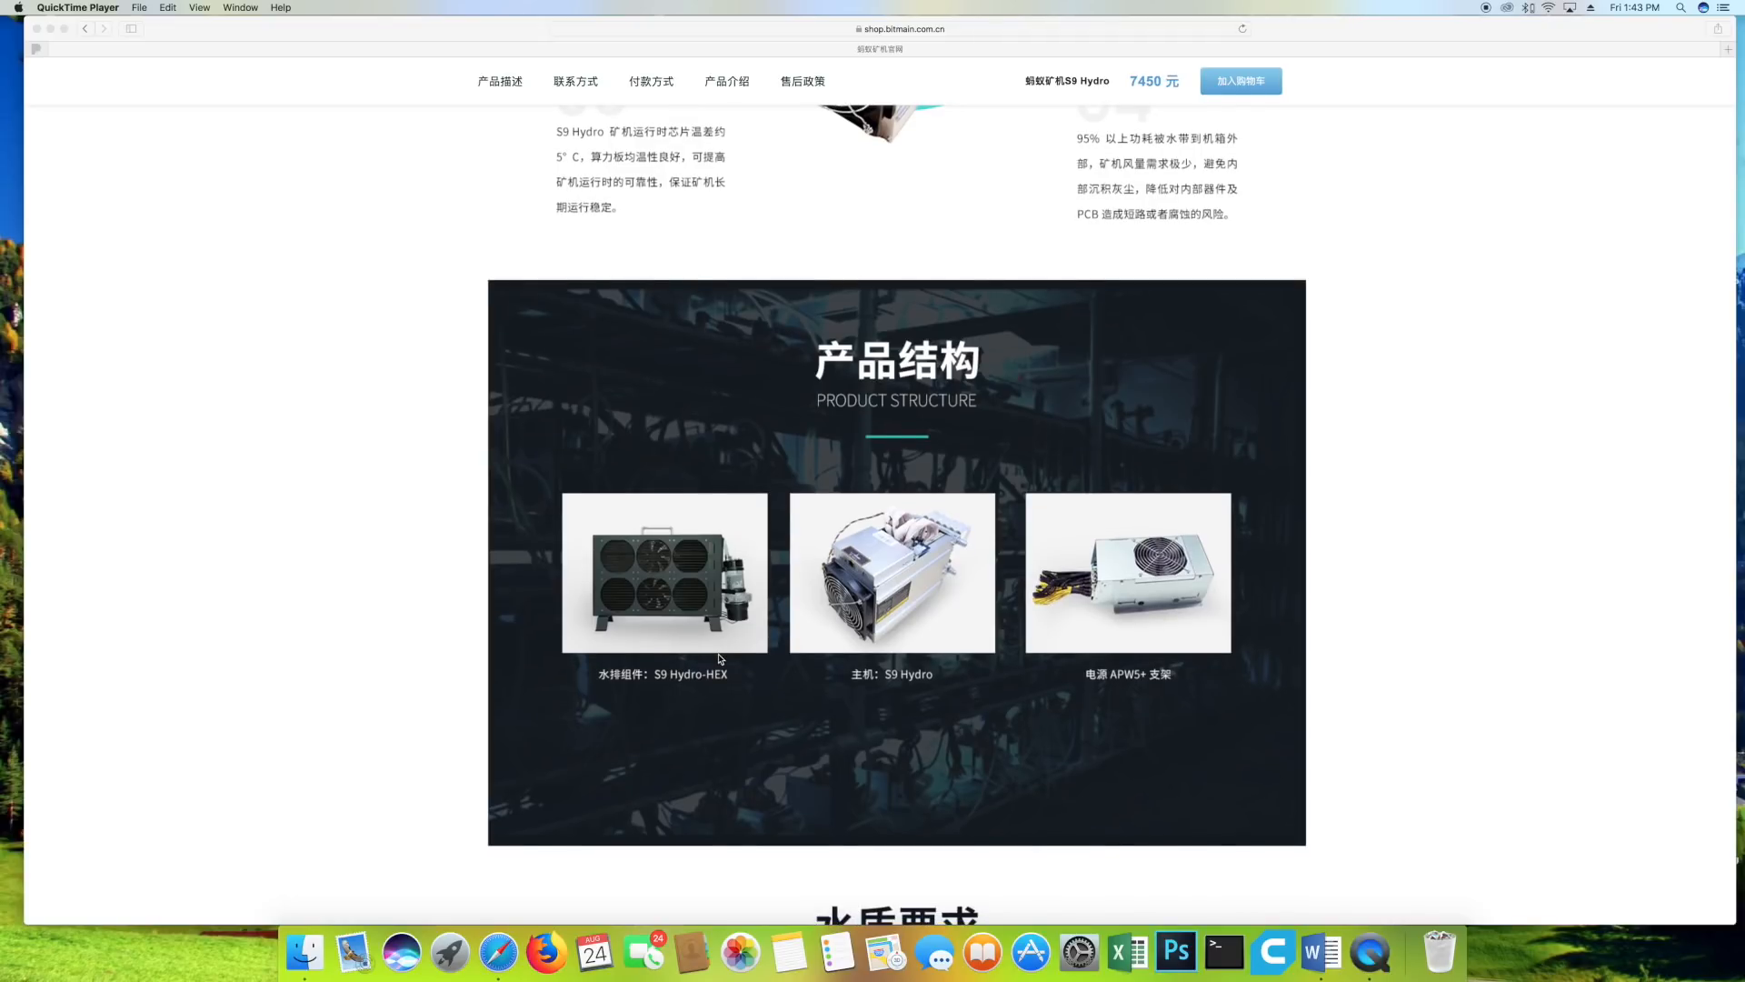
{"action": "scroll", "scroll_direction": "down", "scroll_amount": 3}
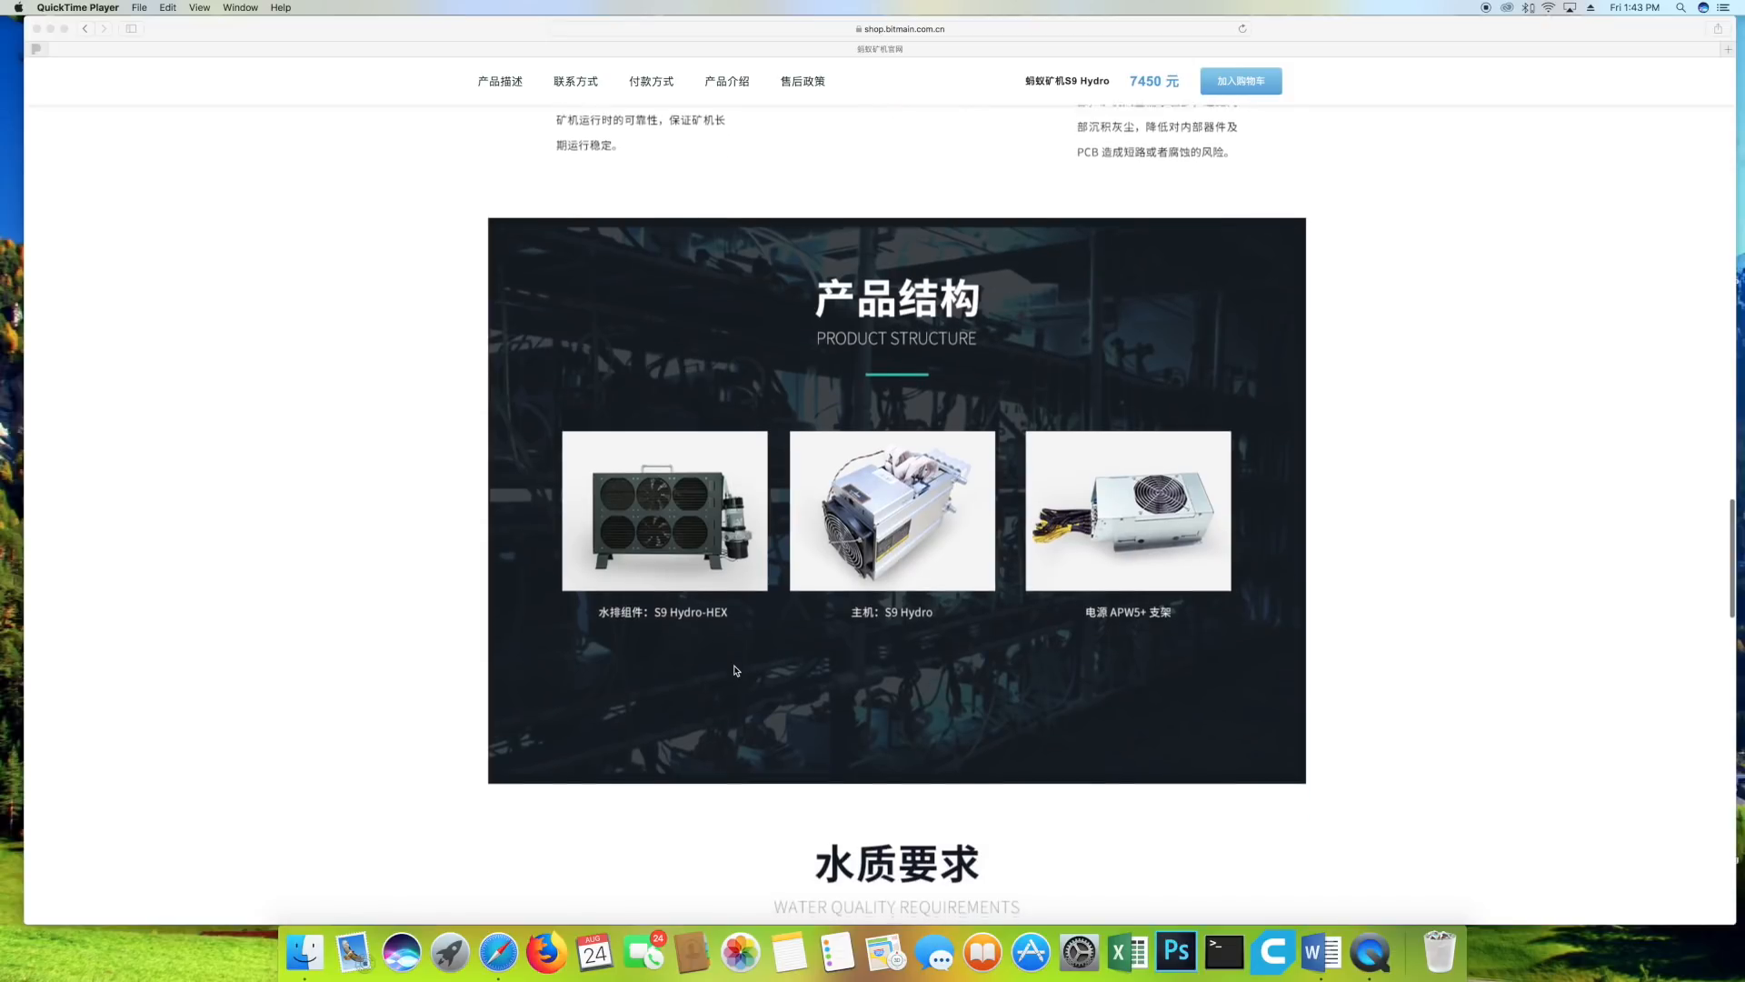
{"action": "scroll", "scroll_direction": "down", "scroll_amount": 3}
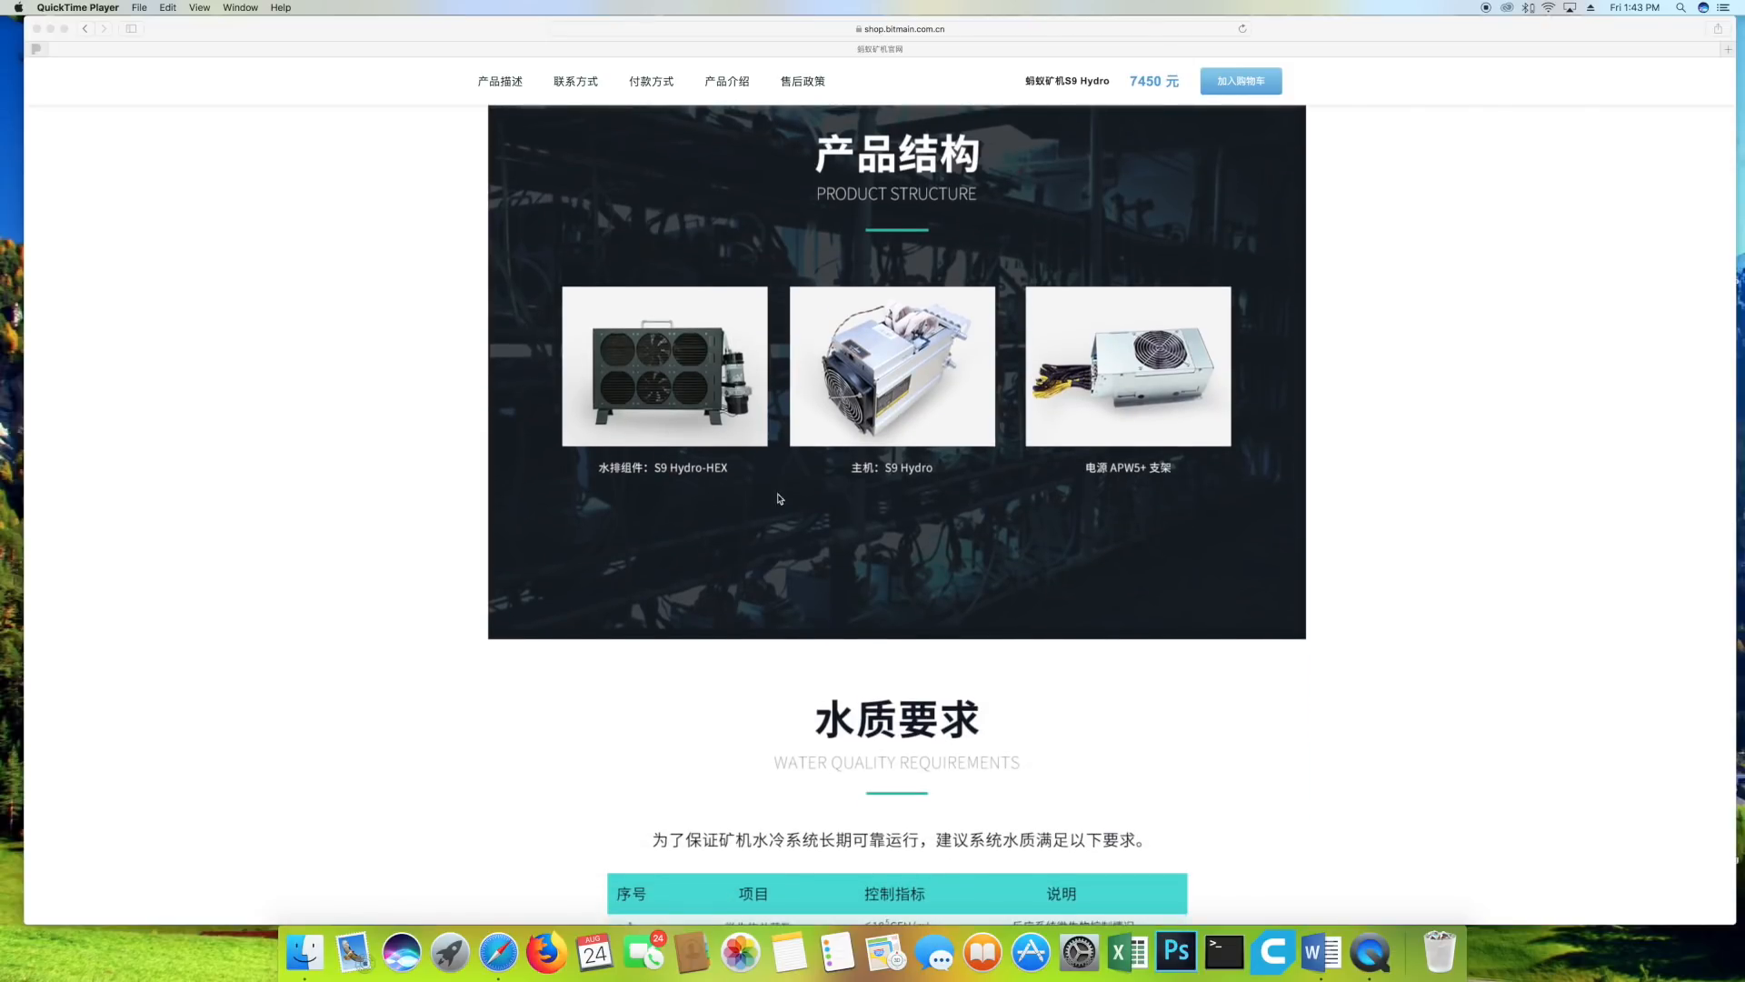
{"action": "scroll", "scroll_direction": "down", "scroll_amount": 3}
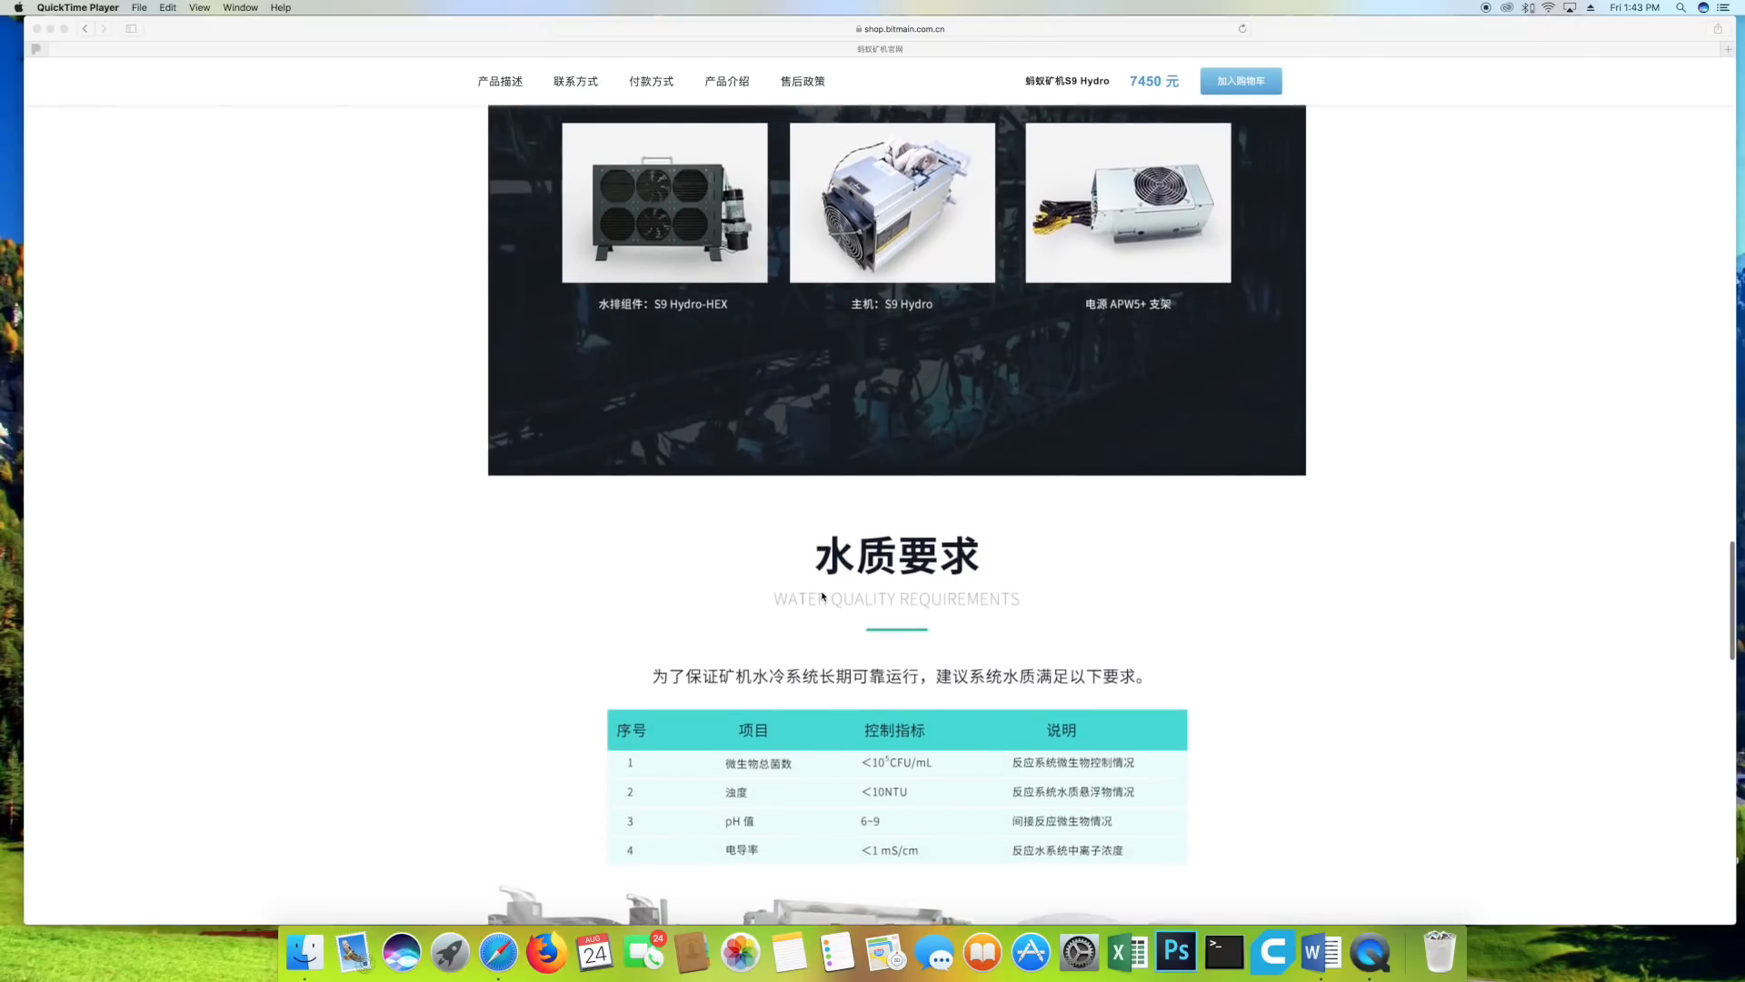
{"action": "scroll", "scroll_direction": "down", "scroll_amount": 3}
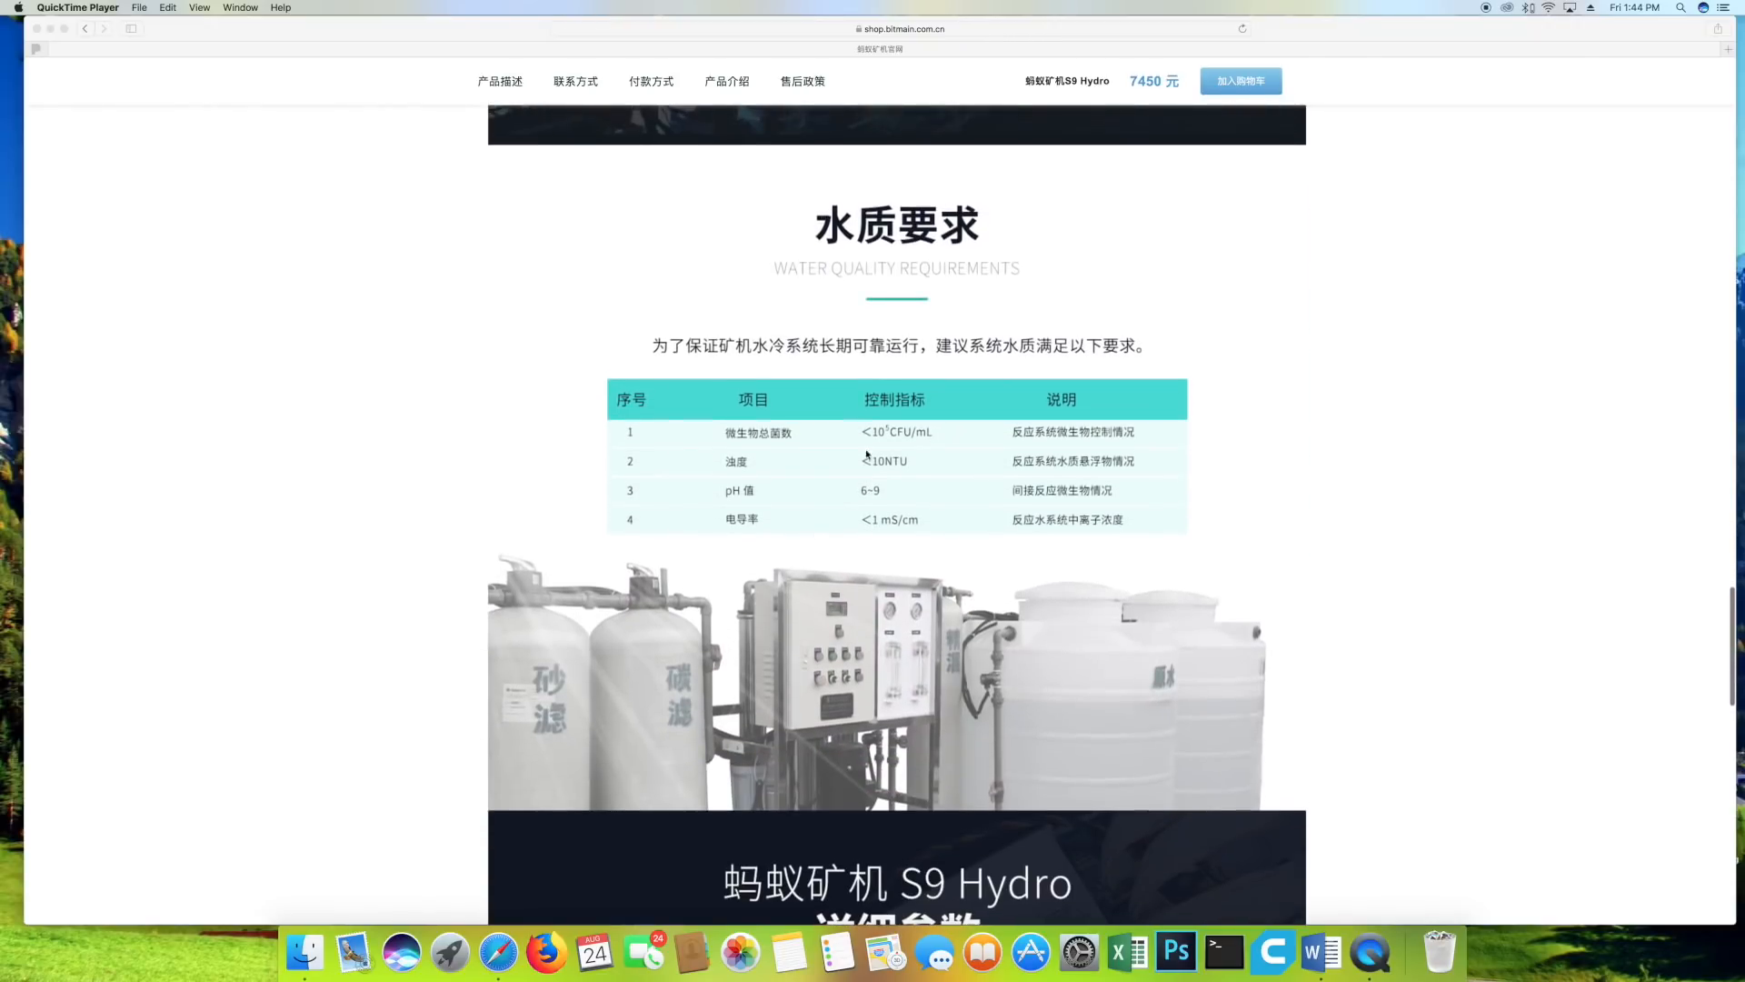
{"action": "scroll", "scroll_direction": "down", "scroll_amount": 3}
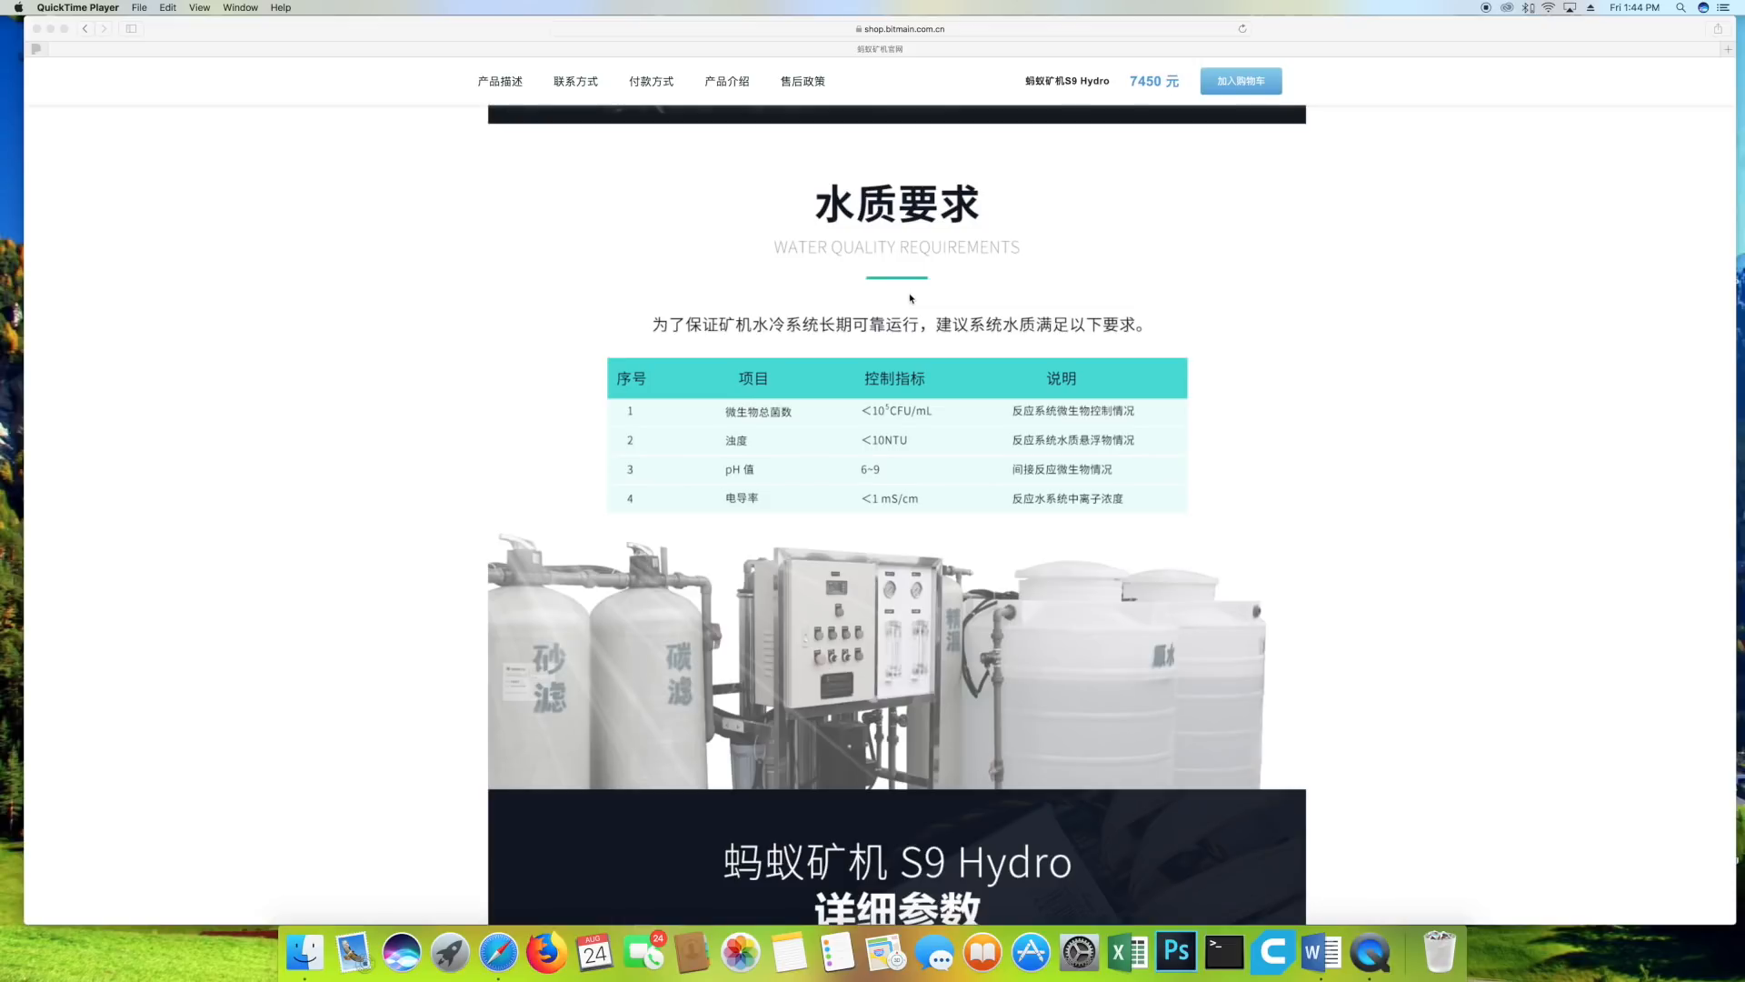
{"action": "scroll", "scroll_direction": "down", "scroll_amount": 3}
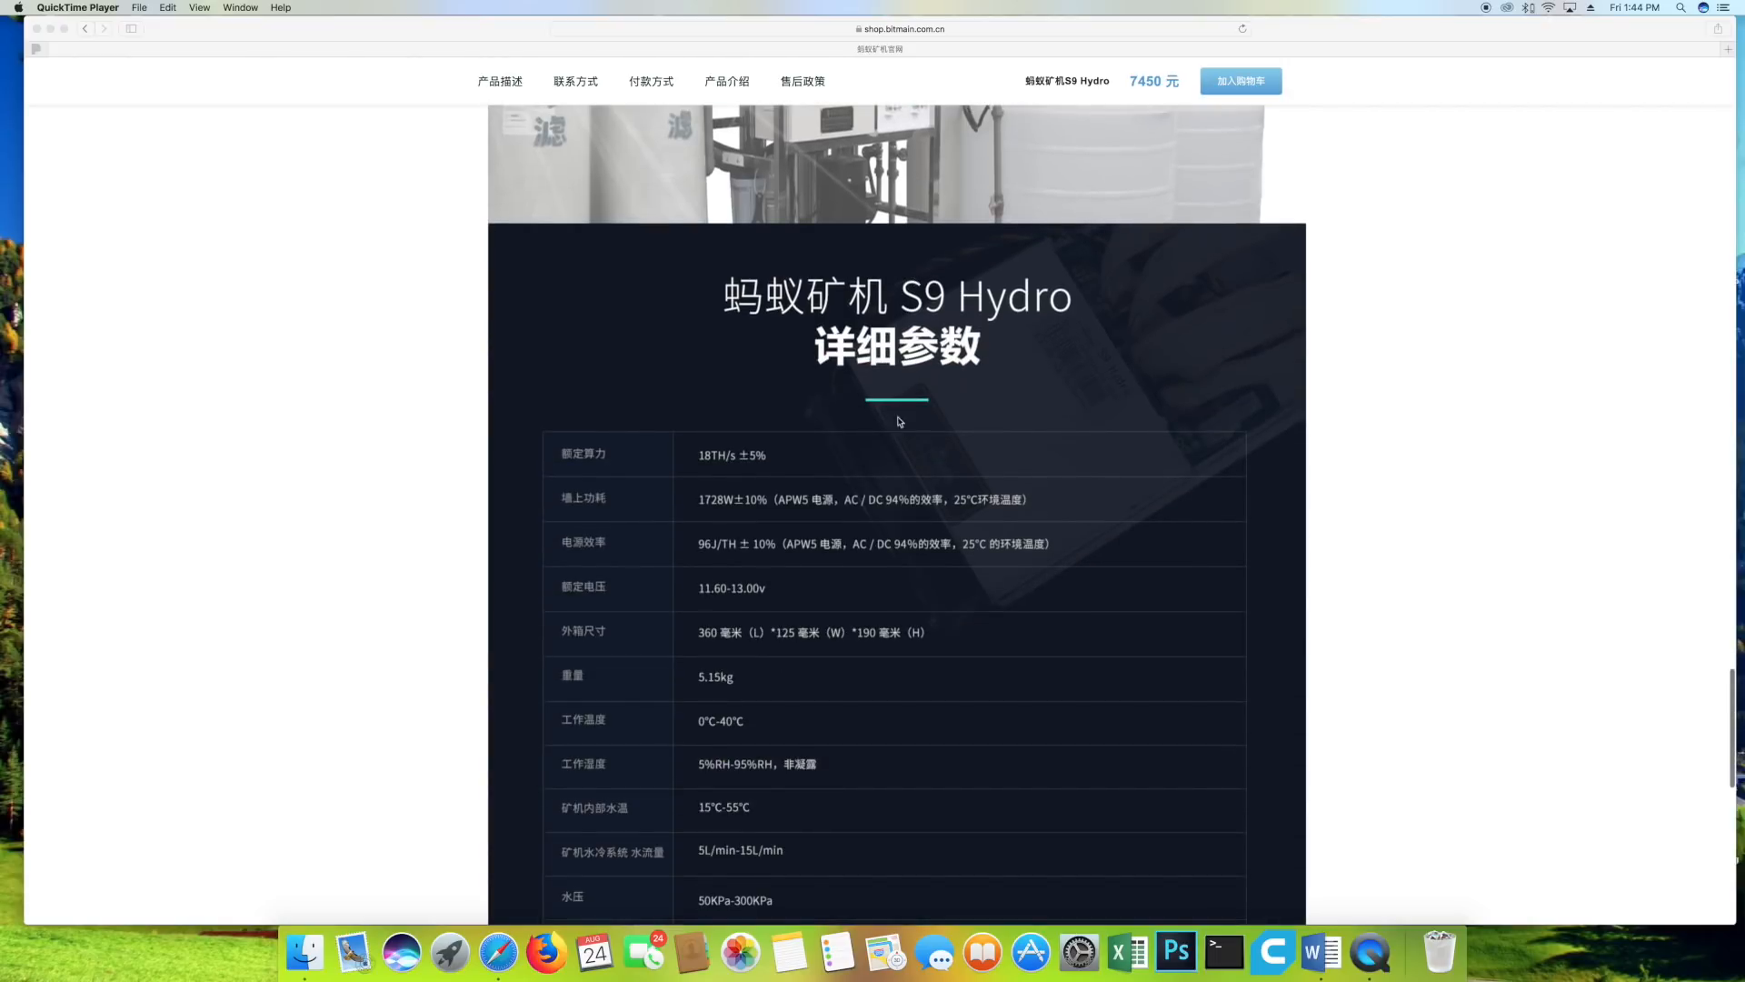
{"action": "mouse_move", "coordinate": [958, 318]}
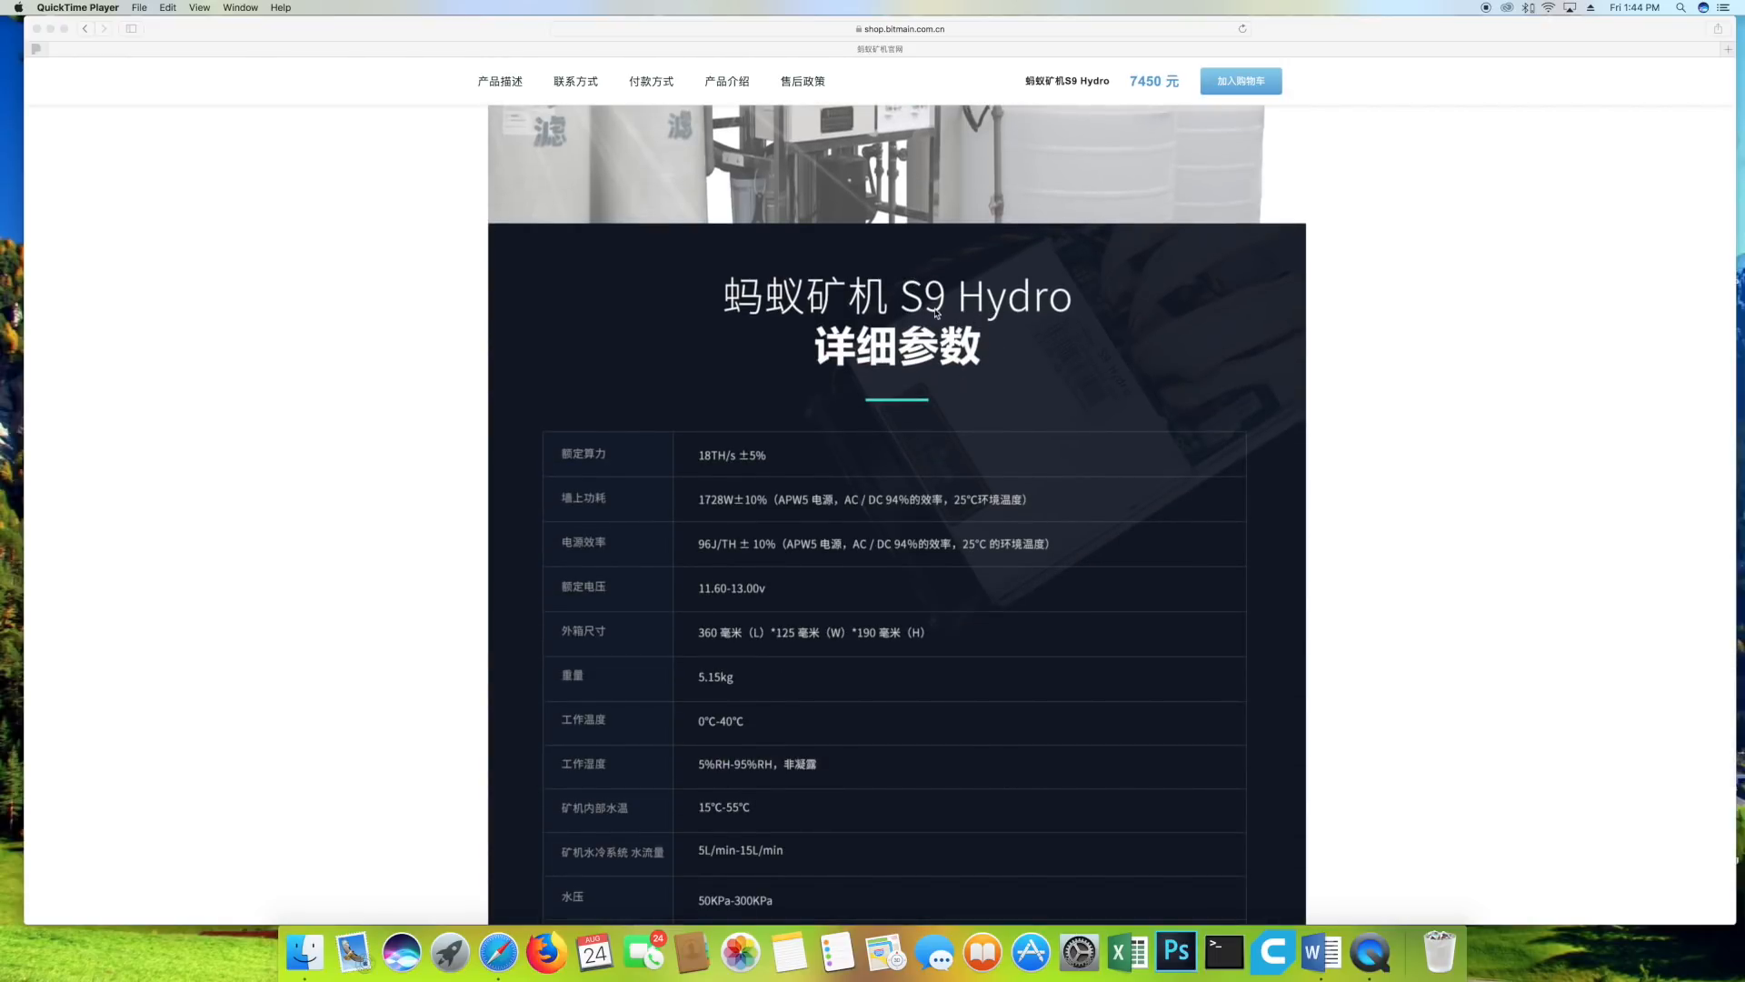
{"action": "mouse_move", "coordinate": [737, 481]}
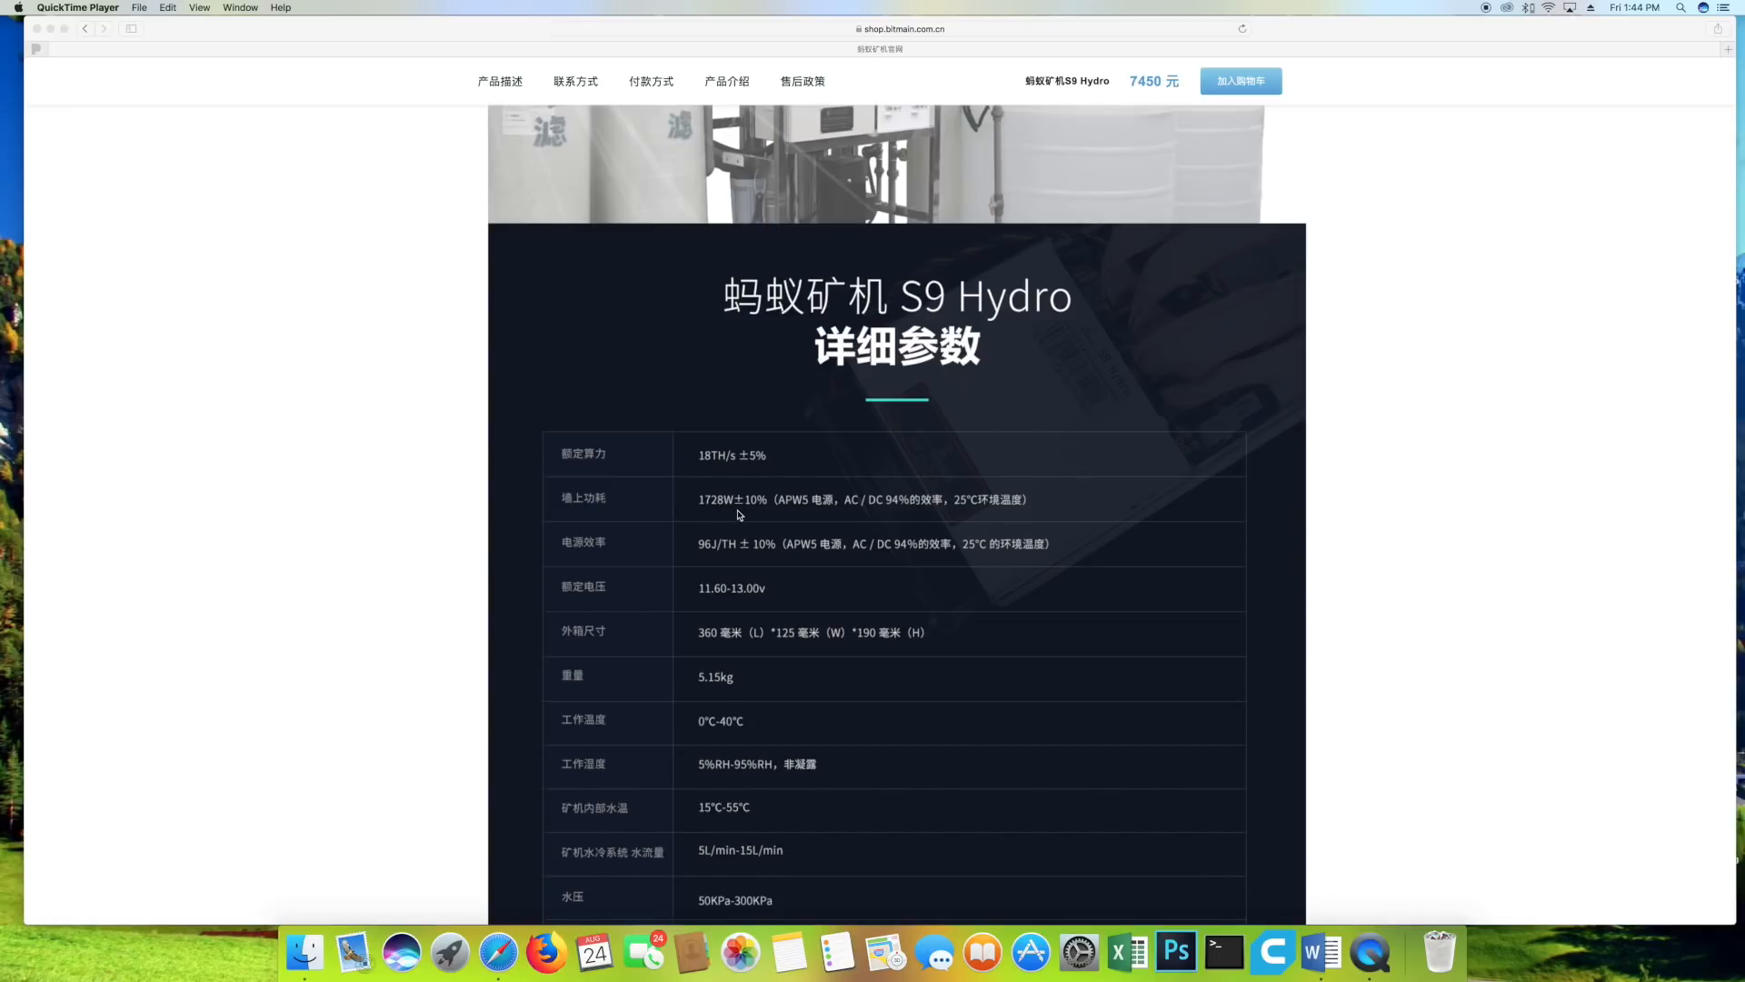
{"action": "mouse_move", "coordinate": [713, 554]}
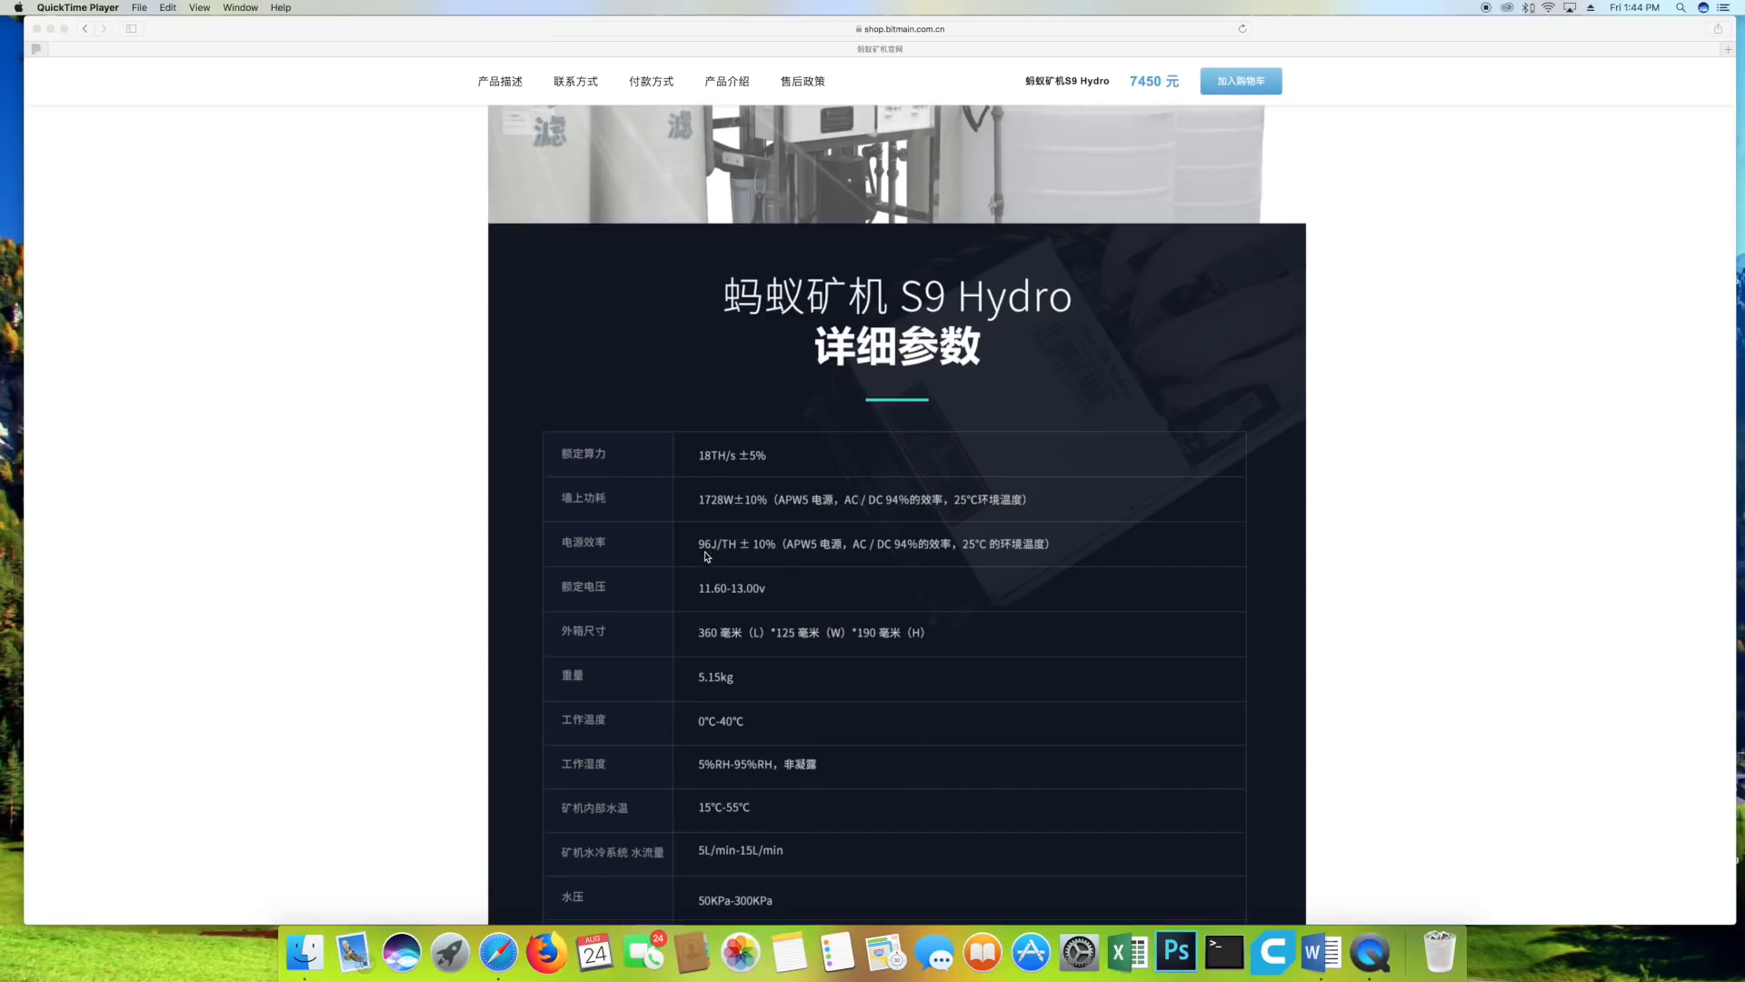
{"action": "mouse_move", "coordinate": [722, 554]}
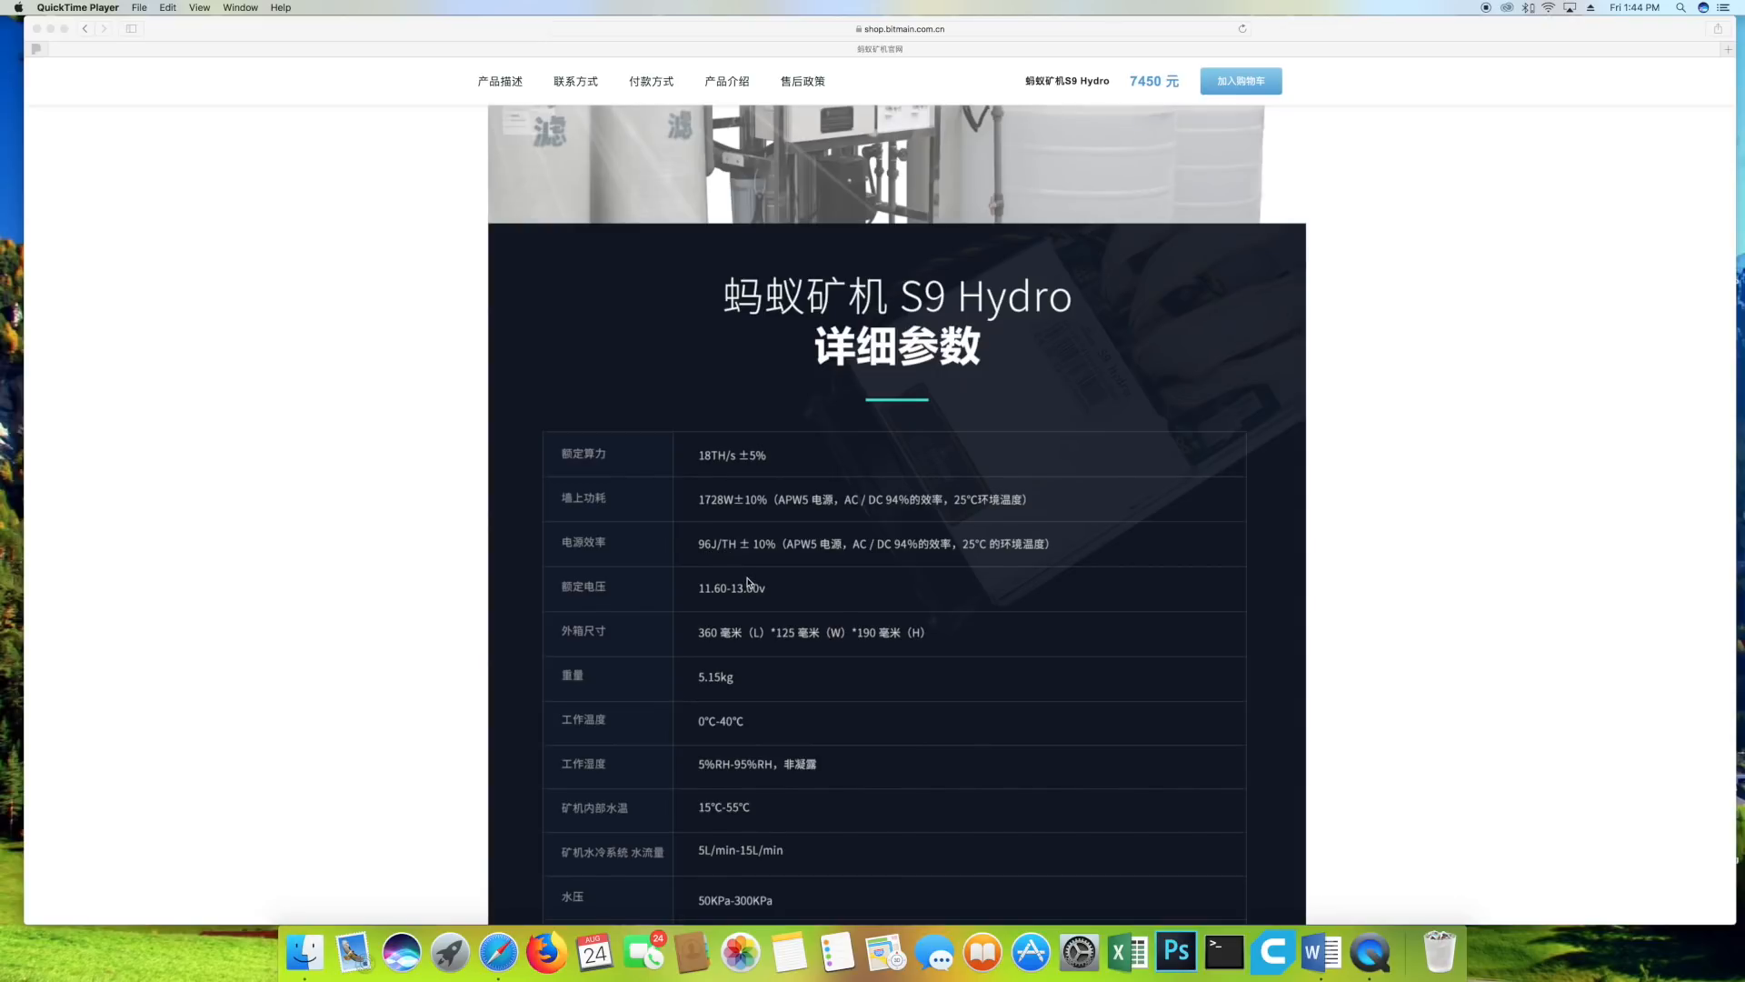
{"action": "scroll", "scroll_direction": "down", "scroll_amount": 3}
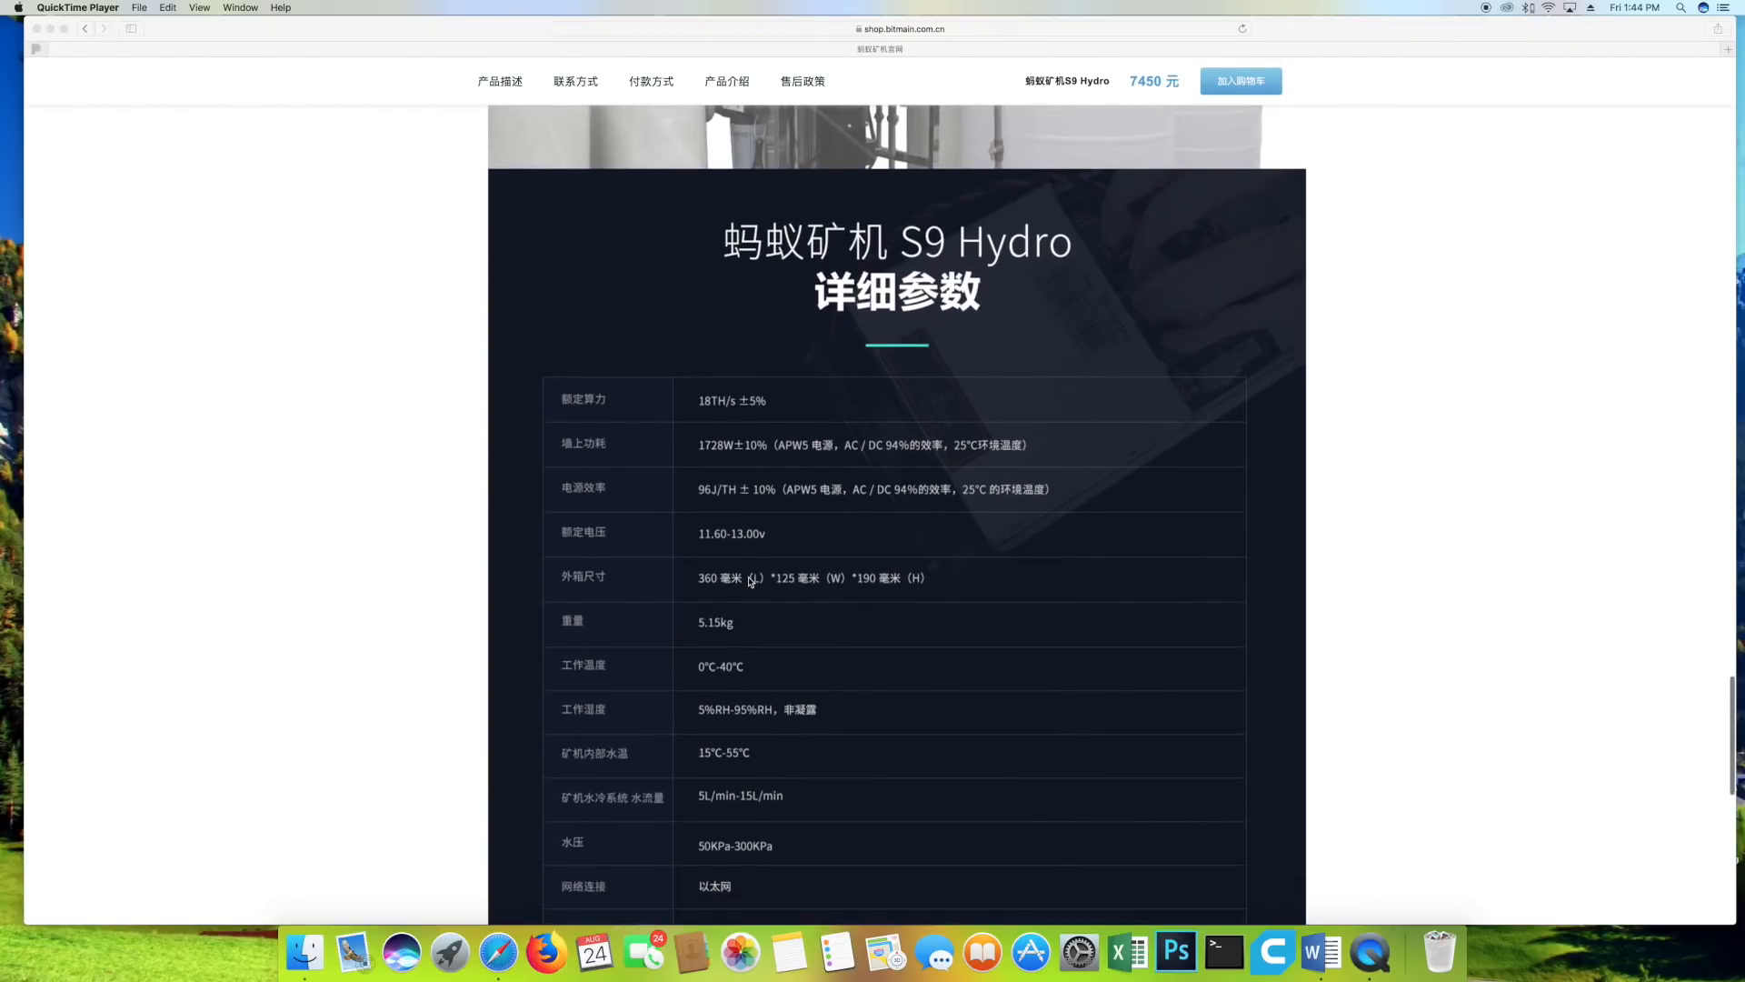
{"action": "scroll", "scroll_direction": "down", "scroll_amount": 3}
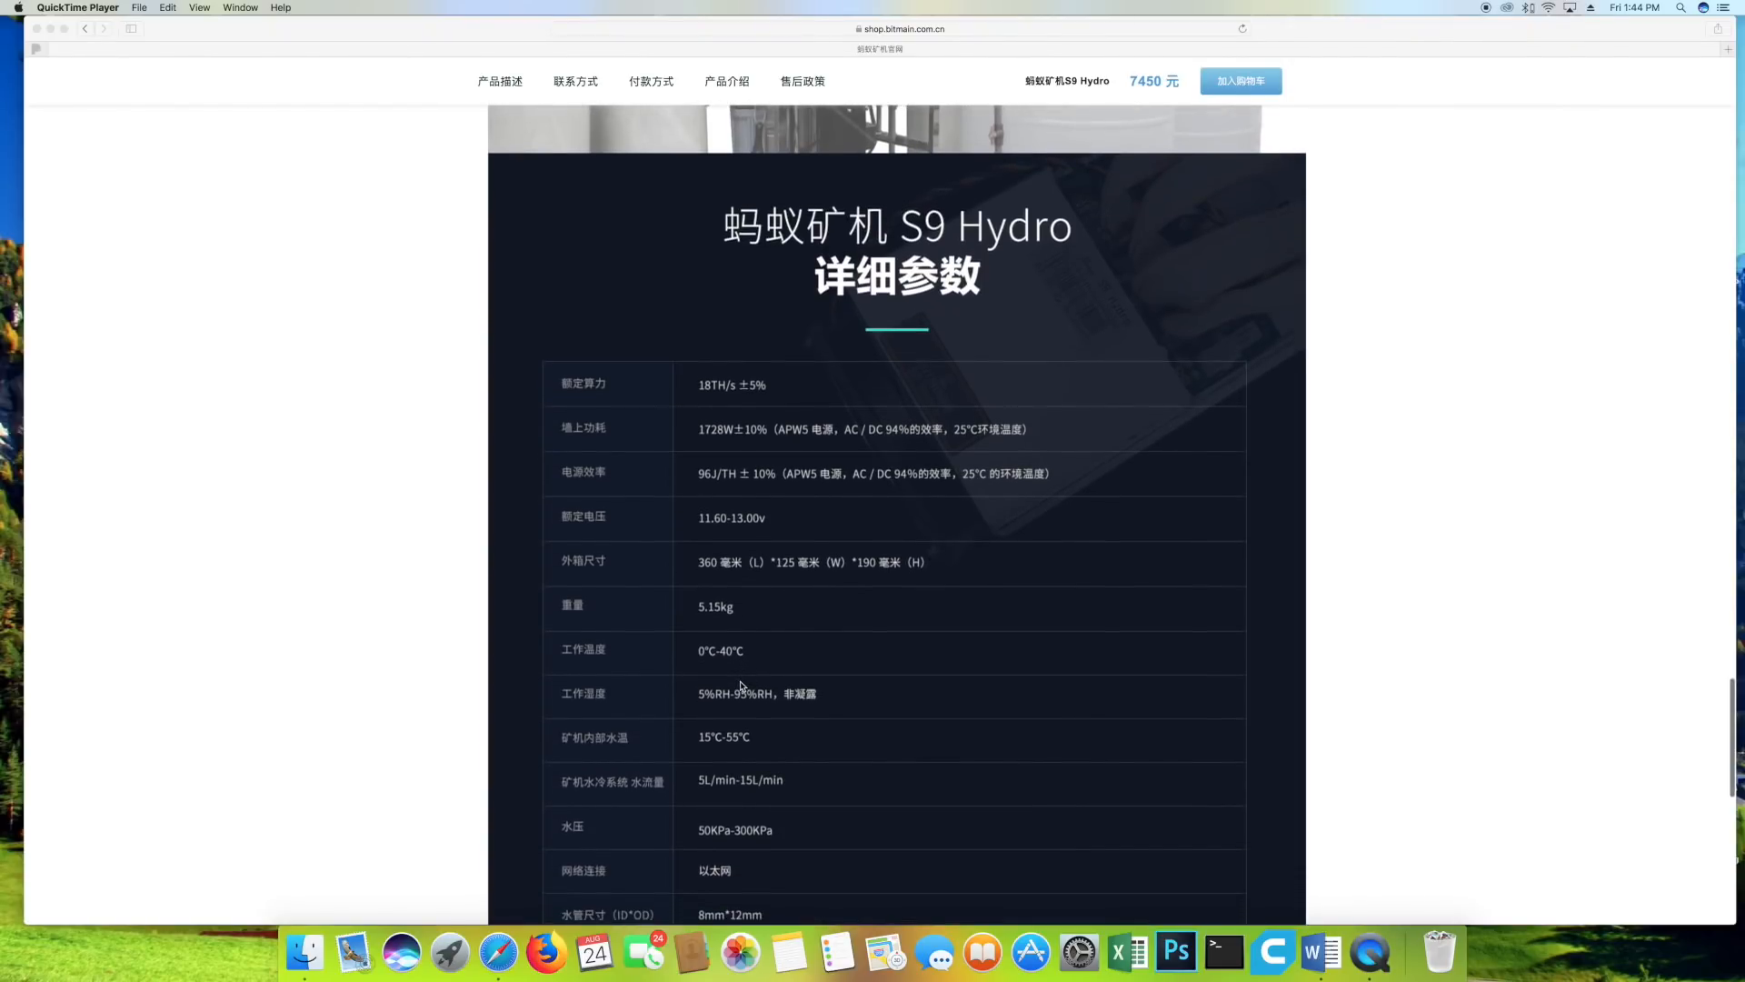
{"action": "scroll", "scroll_direction": "down", "scroll_amount": 3}
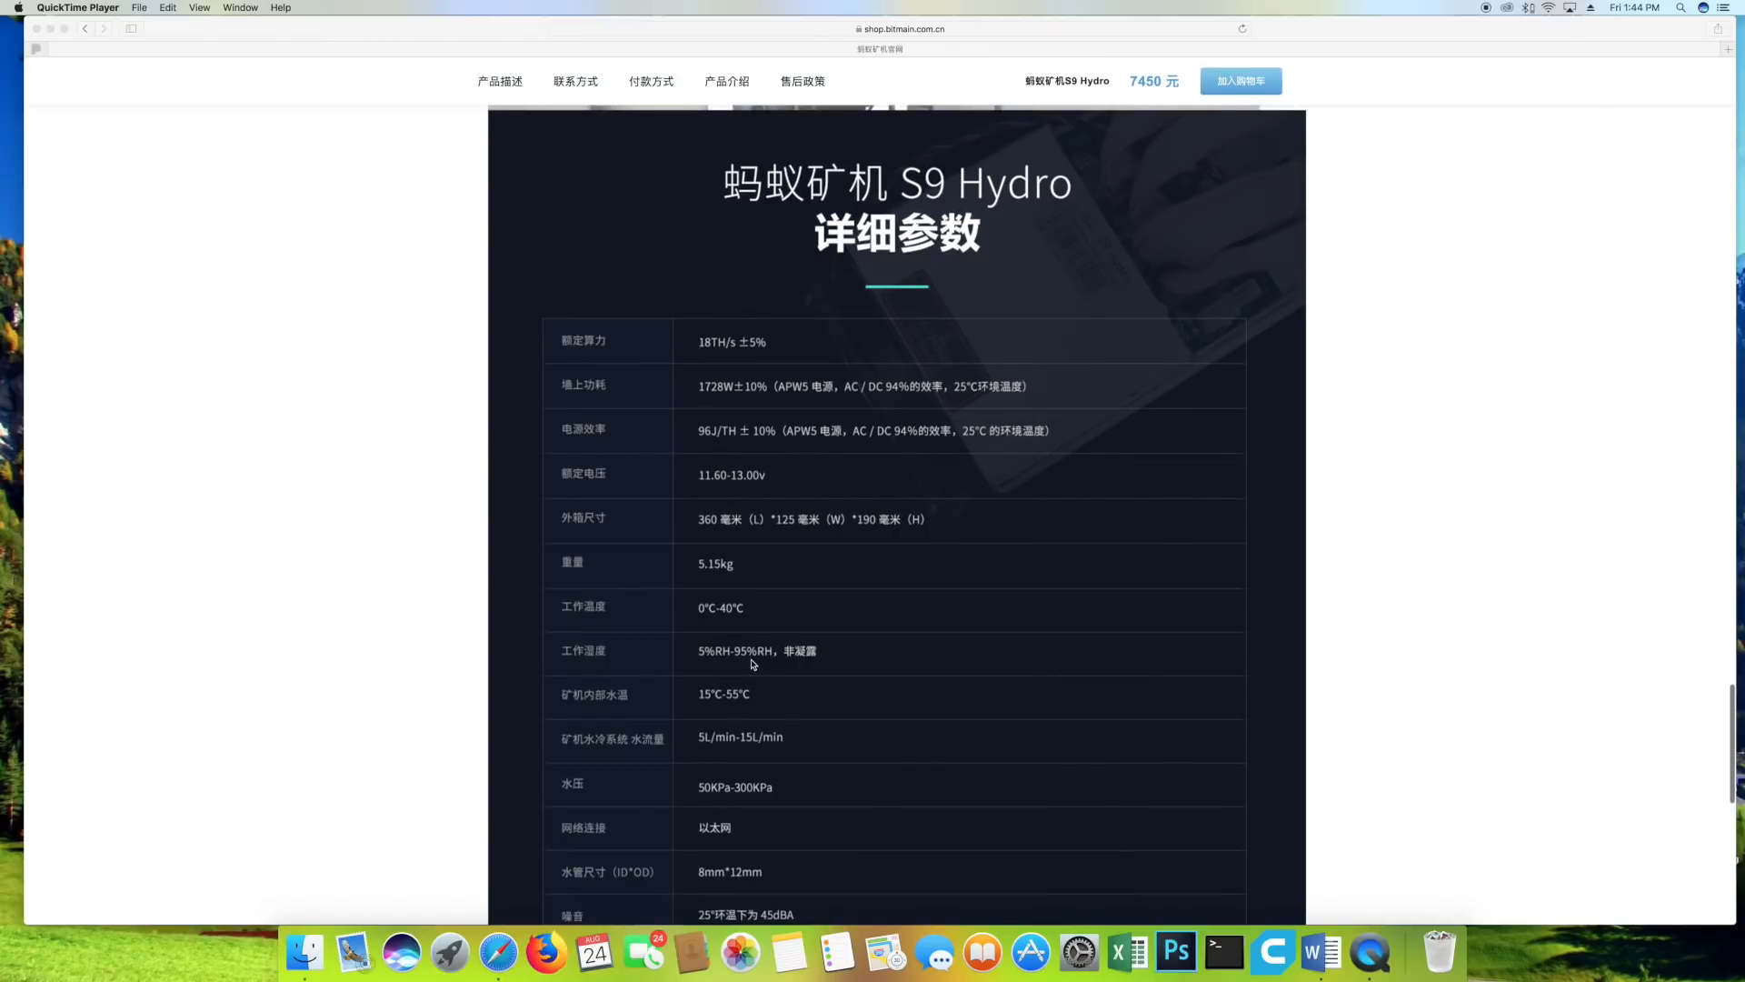
{"action": "scroll", "scroll_direction": "down", "scroll_amount": 3}
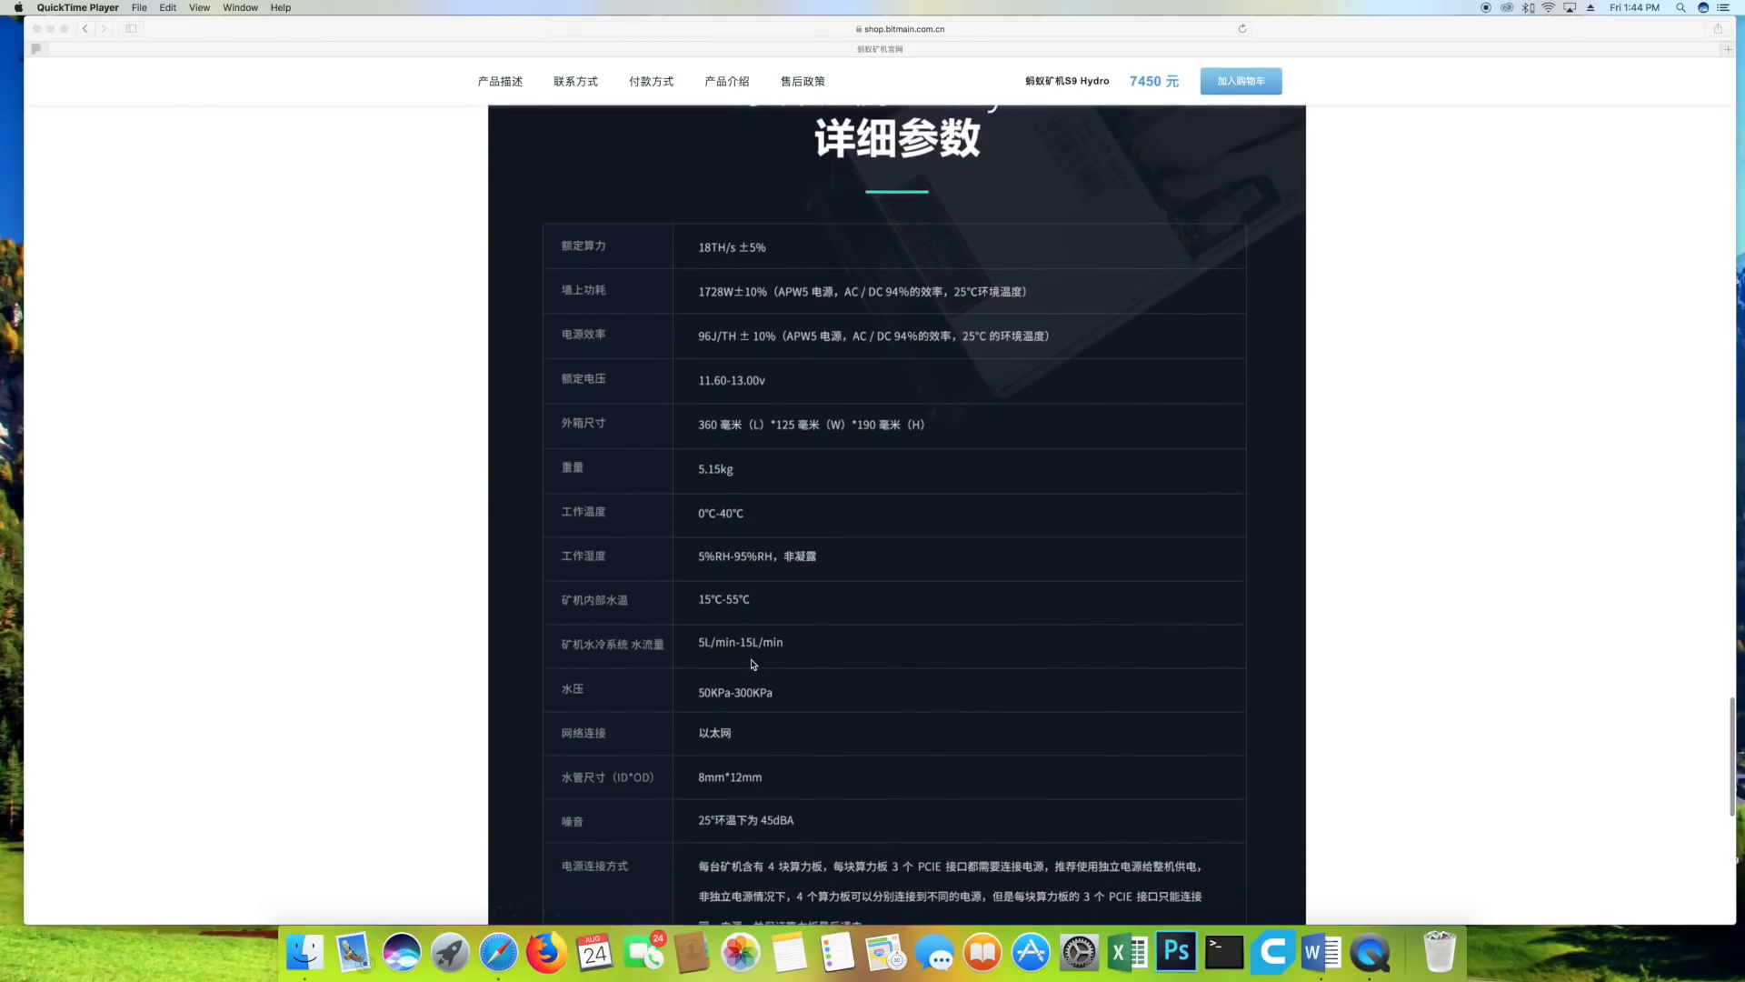
{"action": "scroll", "scroll_direction": "down", "scroll_amount": 3}
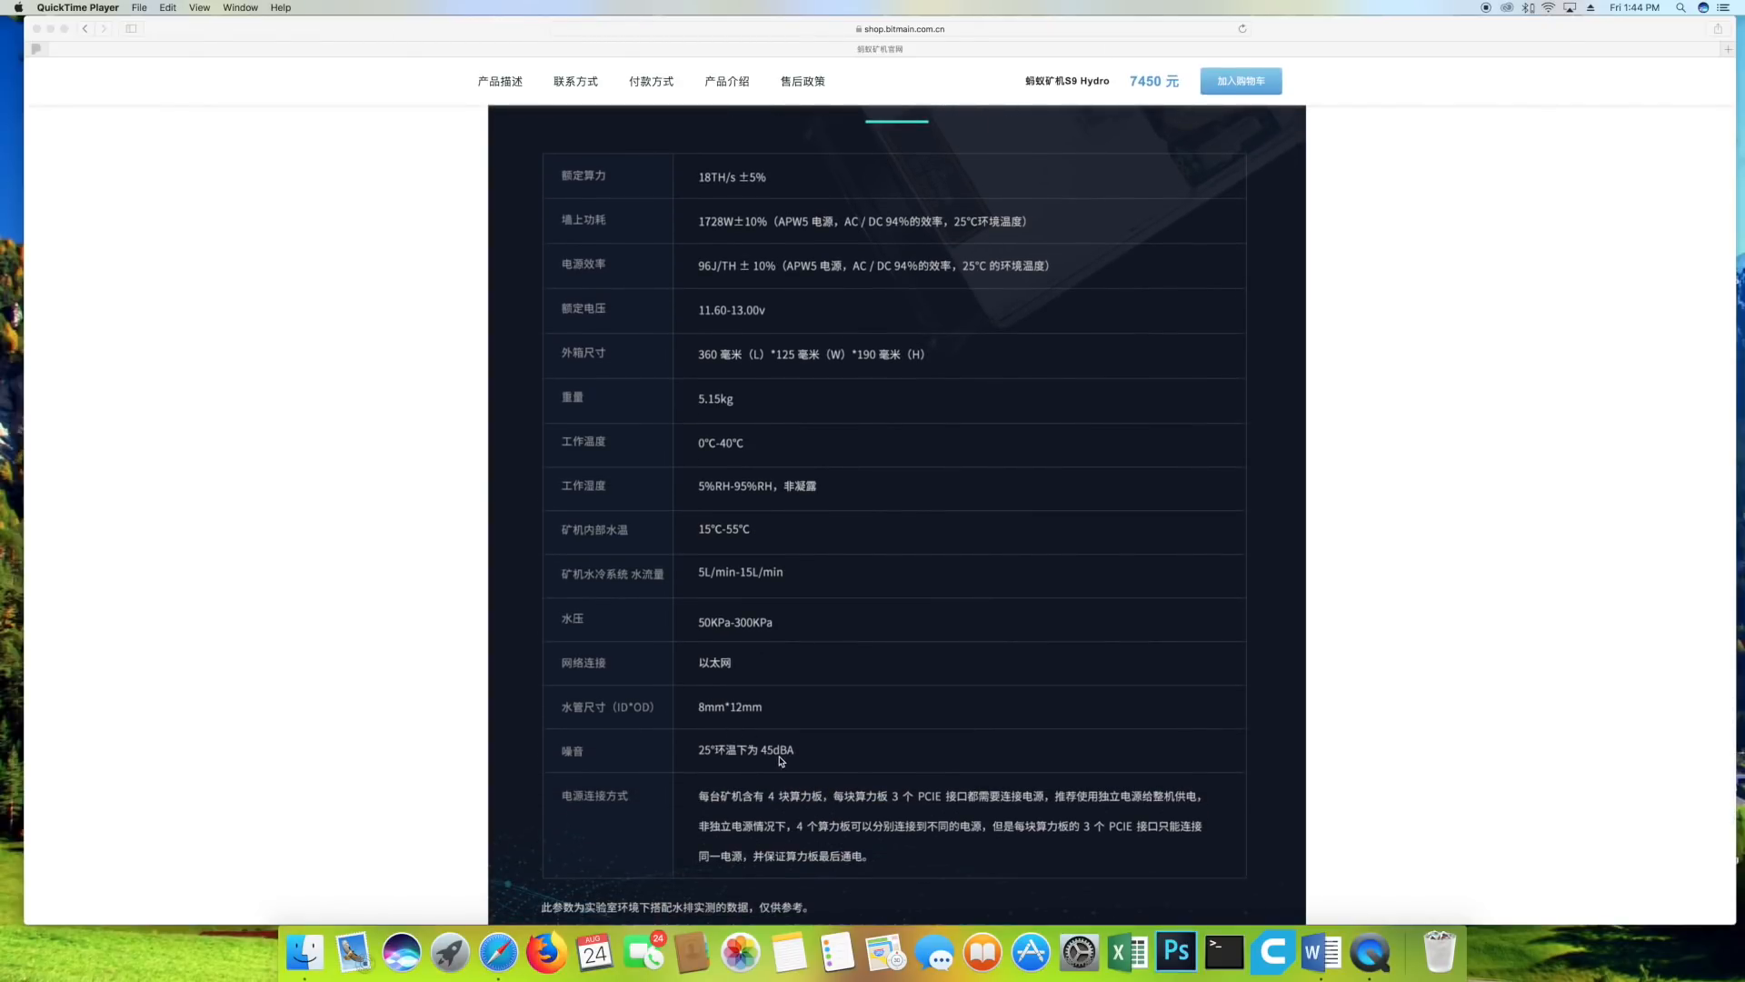
{"action": "scroll", "scroll_direction": "down", "scroll_amount": 3}
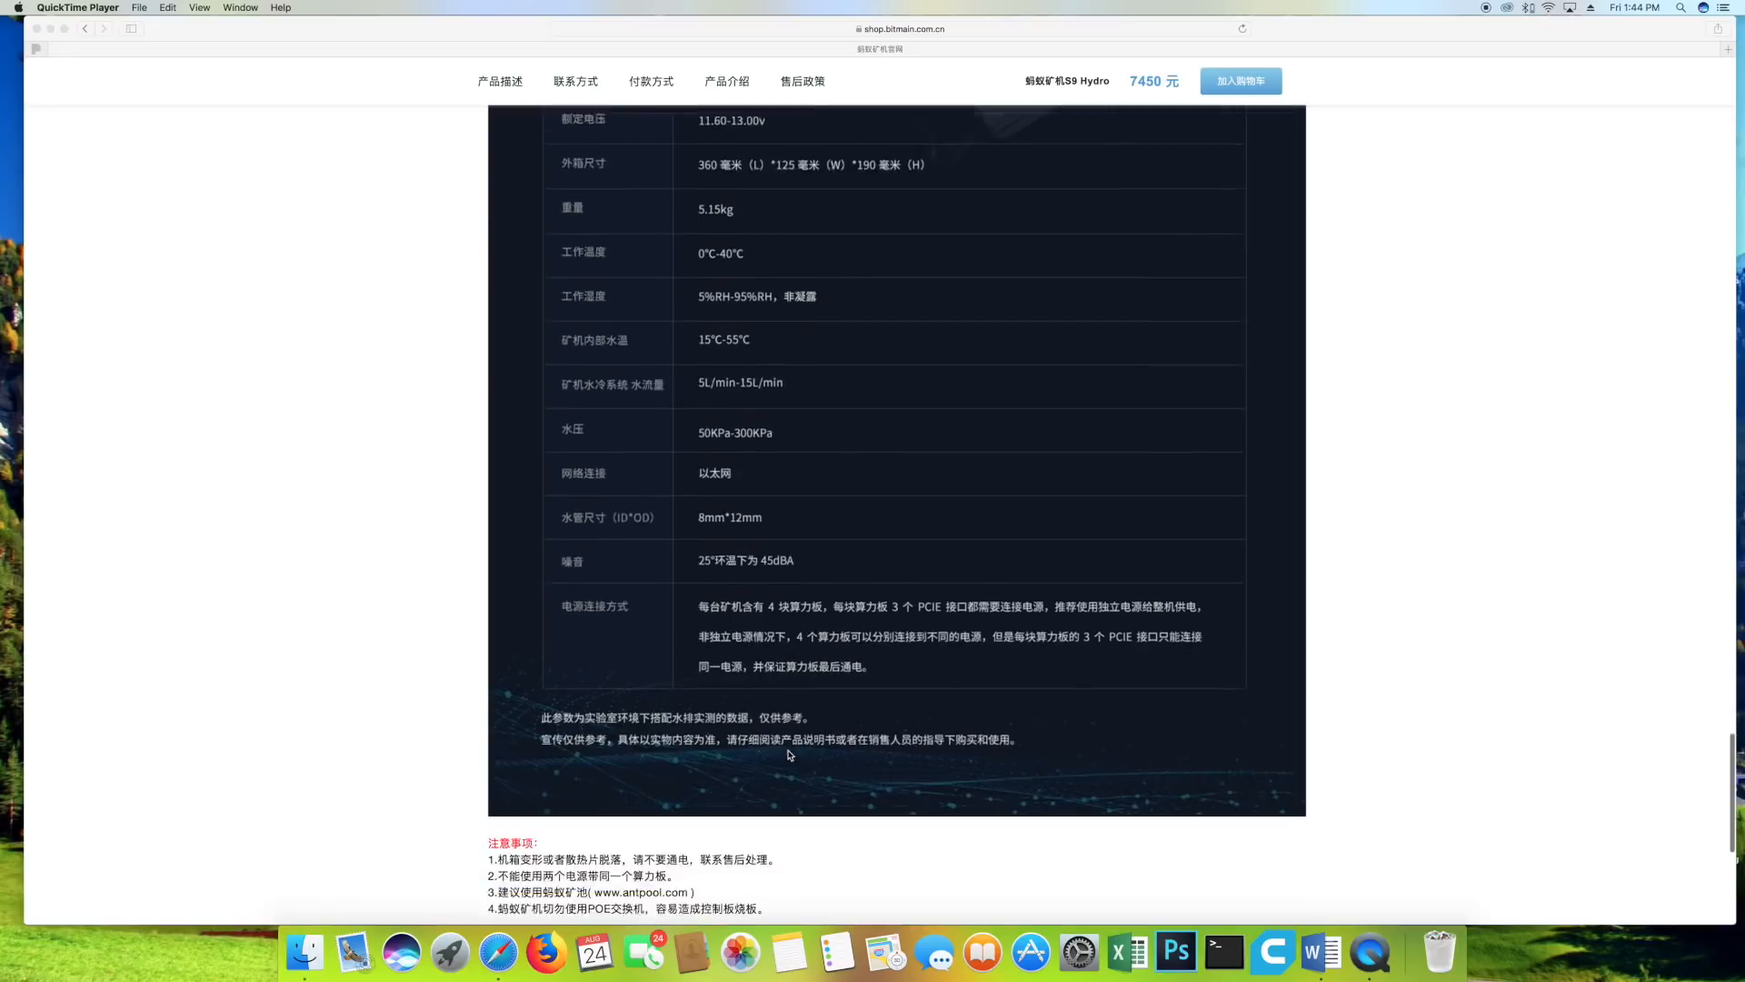
{"action": "scroll", "scroll_direction": "down", "scroll_amount": 3}
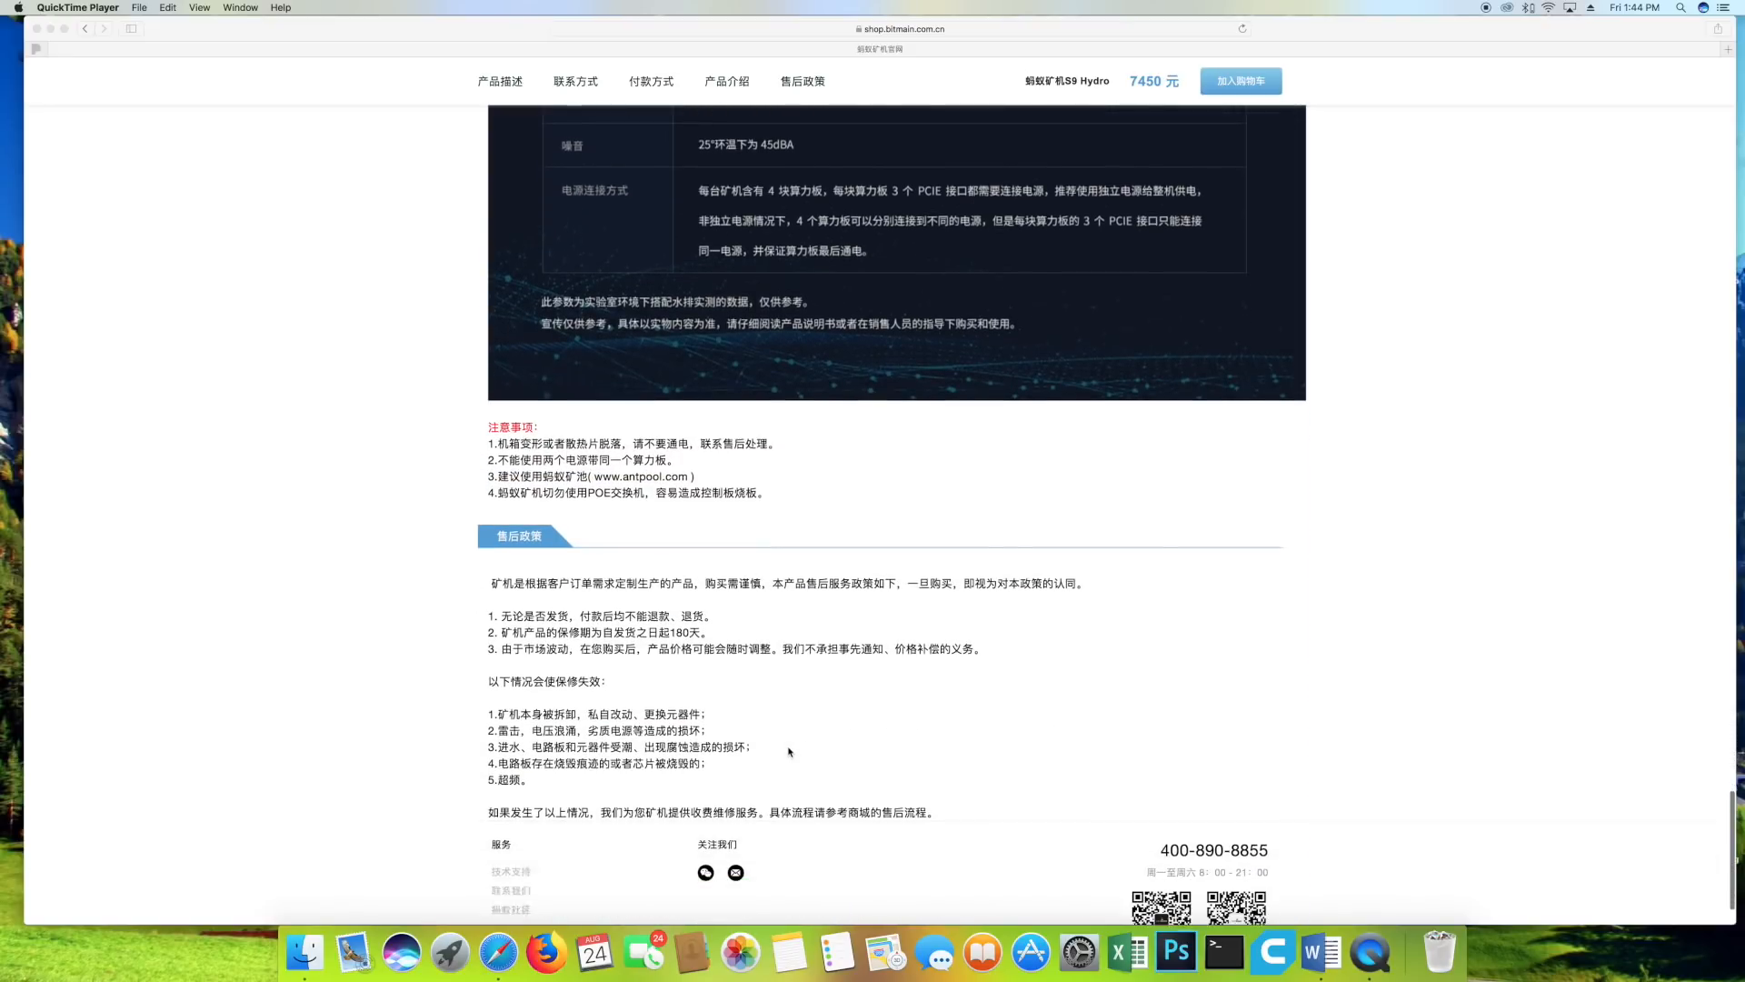
{"action": "scroll", "scroll_direction": "up", "scroll_amount": 3}
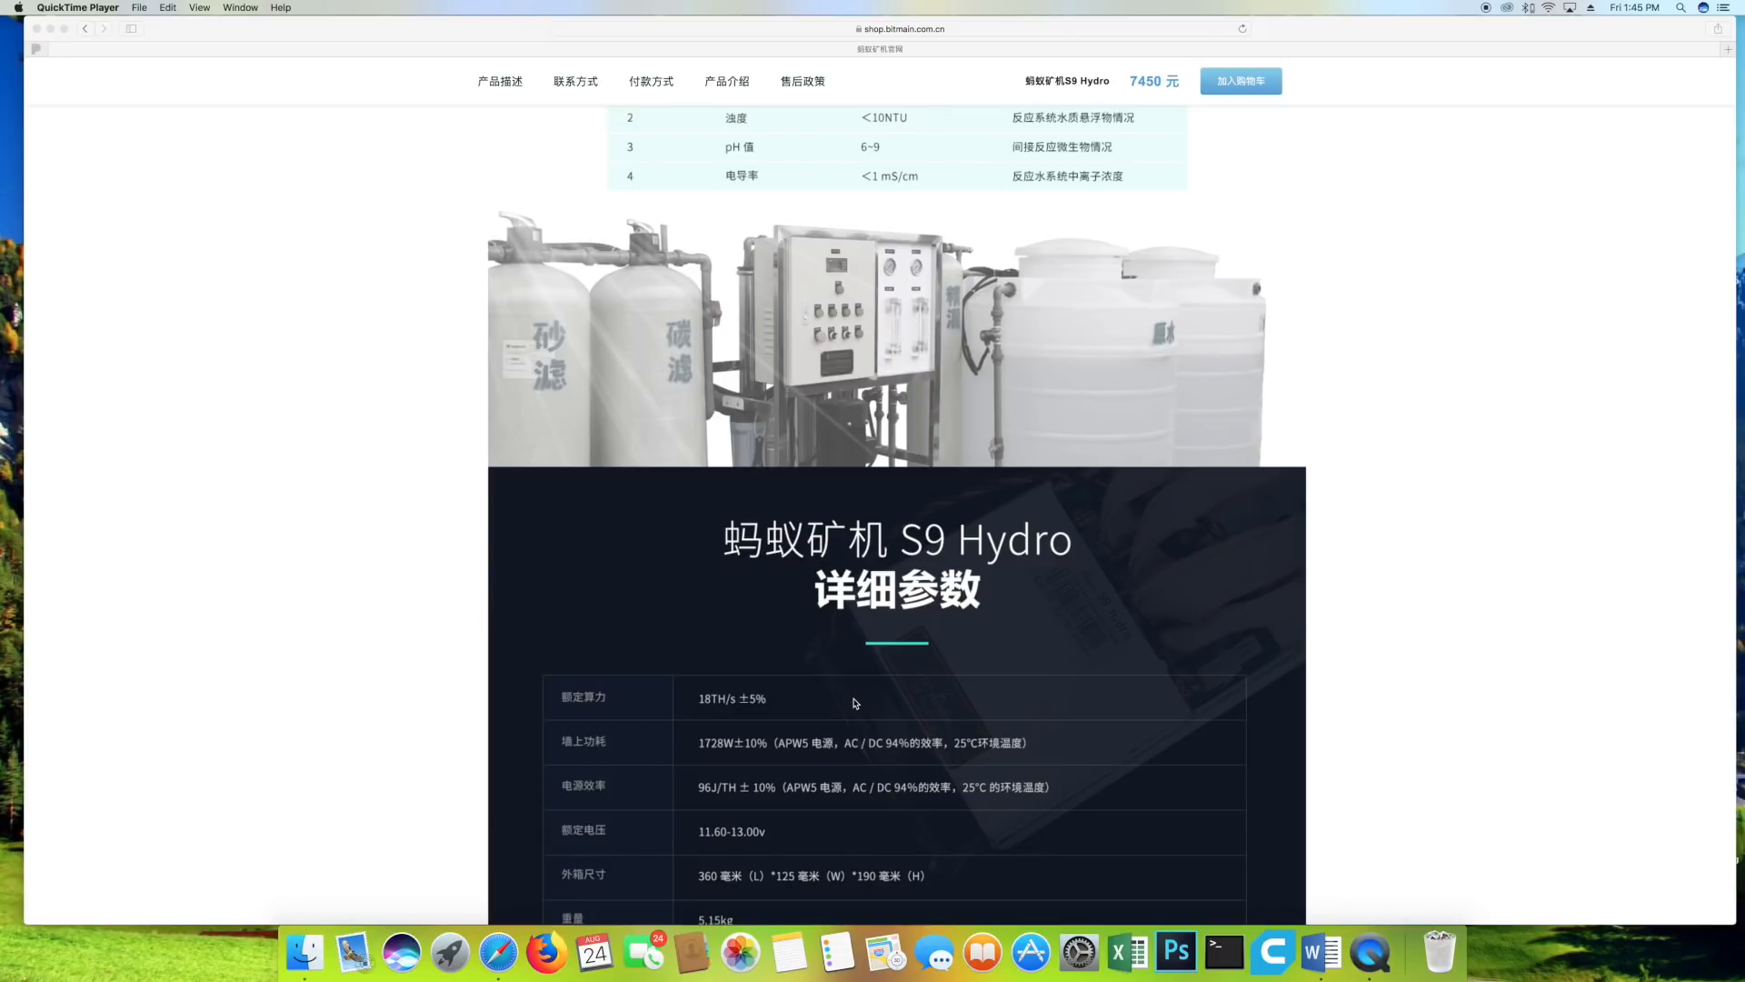
{"action": "scroll", "scroll_direction": "down", "scroll_amount": 3}
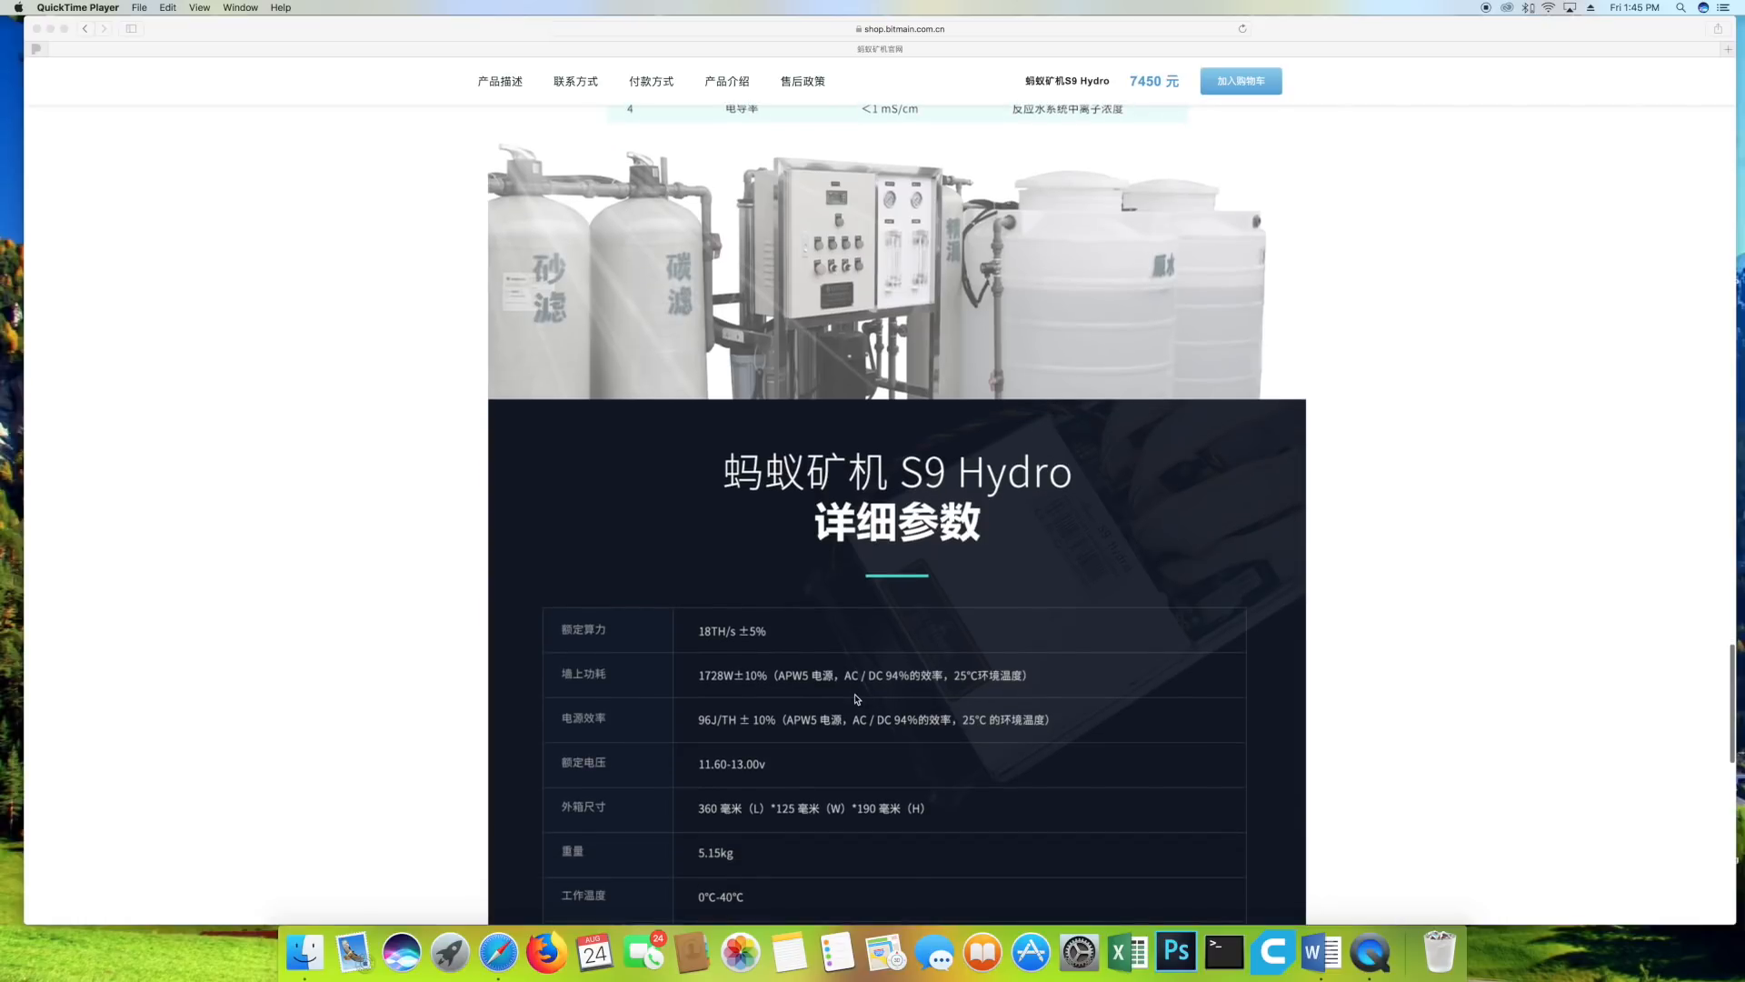
{"action": "mouse_move", "coordinate": [871, 709]}
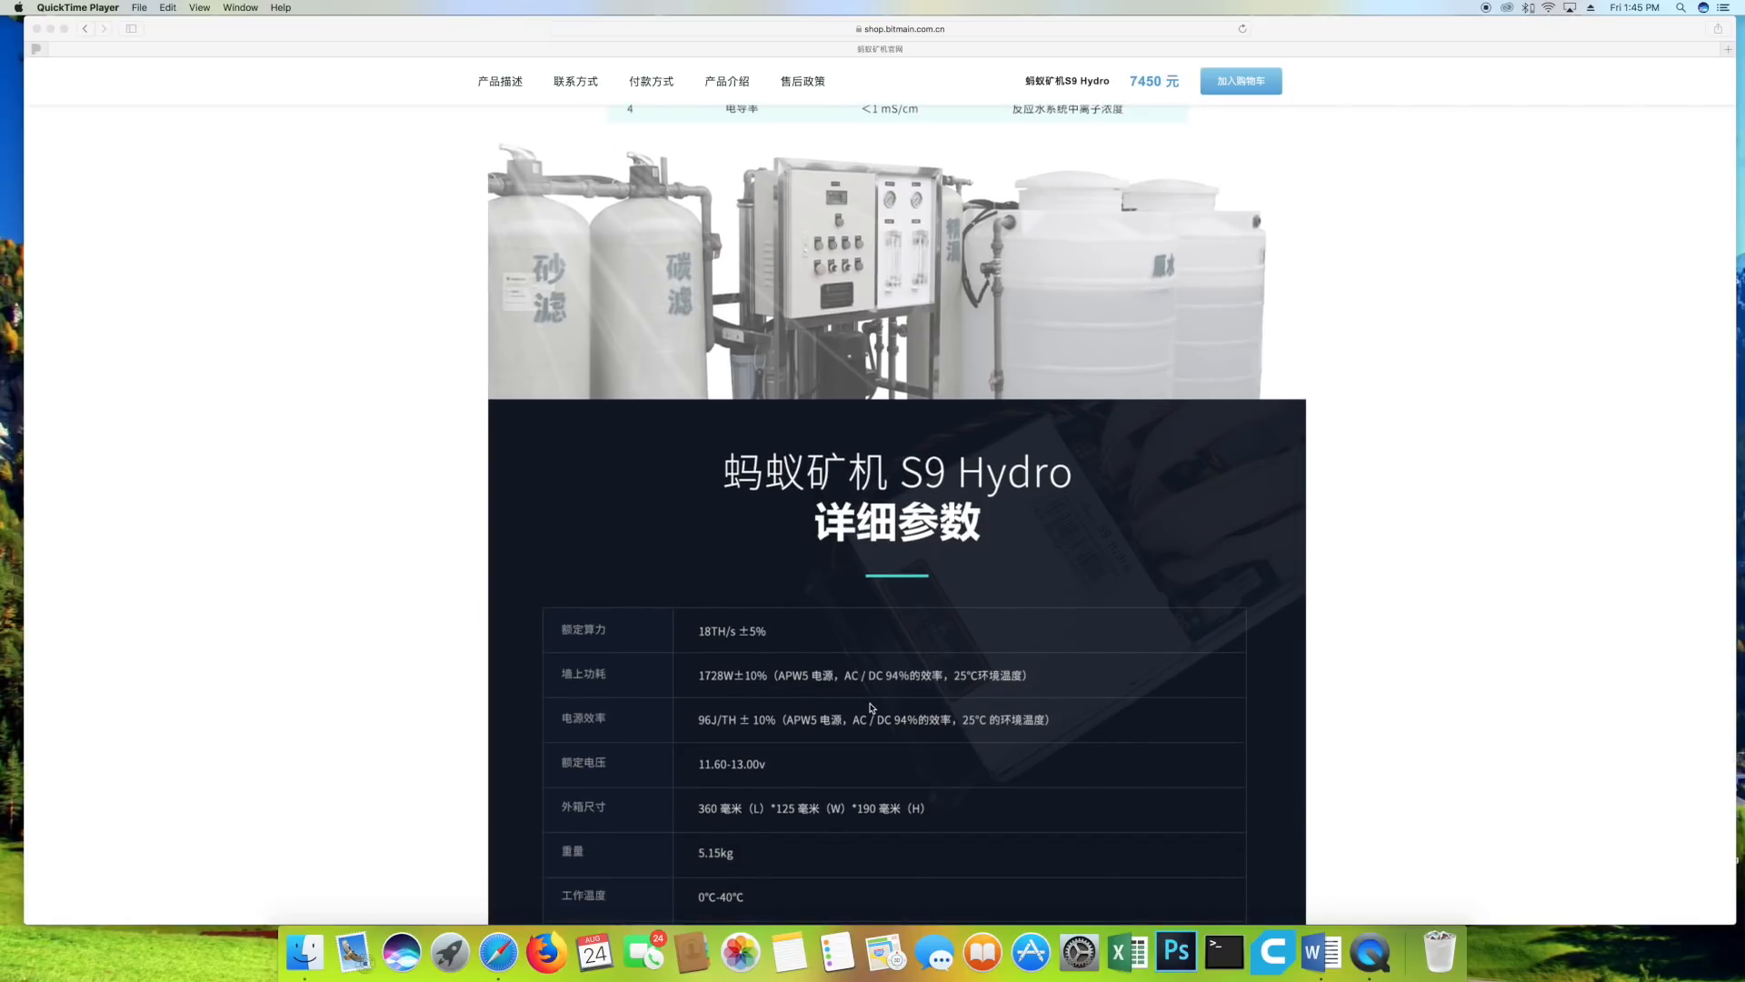
{"action": "scroll", "scroll_direction": "down", "scroll_amount": 3}
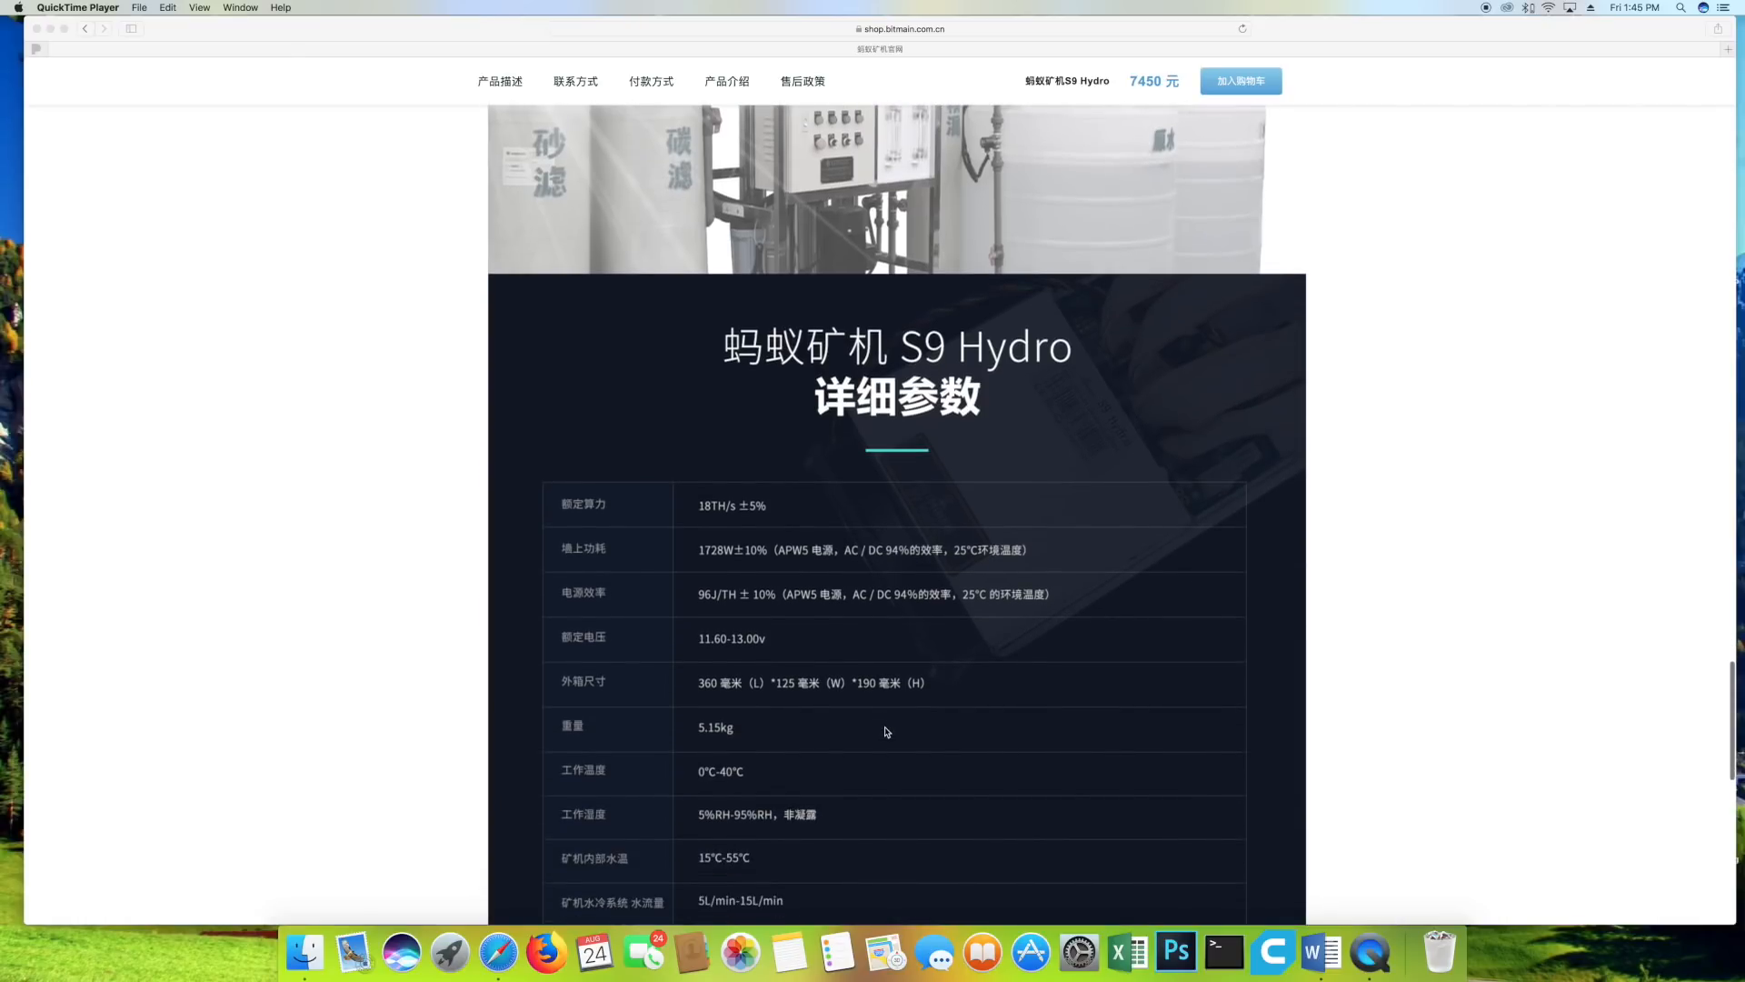
{"action": "scroll", "scroll_direction": "down", "scroll_amount": 3}
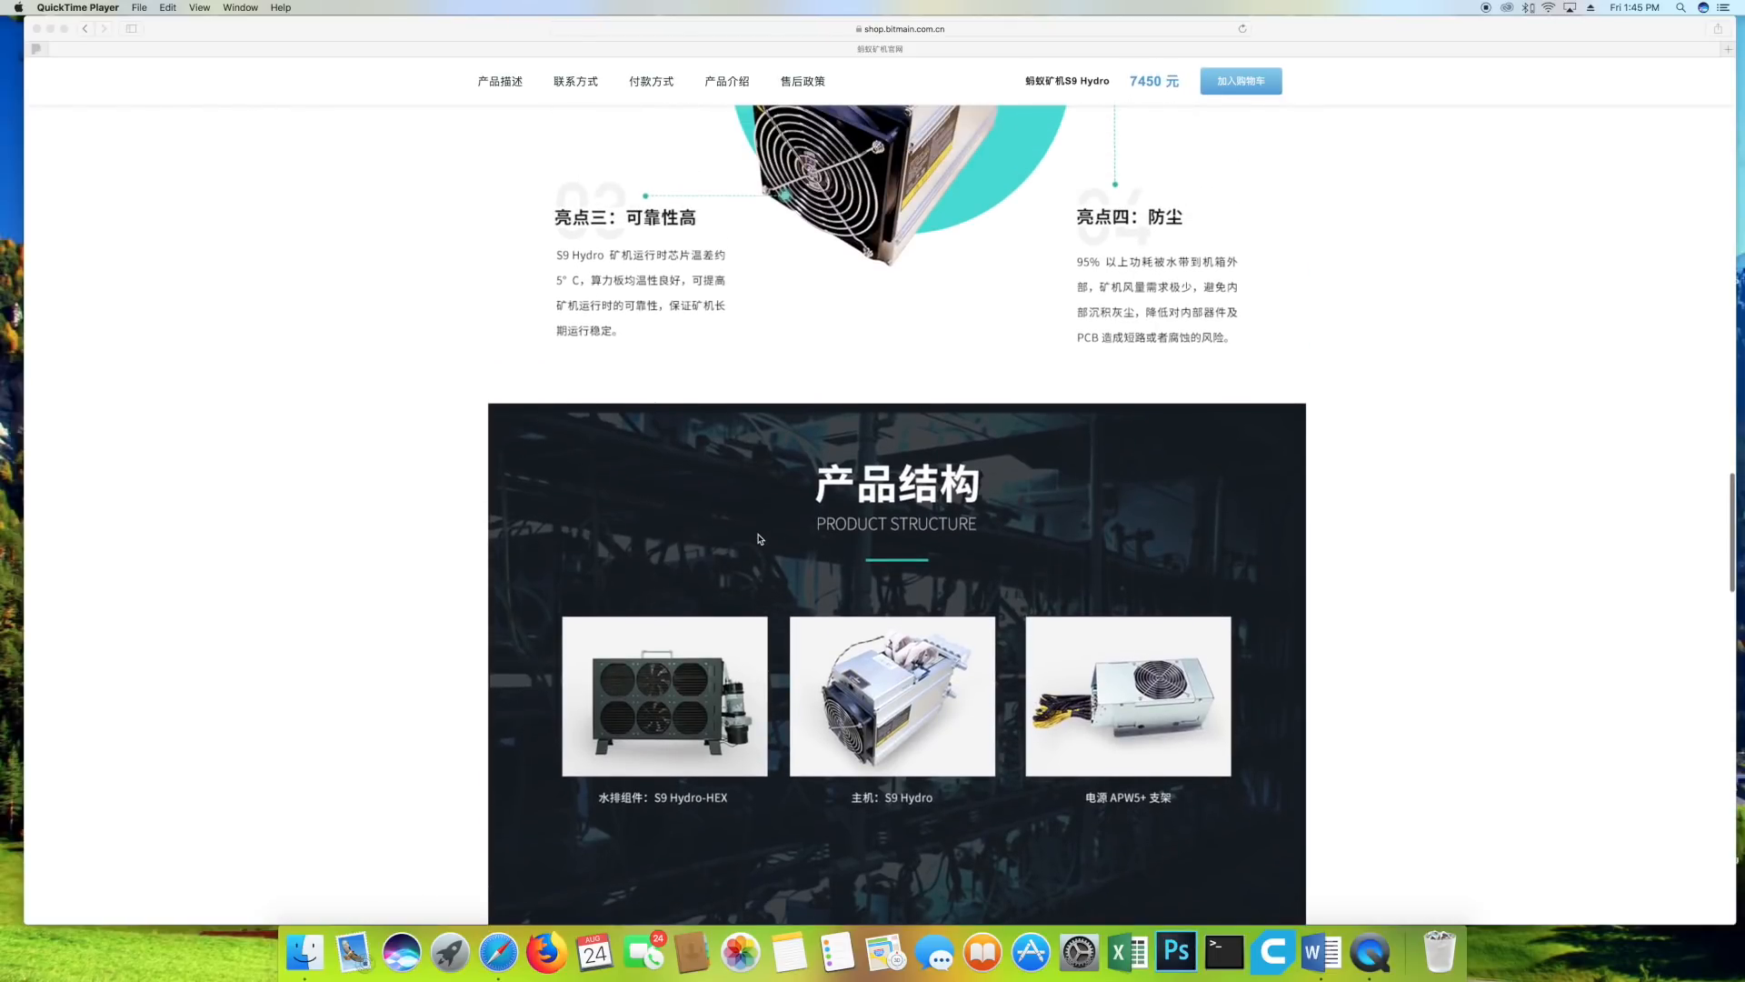
{"action": "scroll", "scroll_direction": "down", "scroll_amount": 3}
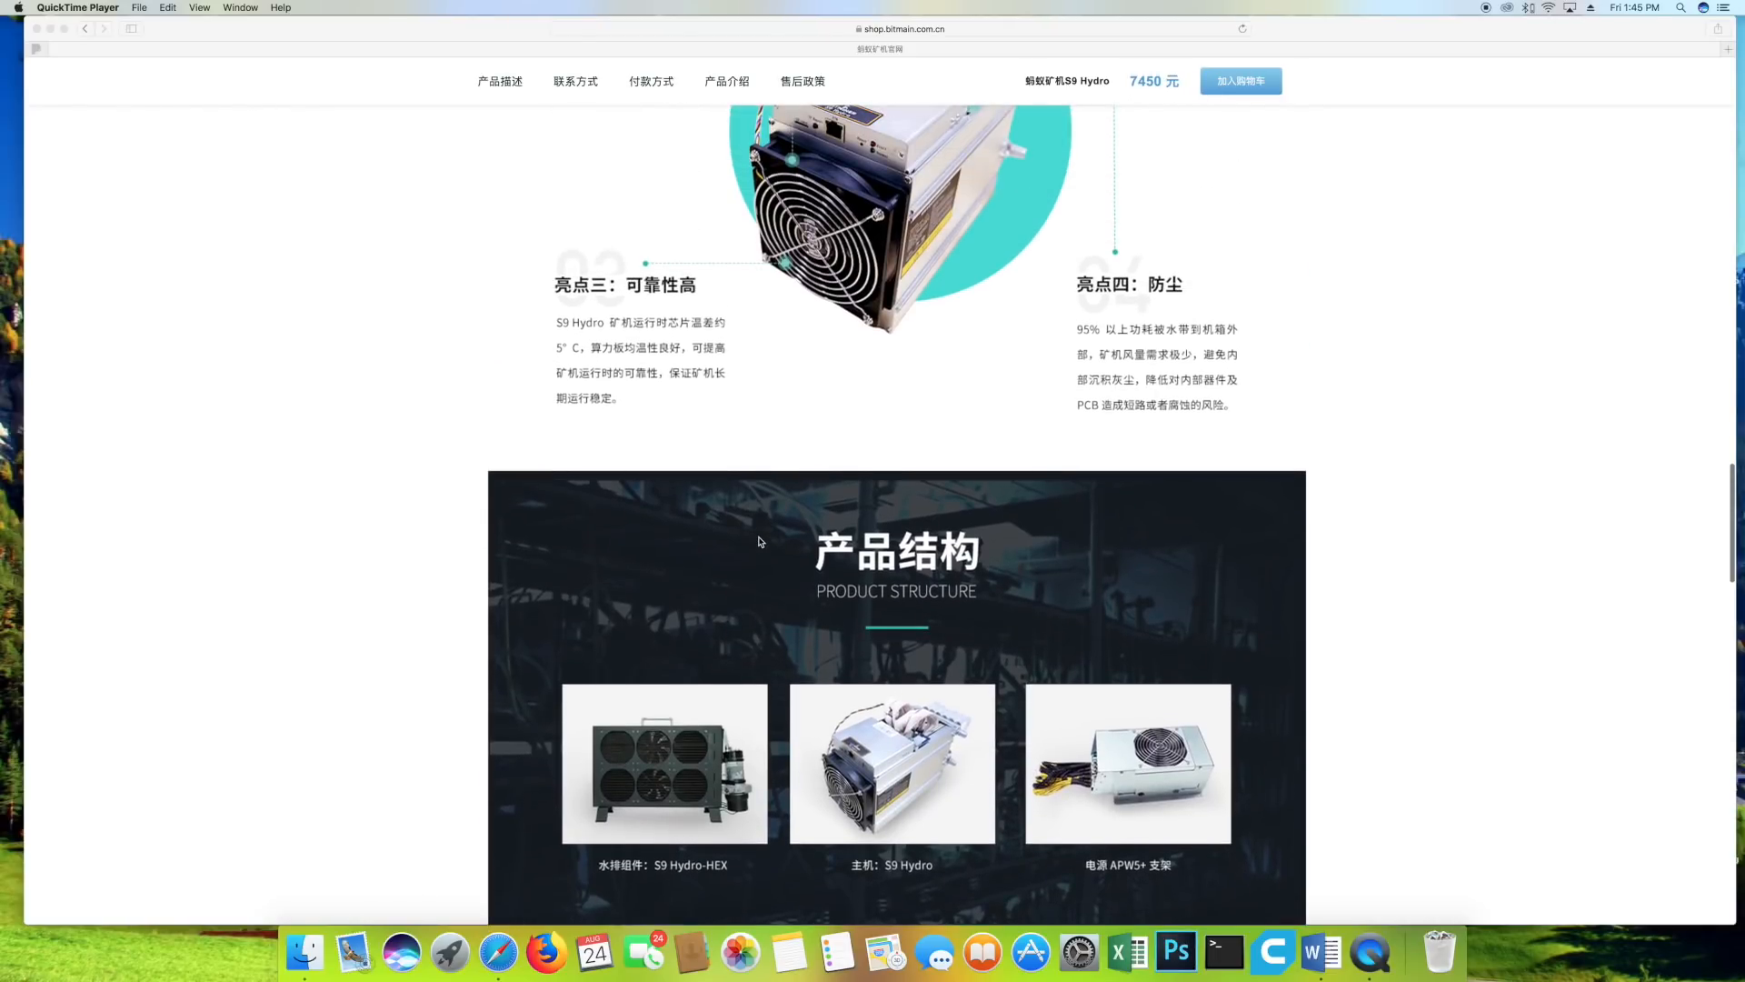